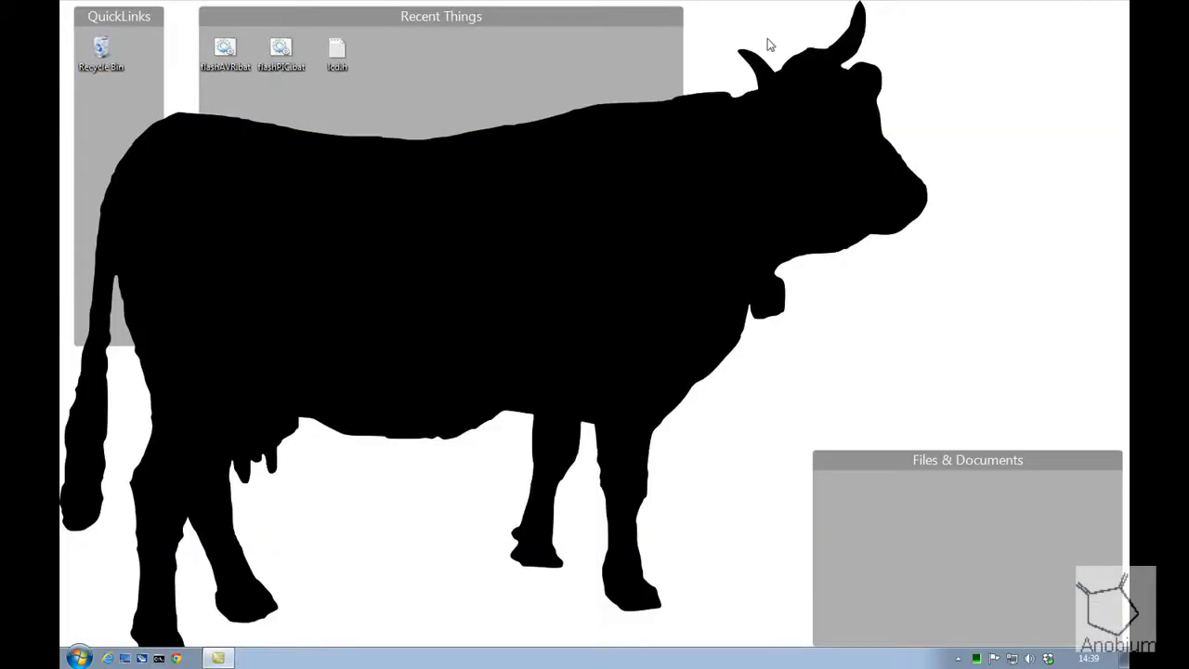
Step: Search Chrome for 'great cow basic' and land on the gcbasic.sourceforge.net homepage
left_click(253, 657)
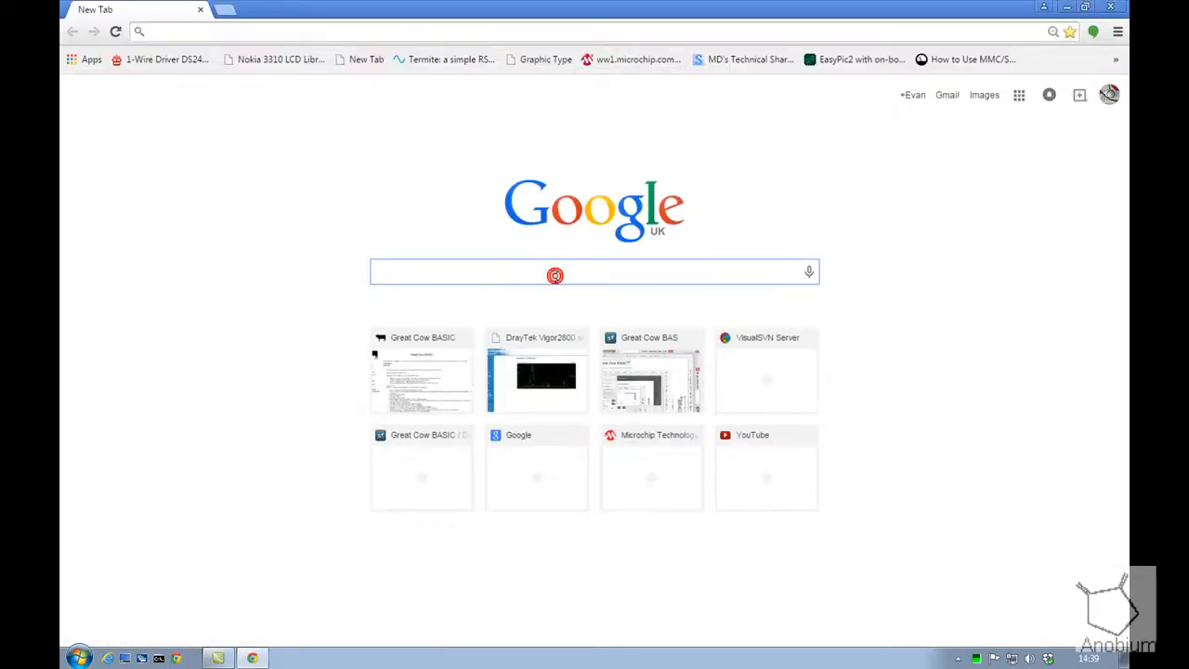
type("great cow basic")
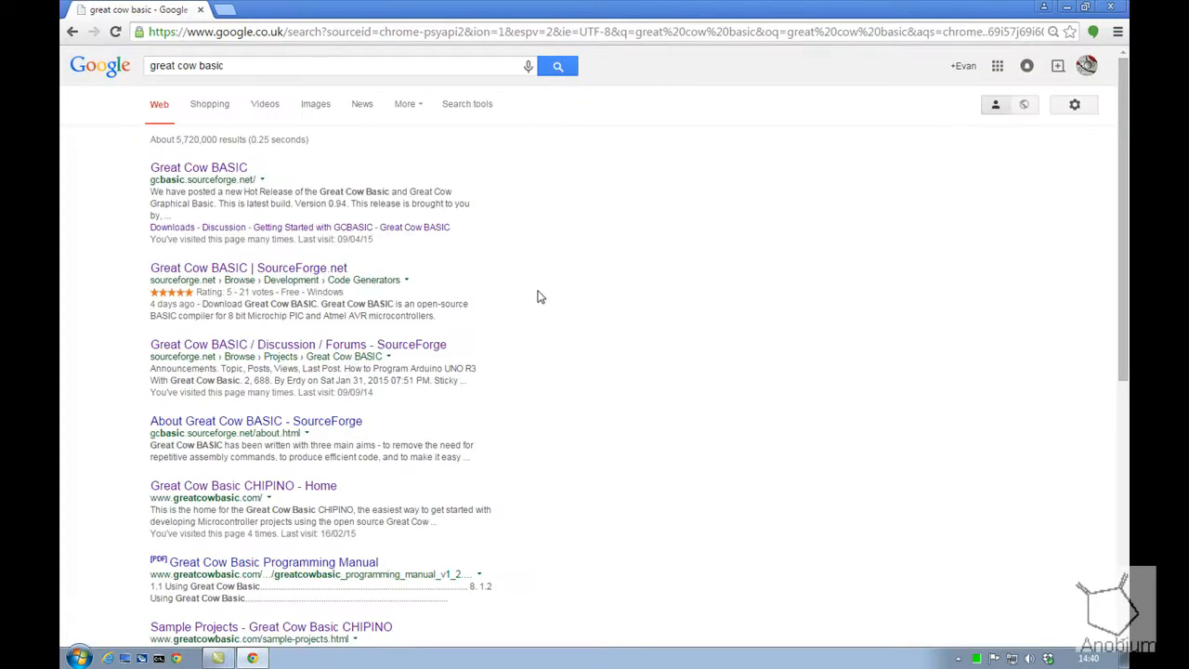
left_click(197, 167)
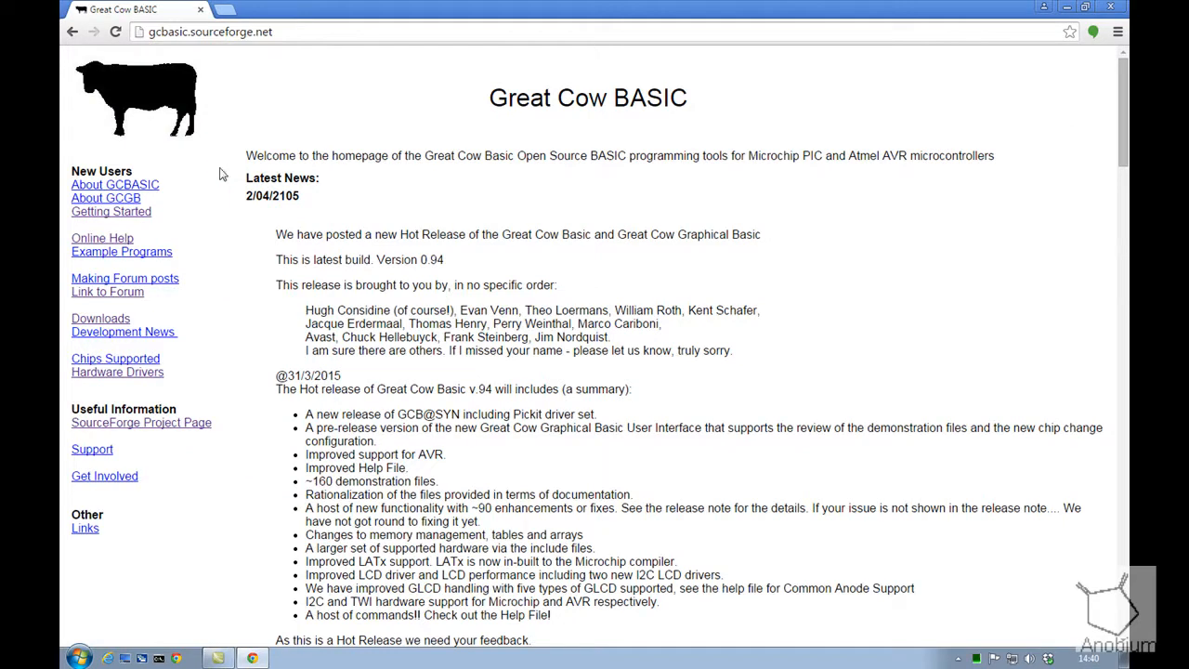
mouse_move(485, 561)
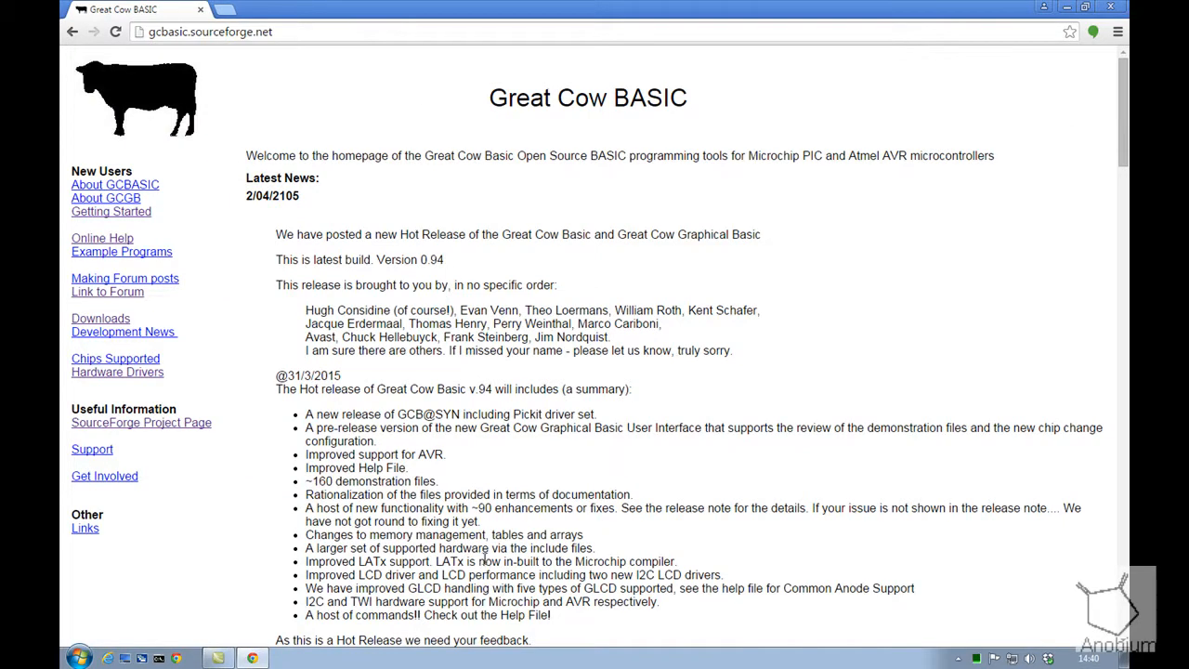
mouse_move(142, 424)
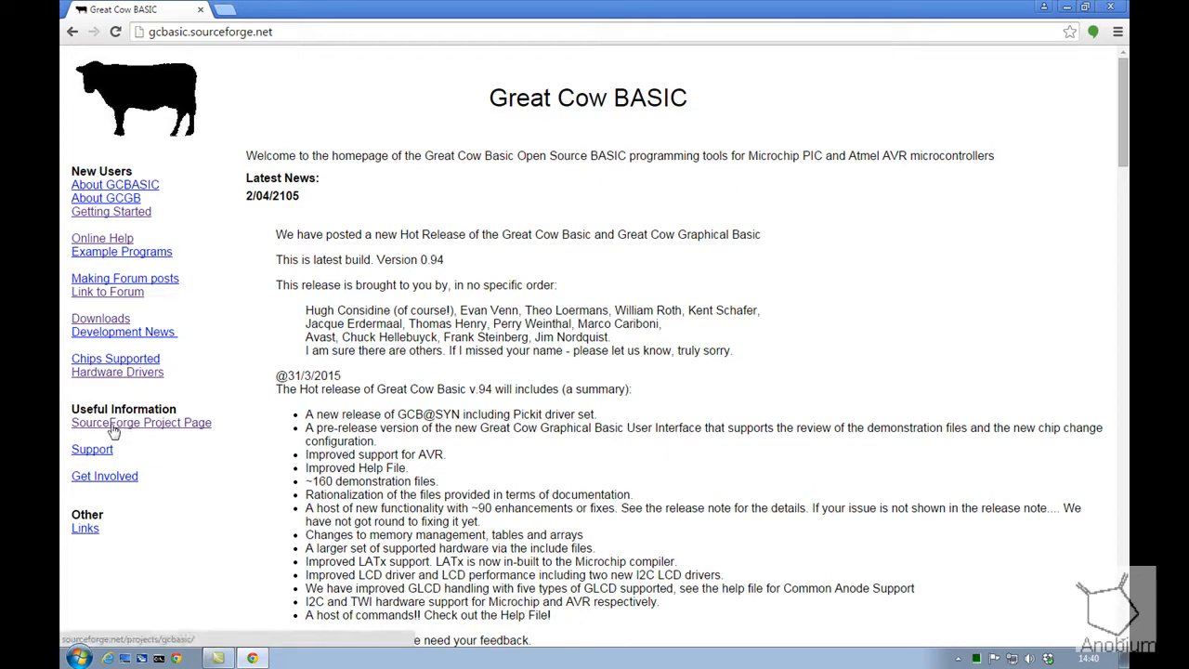
Step: Reach the SourceForge project page and start the latest release download
left_click(141, 422)
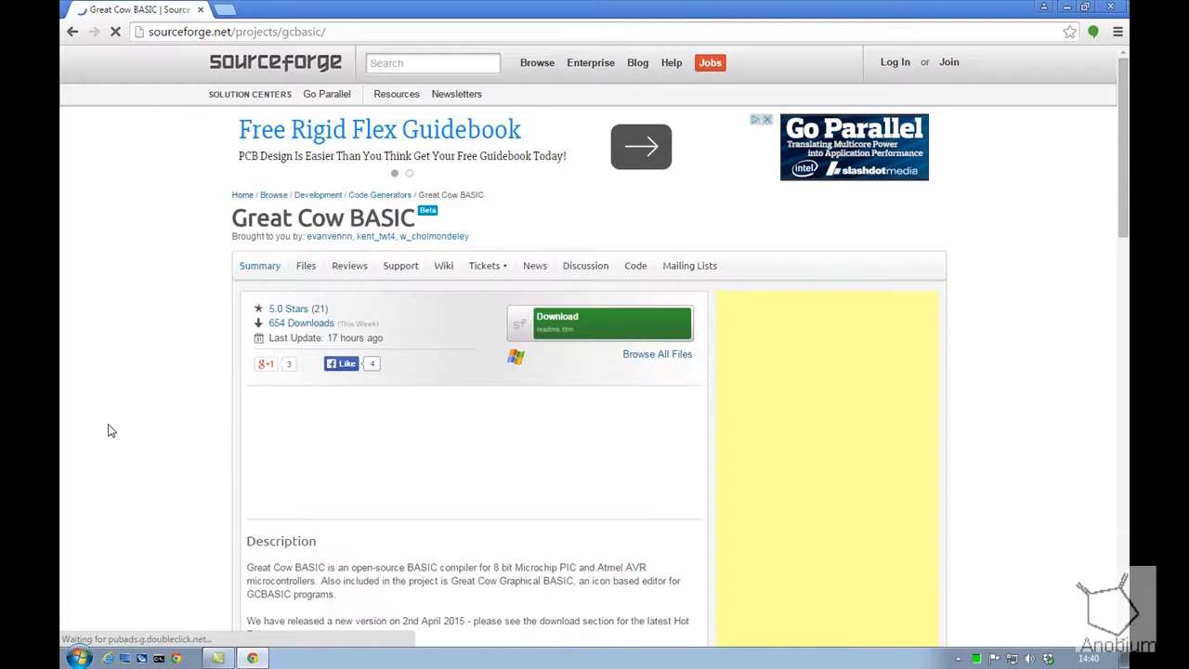
left_click(585, 266)
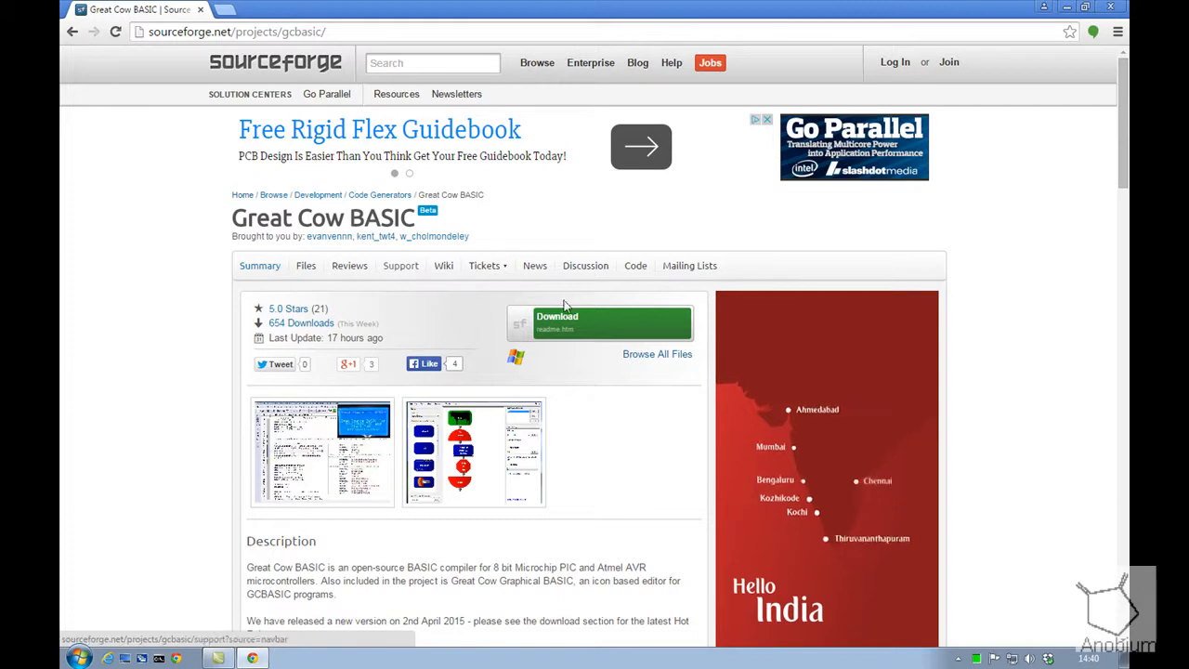
left_click(602, 323)
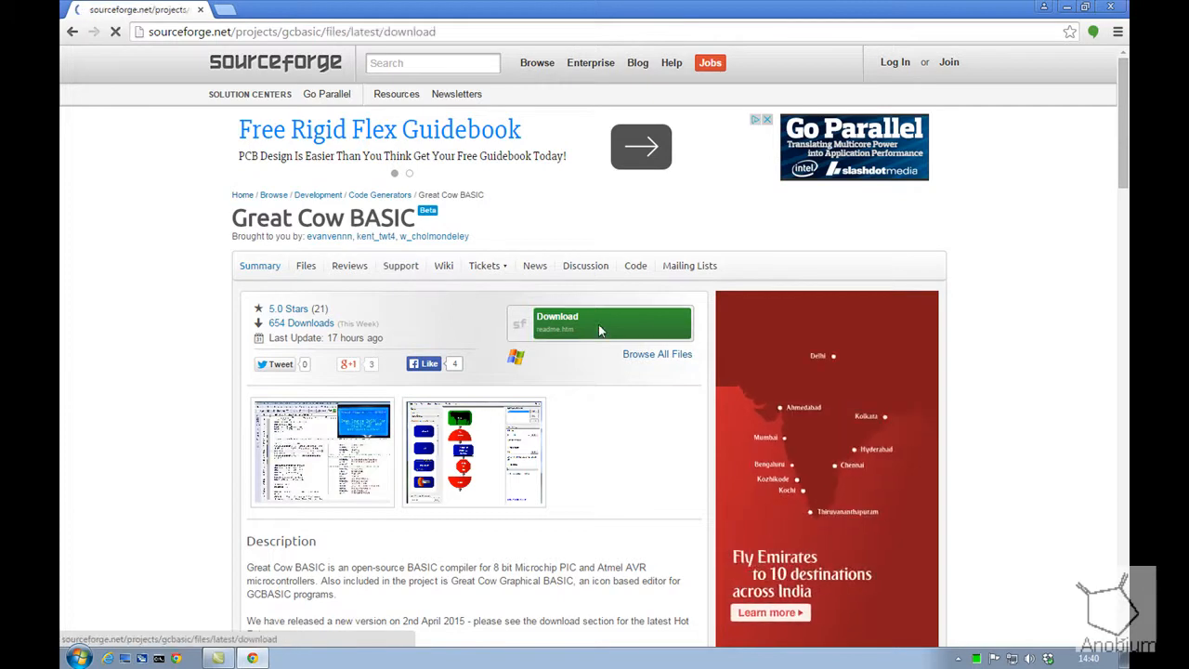
left_click(611, 323)
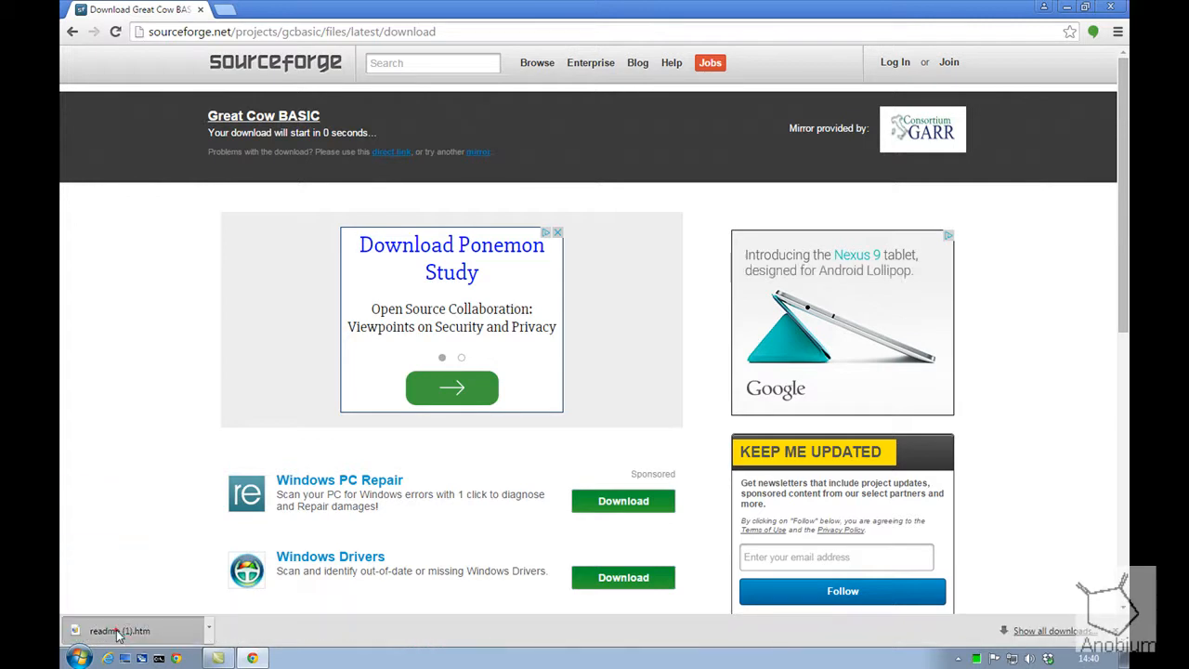
Step: From the downloaded readme.htm, fetch the Hot Release zip and set it to open when done
left_click(119, 631)
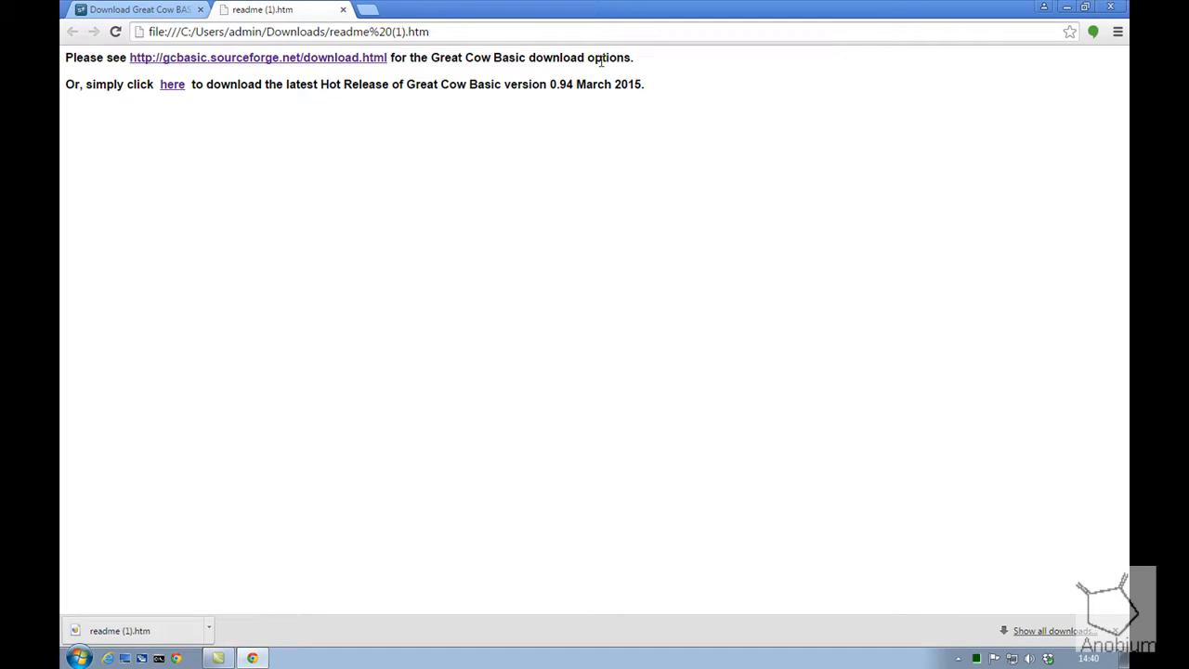
mouse_move(170, 85)
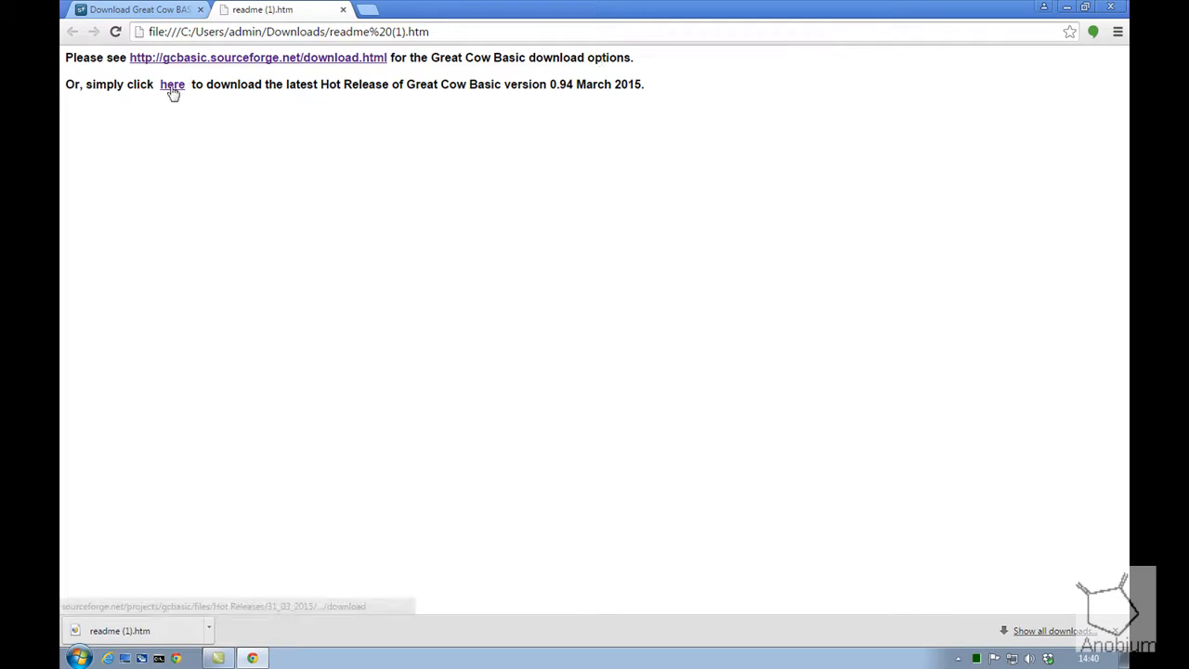
left_click(171, 84)
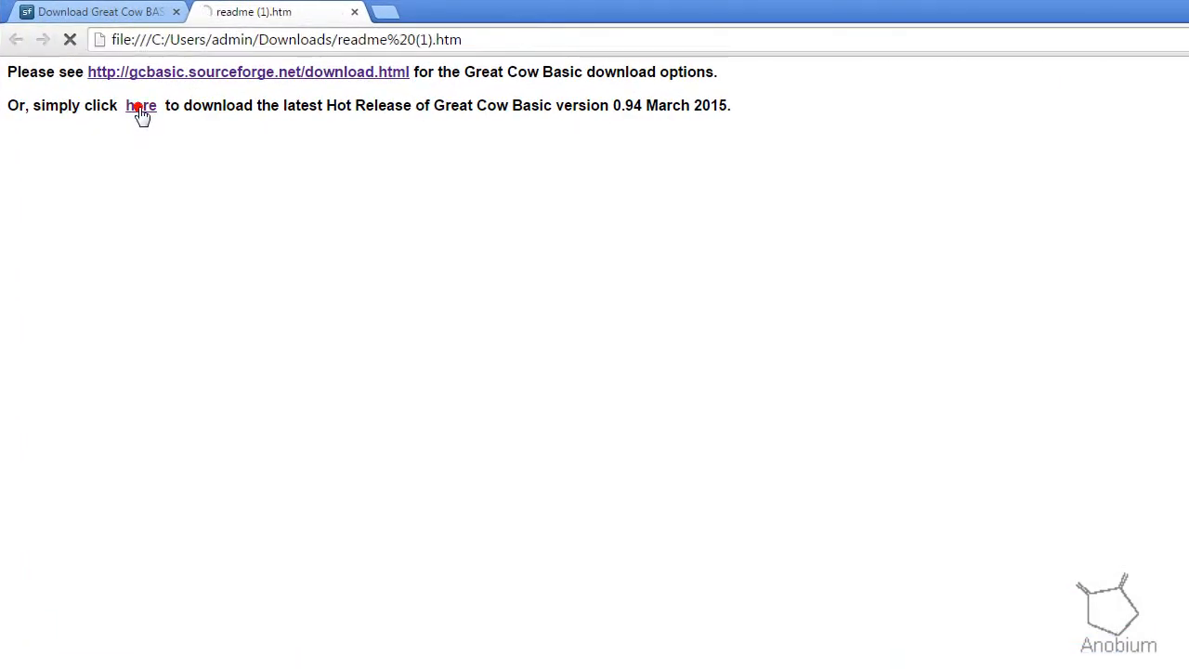
left_click(141, 104)
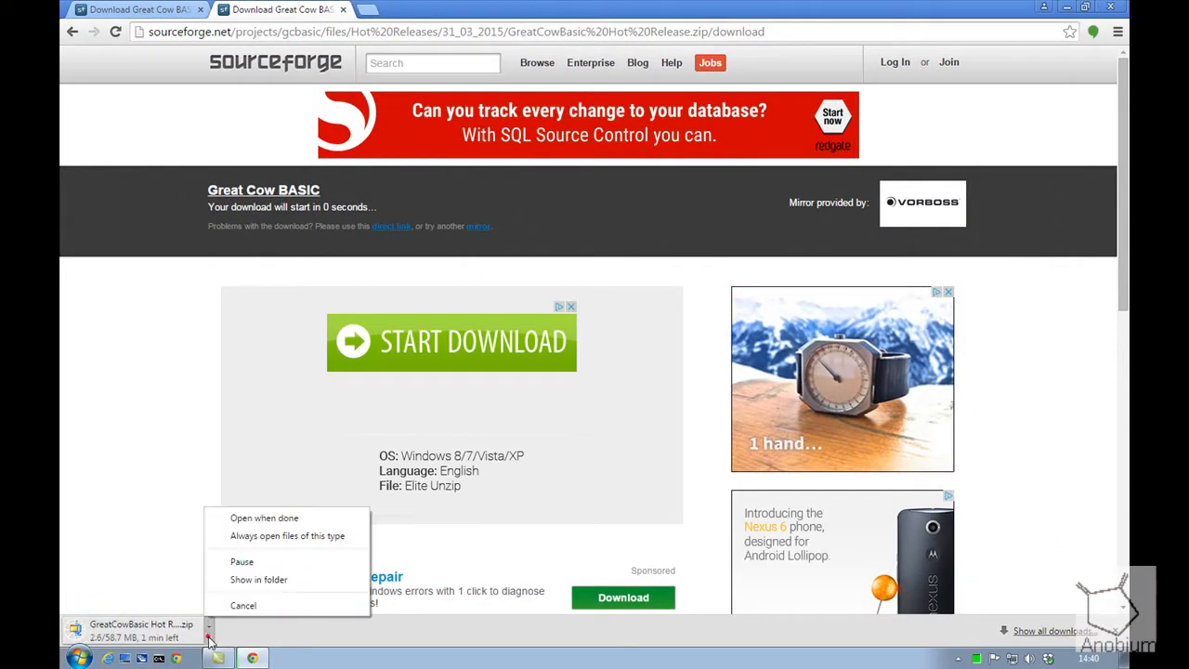
left_click(263, 516)
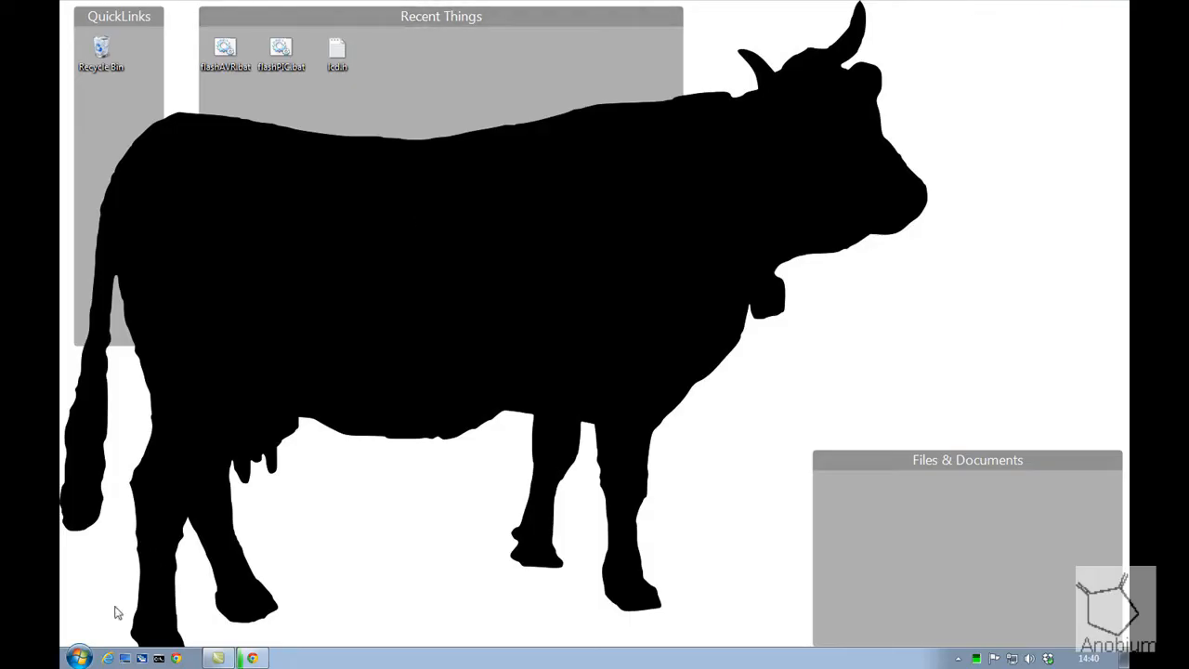
mouse_move(78, 658)
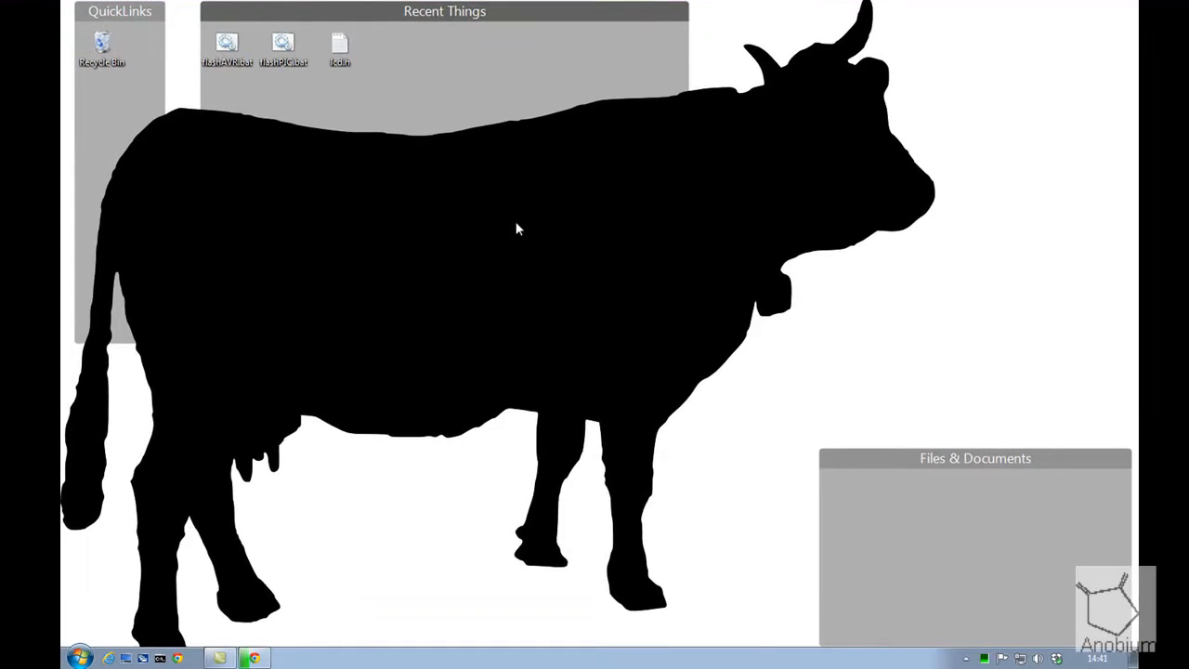
mouse_move(119, 617)
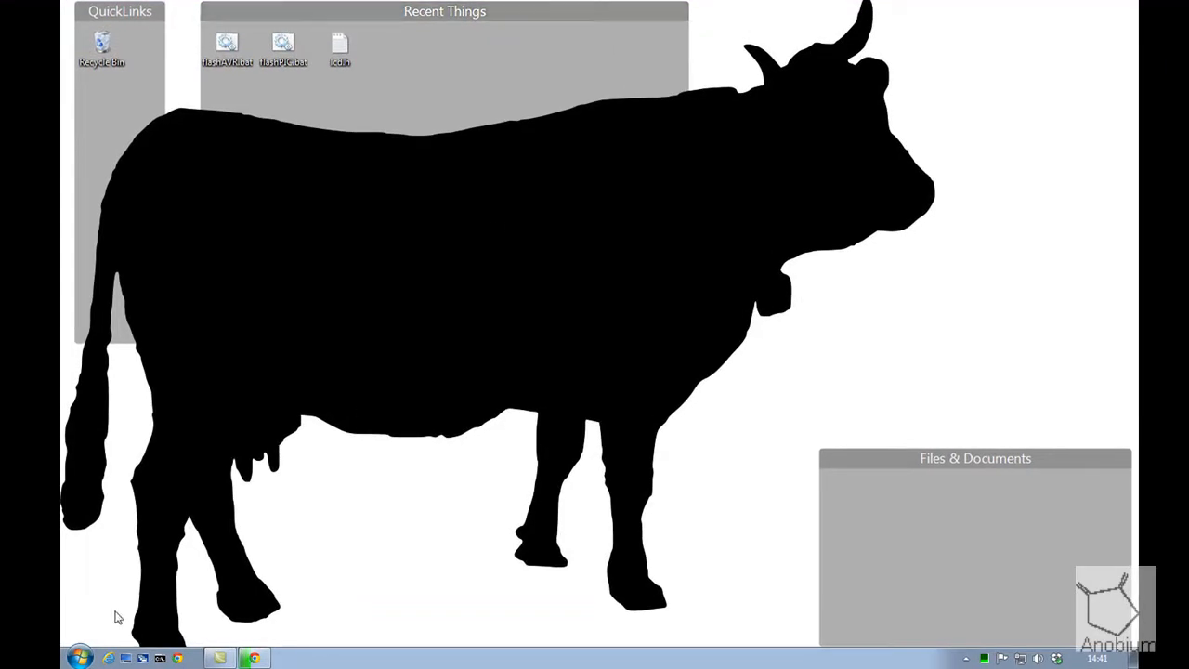
Step: Via Computer > Manage > Device Manager, expand Ports and spot the Silicon Labs CP210x bridge on COM12
right_click(78, 658)
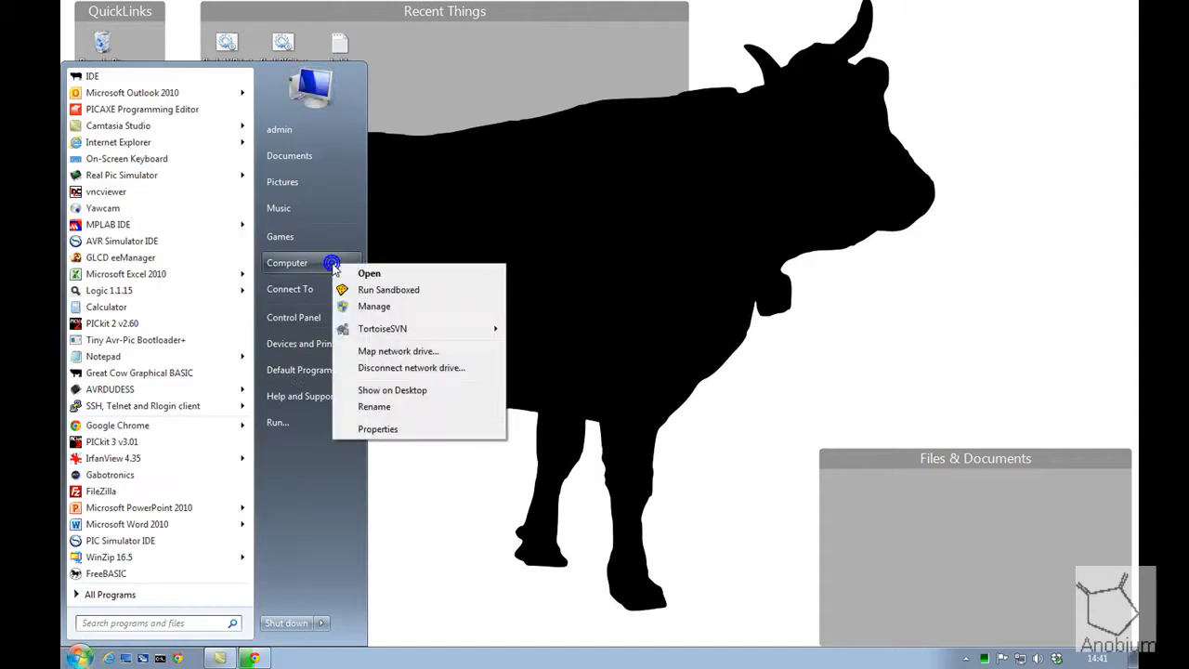
left_click(603, 290)
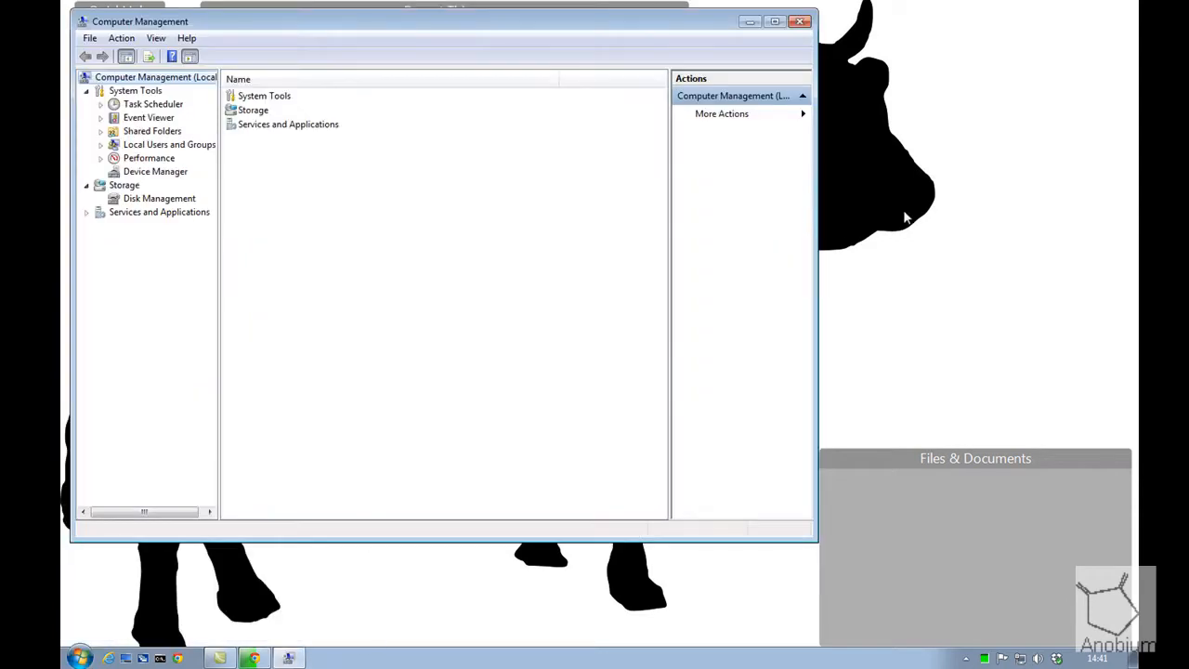
mouse_move(913, 208)
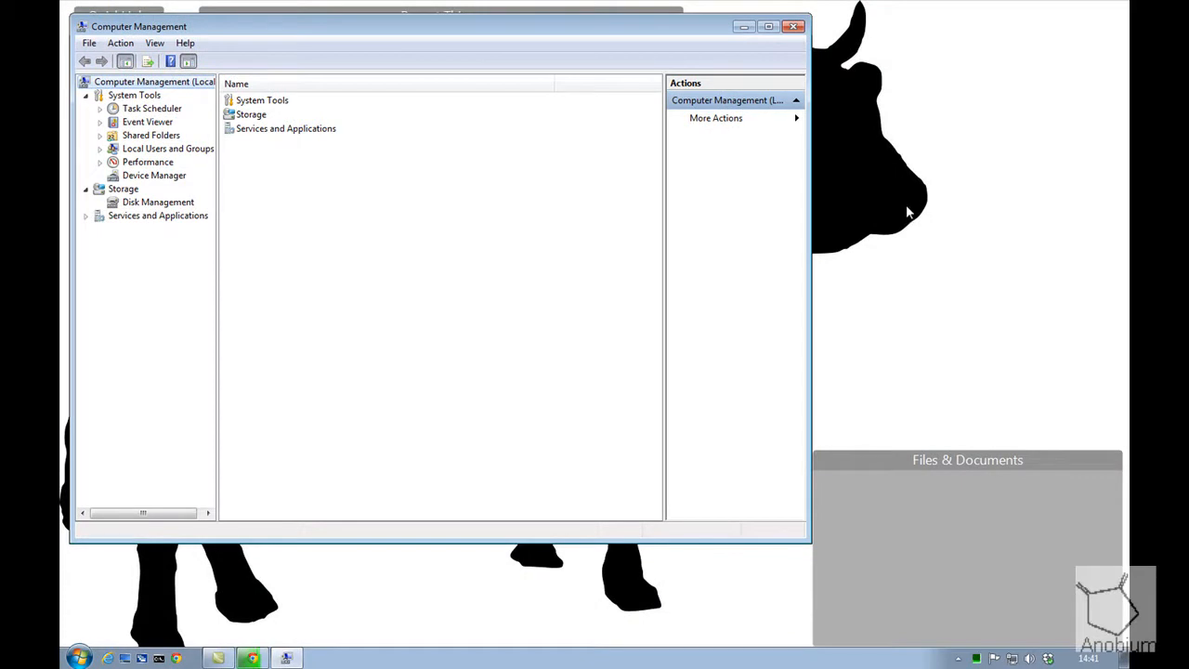
mouse_move(914, 154)
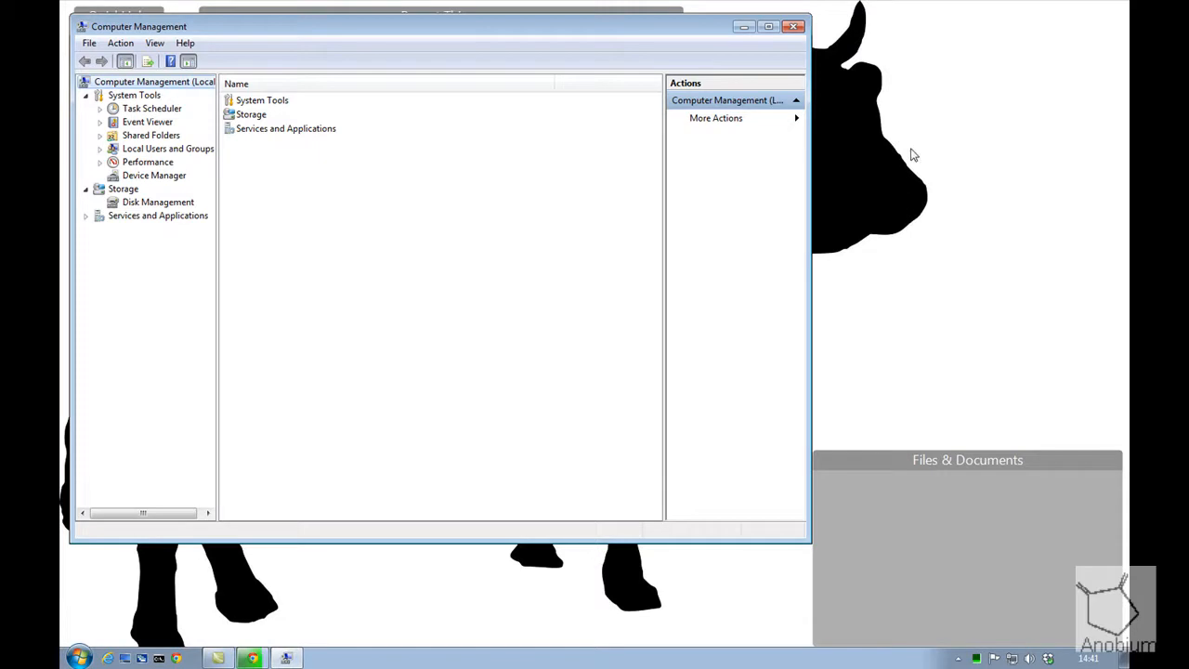
mouse_move(154, 182)
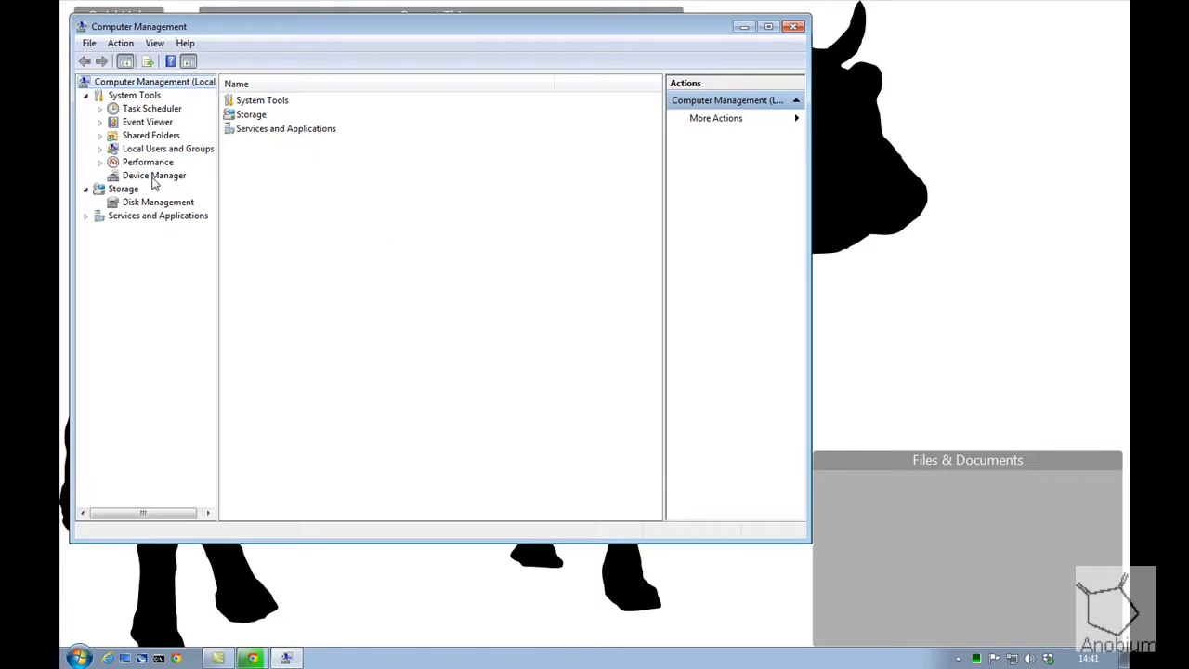
left_click(154, 174)
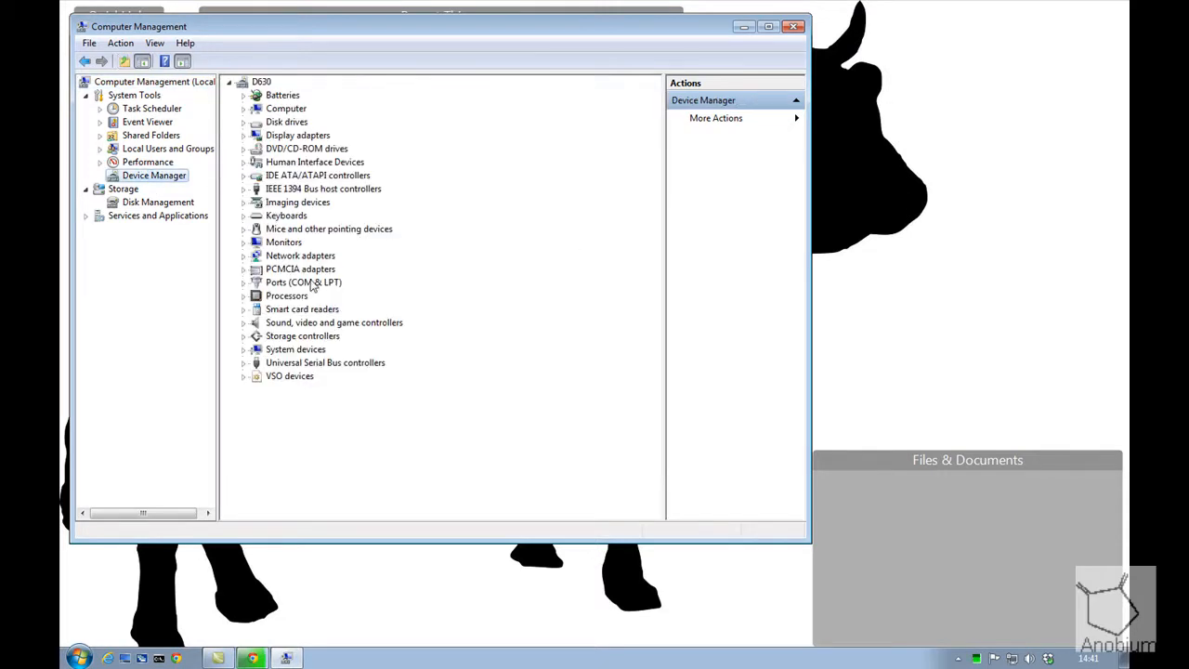
left_click(243, 283)
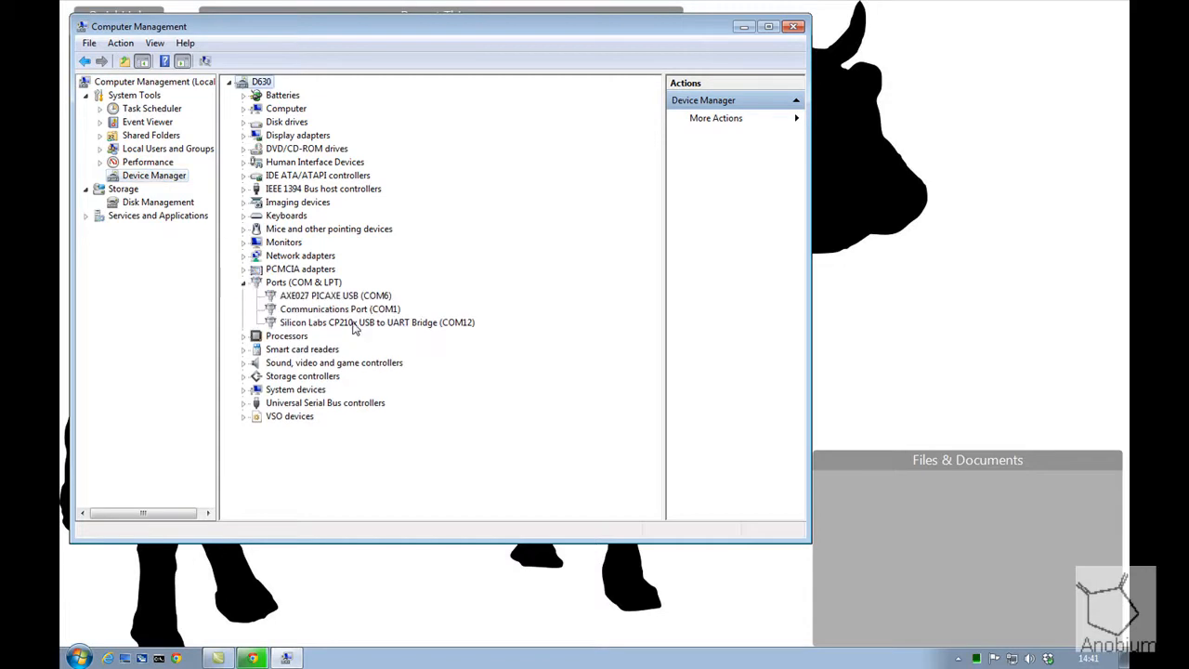
left_click(375, 323)
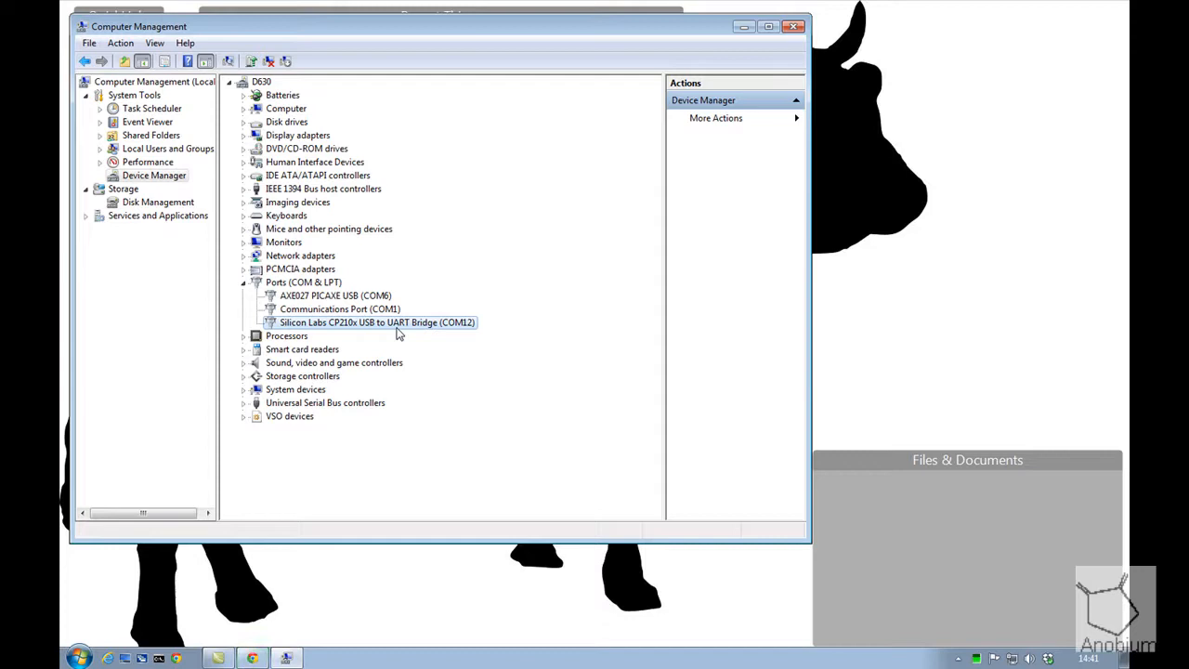
mouse_move(449, 331)
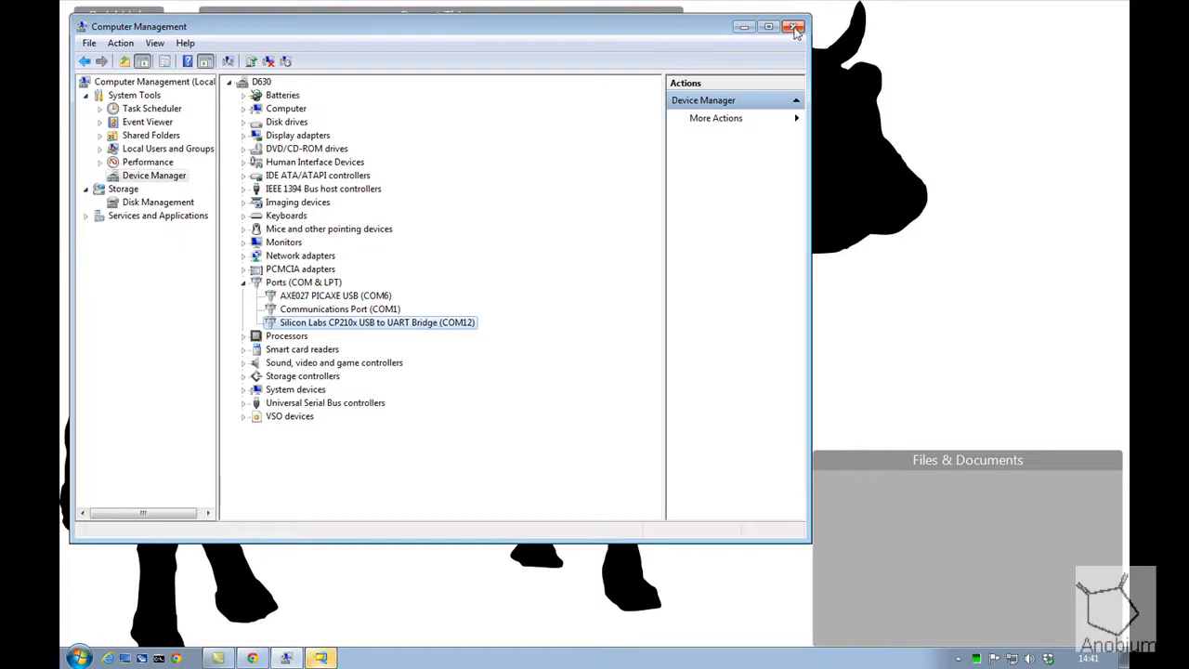
mouse_move(795, 29)
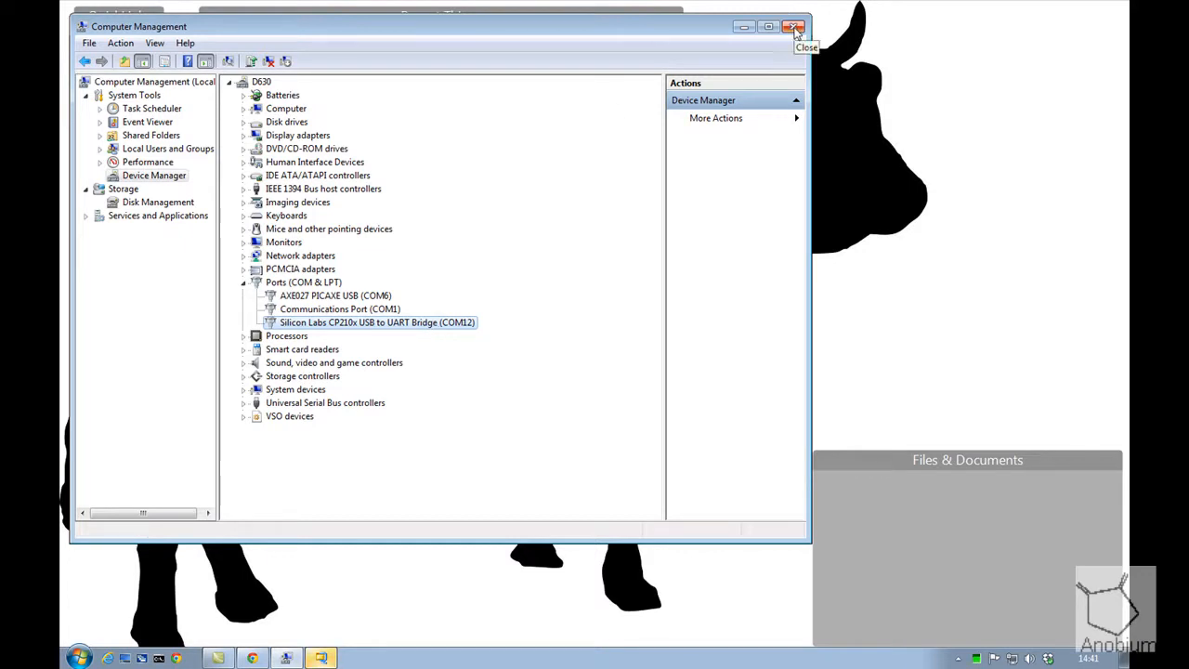
mouse_move(438, 335)
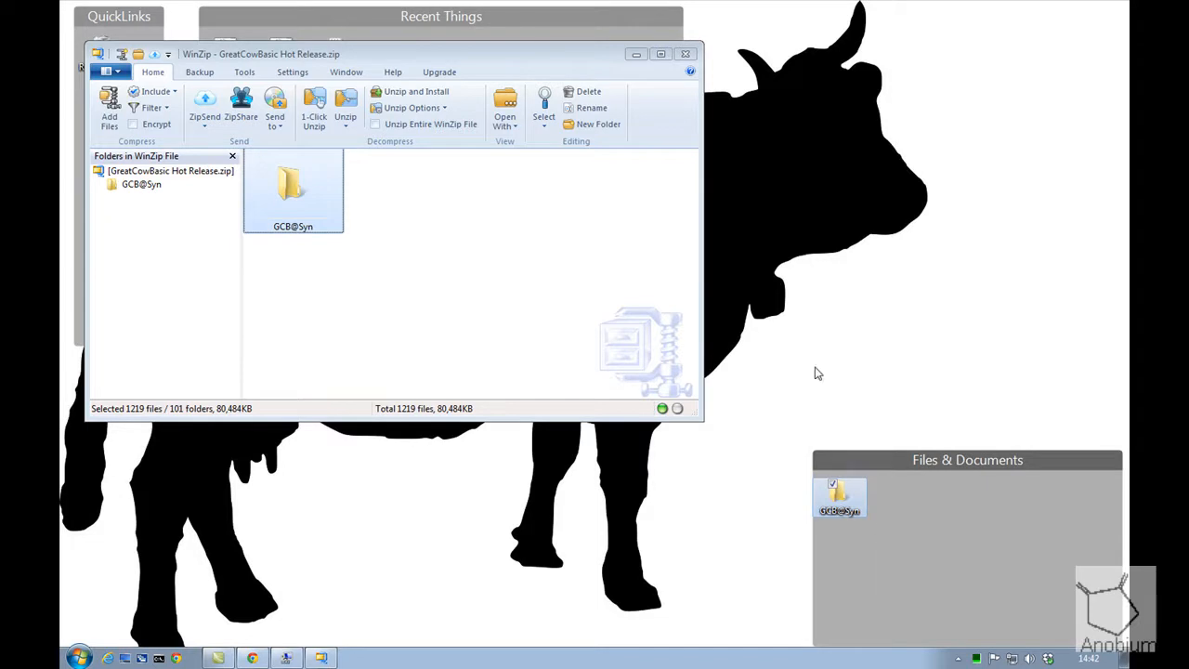
Step: Close WinZip, enter the extracted GCB@Syn desktop folder and pick out readme.txt
left_click(686, 54)
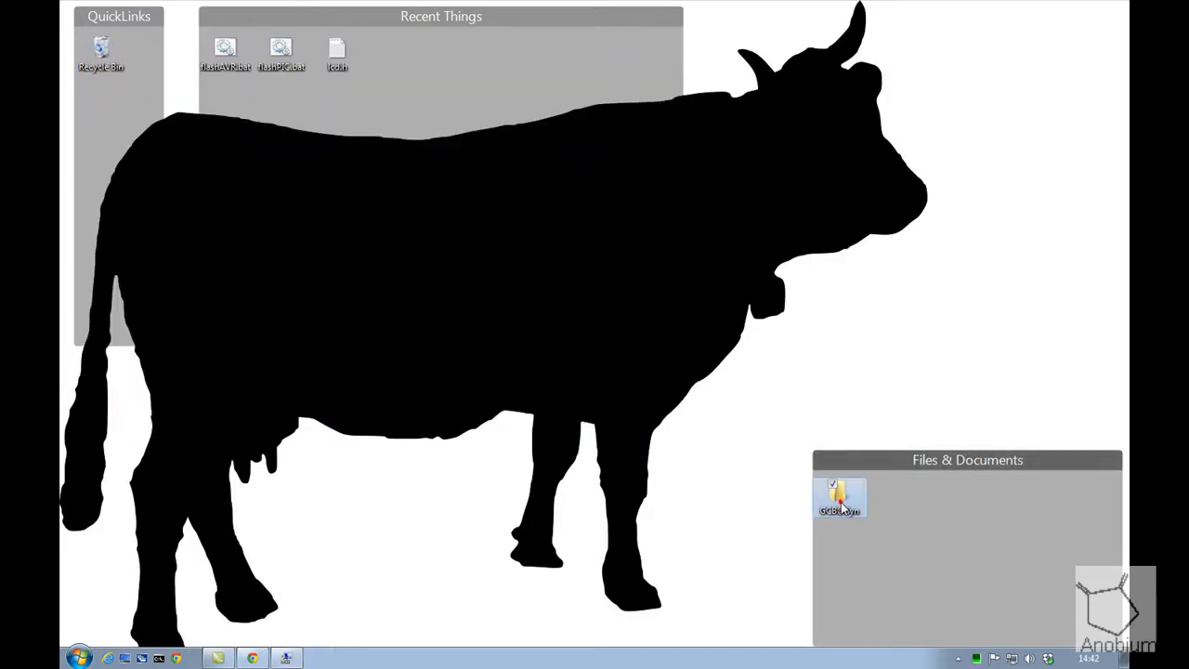
double_click(839, 498)
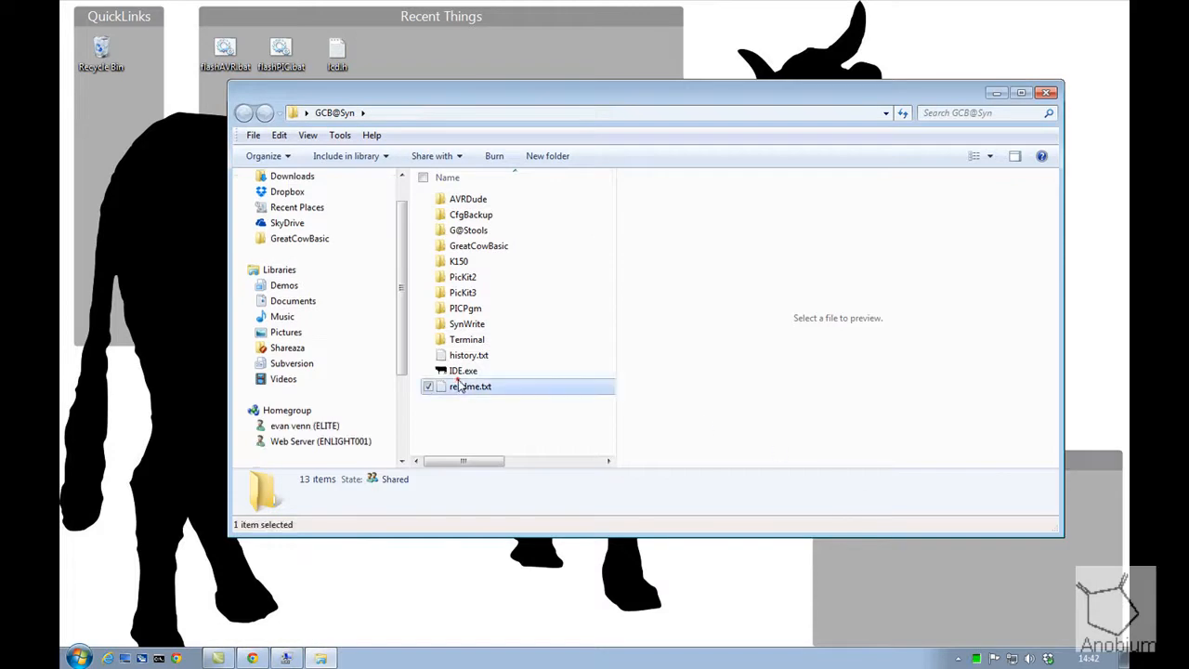
left_click(463, 369)
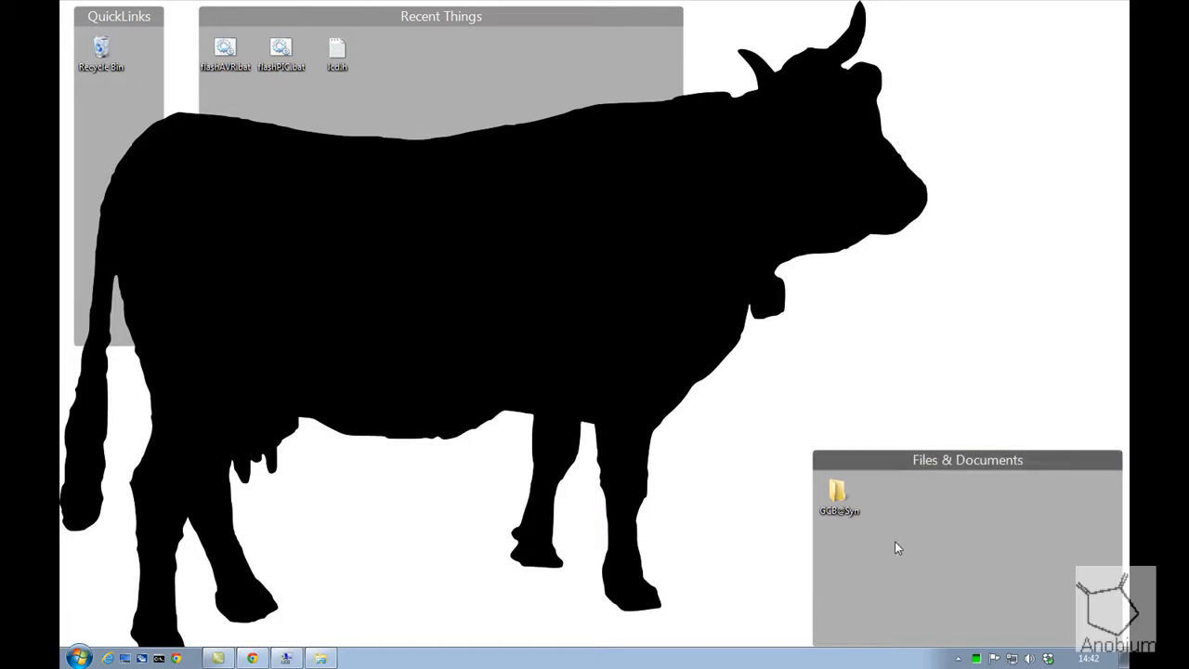
mouse_move(926, 549)
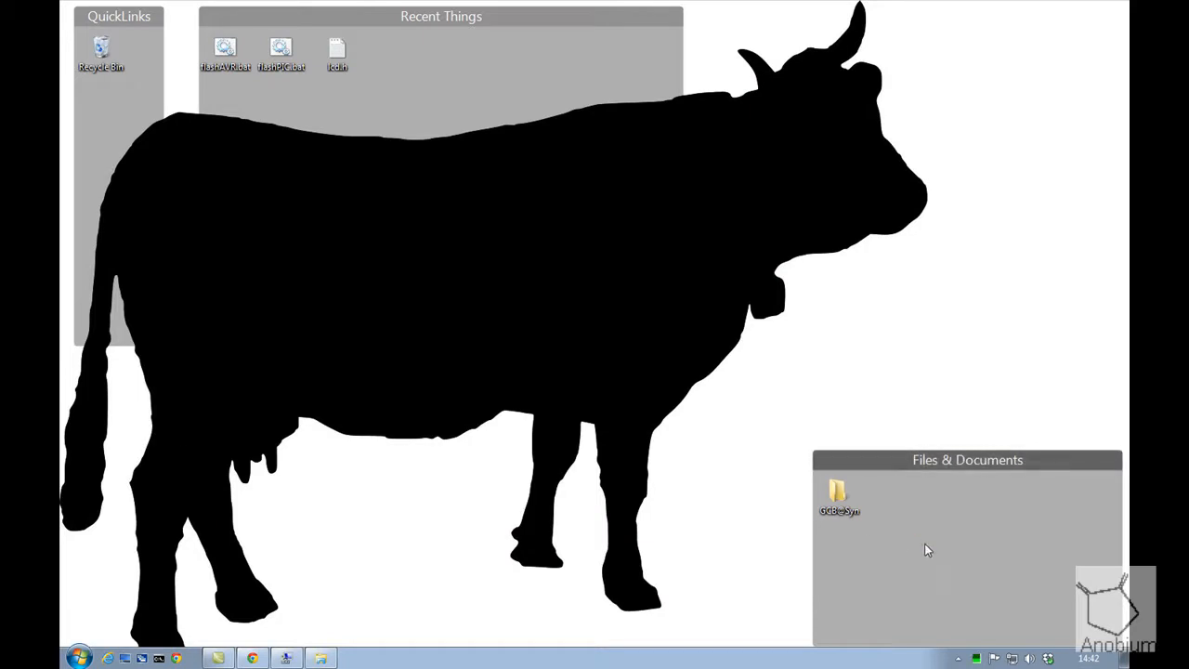
Step: Launch the Great Cow BASIC editor (SynWrite) from the new GreatCowBasic desktop shortcut
left_click(840, 497)
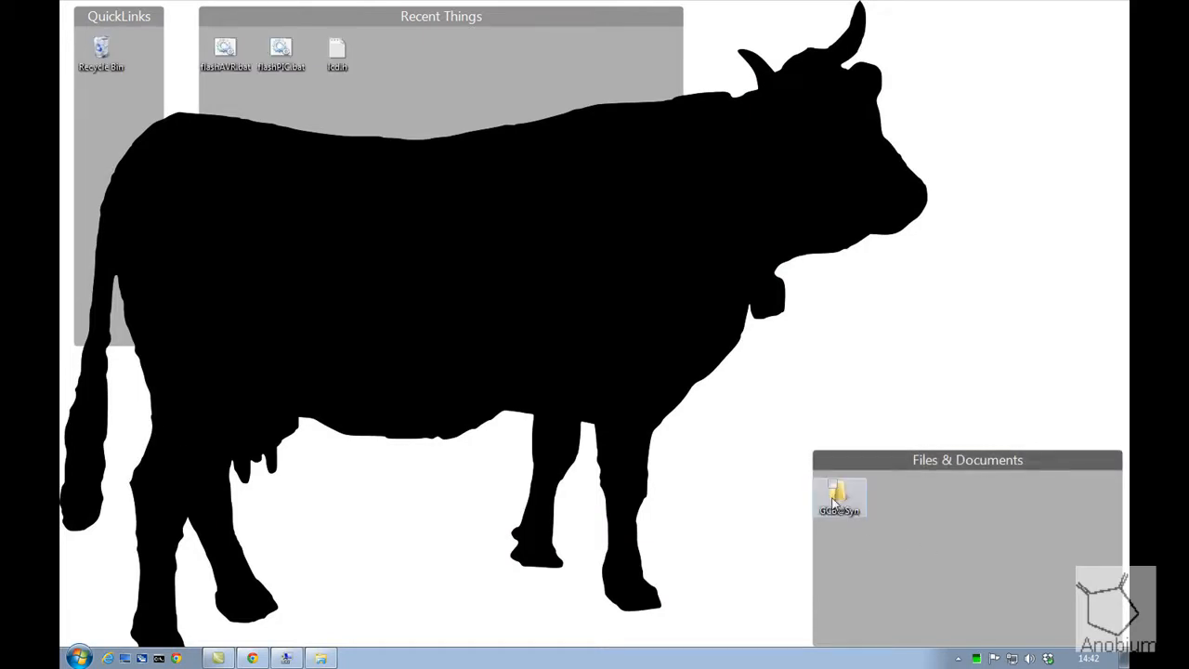
left_click(840, 498)
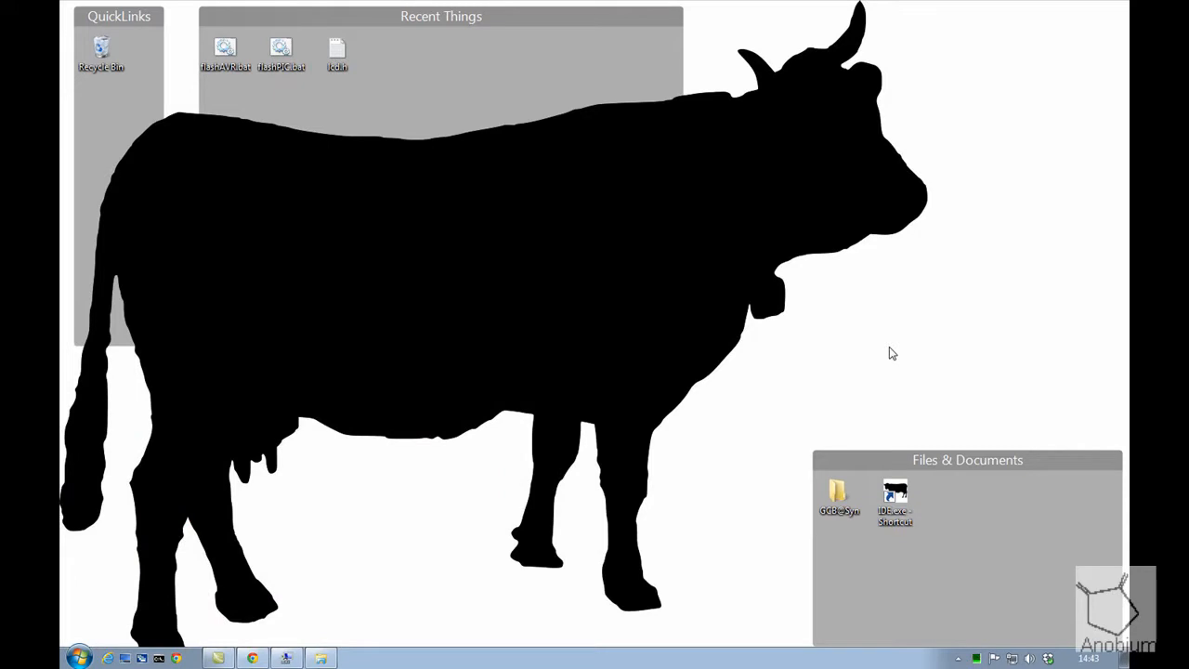
left_click(895, 498)
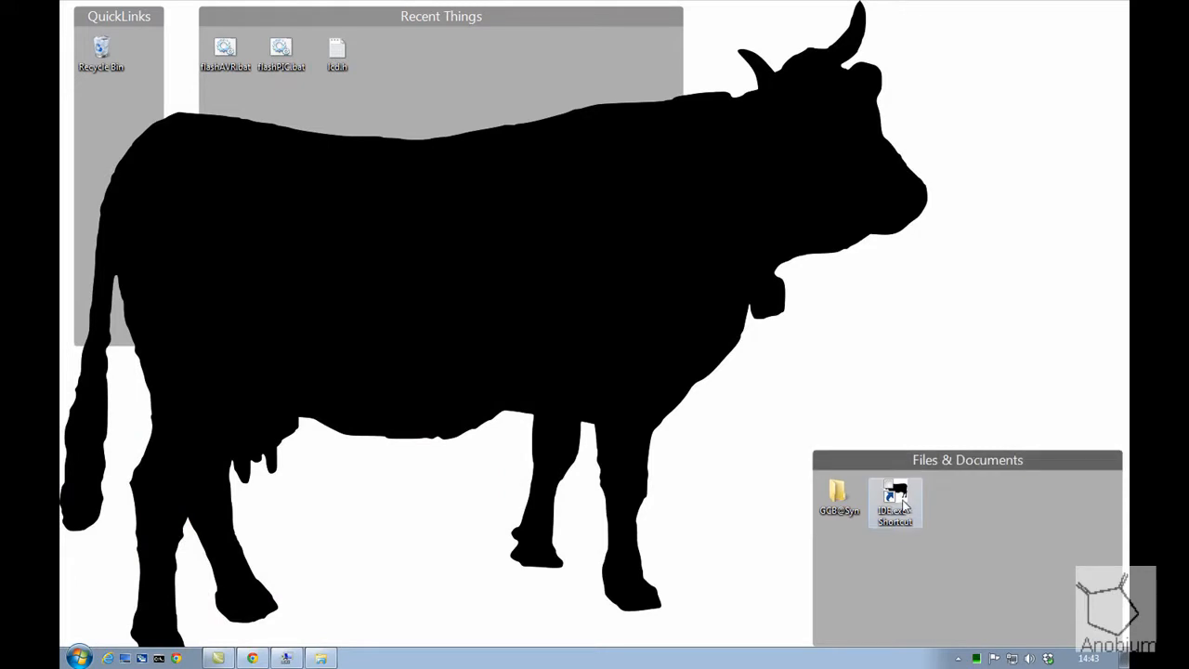
double_click(895, 502)
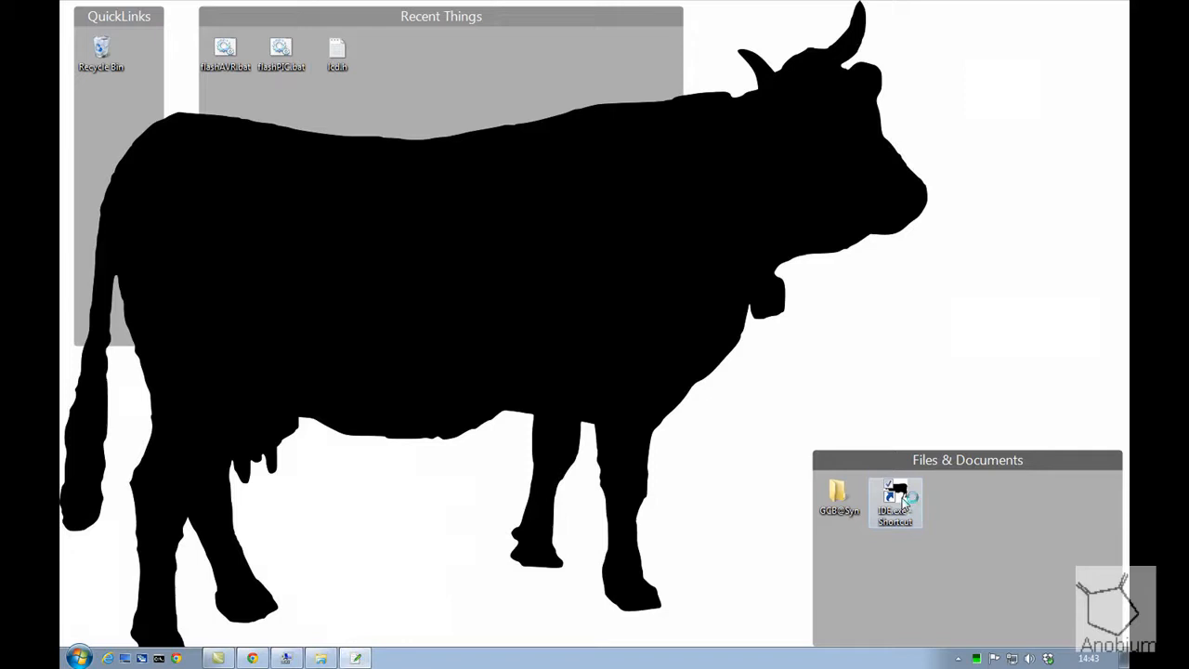
double_click(895, 501)
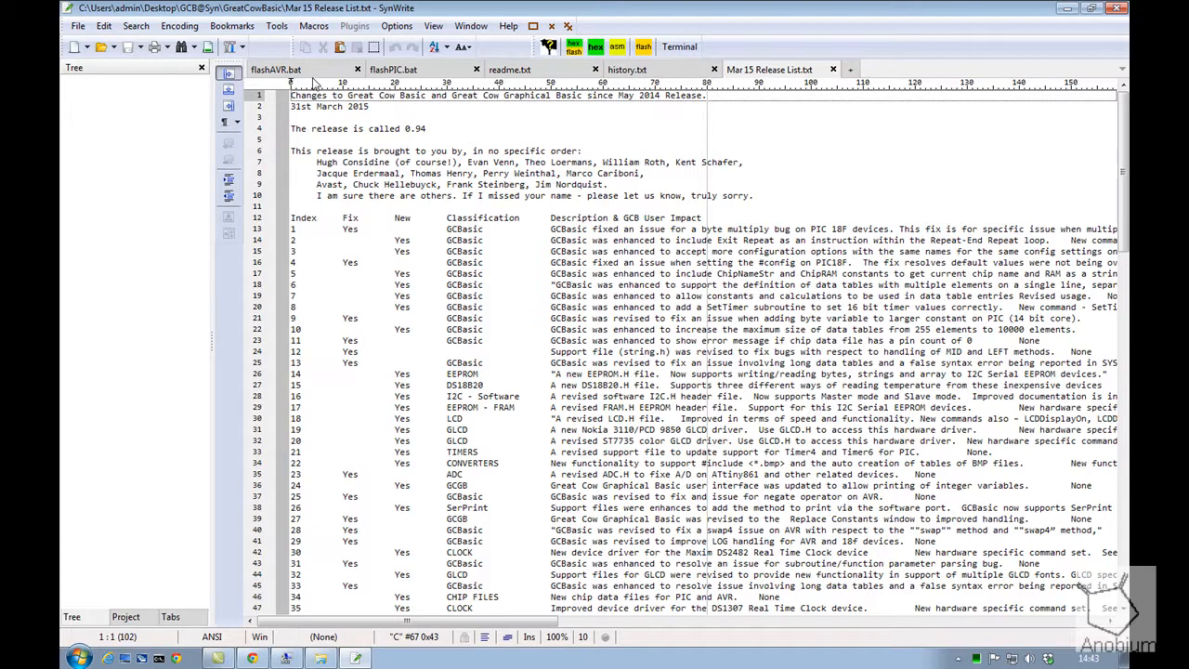
mouse_move(798, 104)
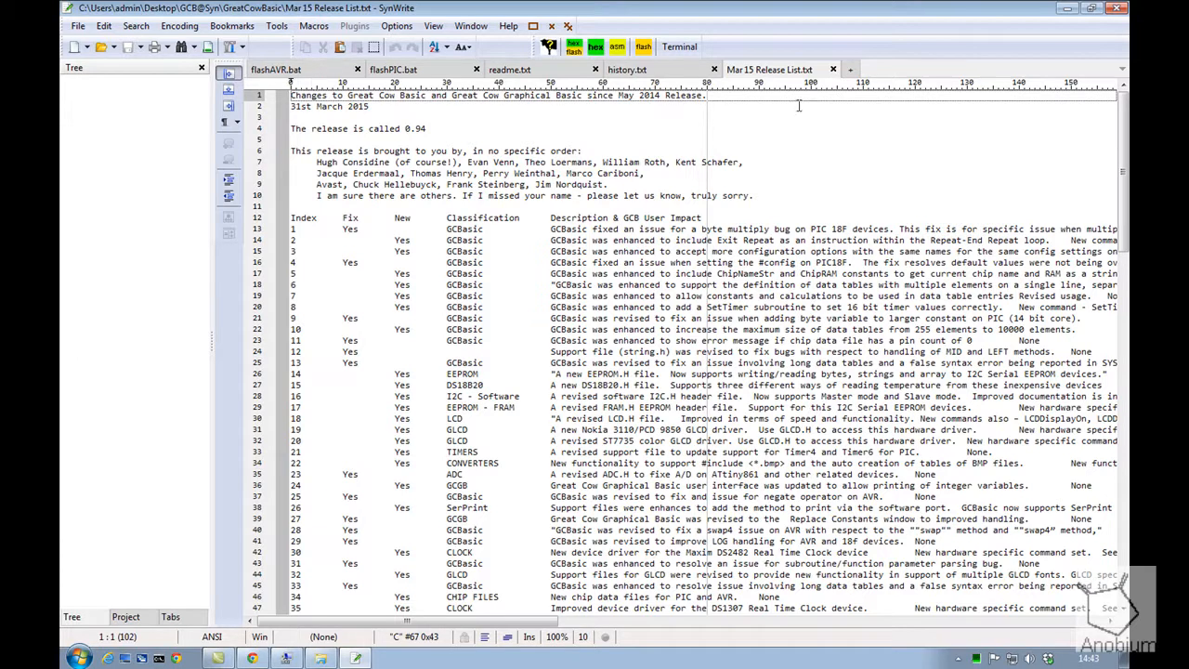
mouse_move(721, 195)
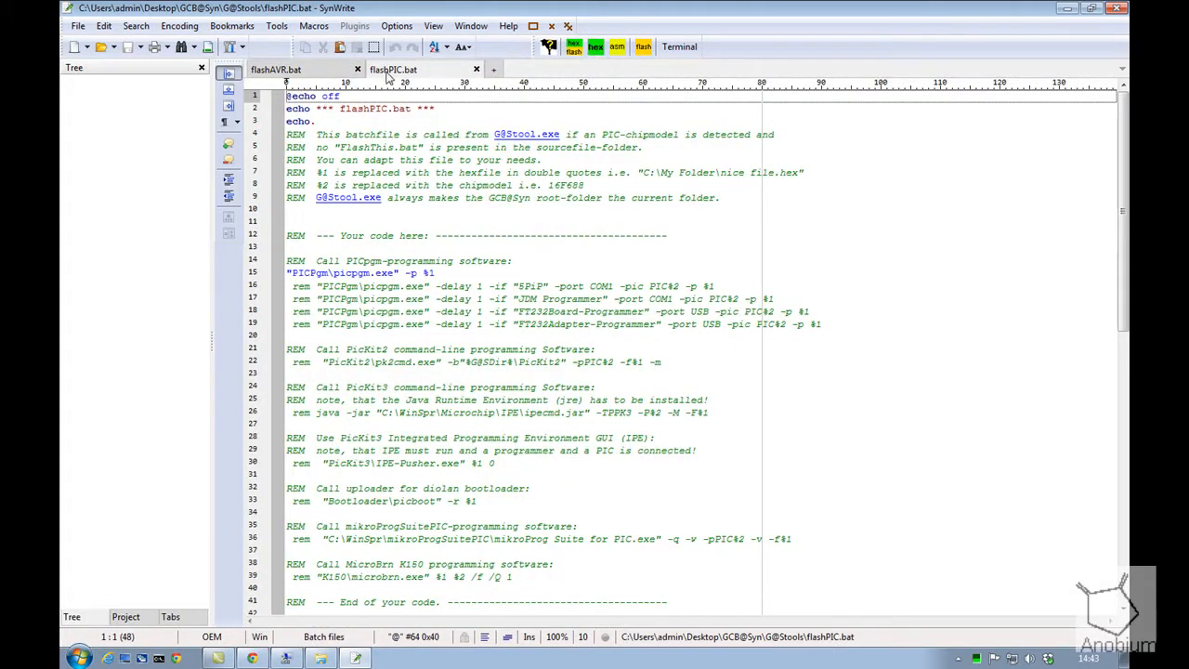
Step: Close the release list, readme, history and flashPIC.bat so only flashAVR.bat stays open
left_click(275, 69)
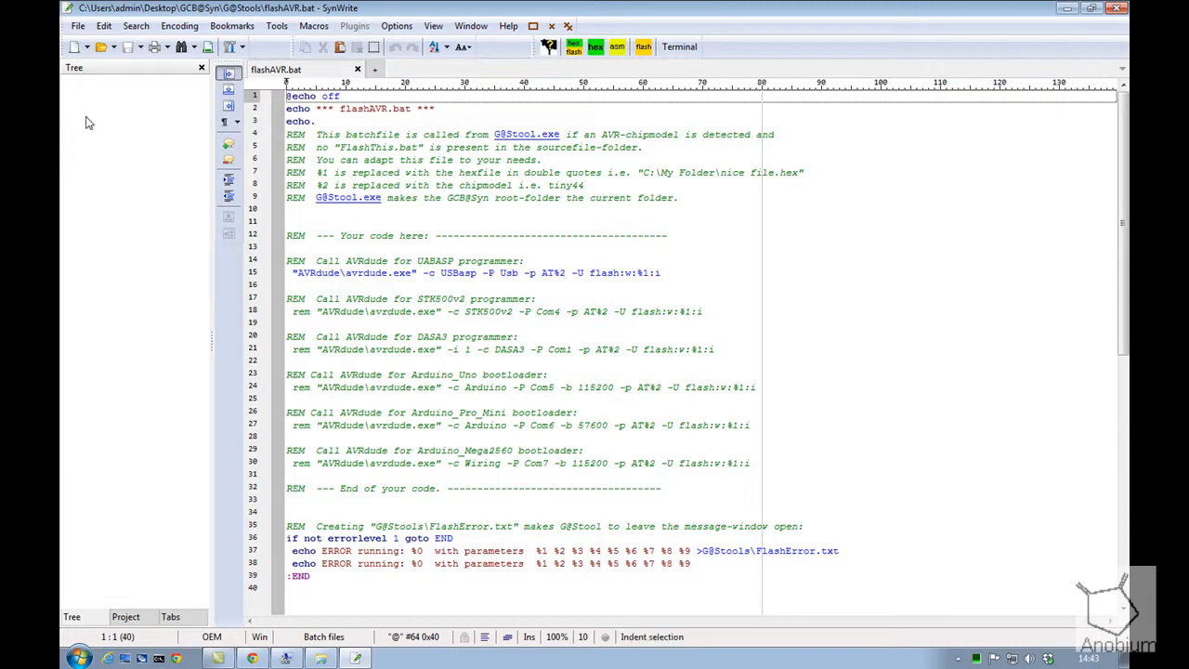
mouse_move(101, 477)
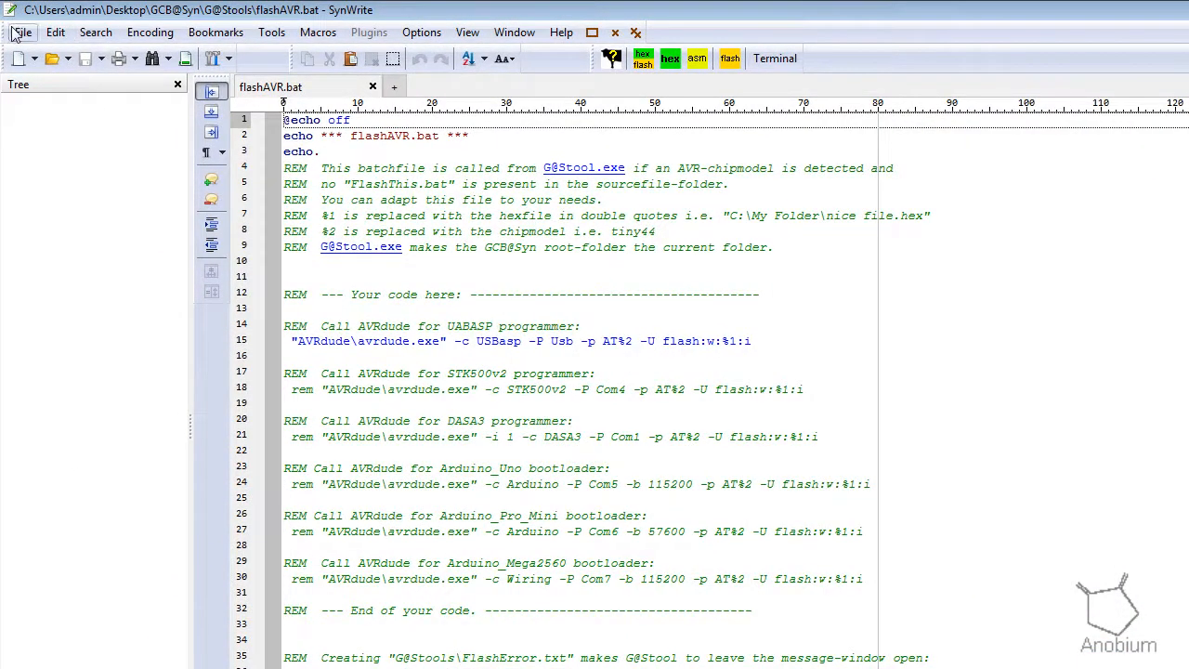
Step: Browse File > Open down through Desktop > GCB@Syn > GreatCowBasic toward the demos
left_click(22, 31)
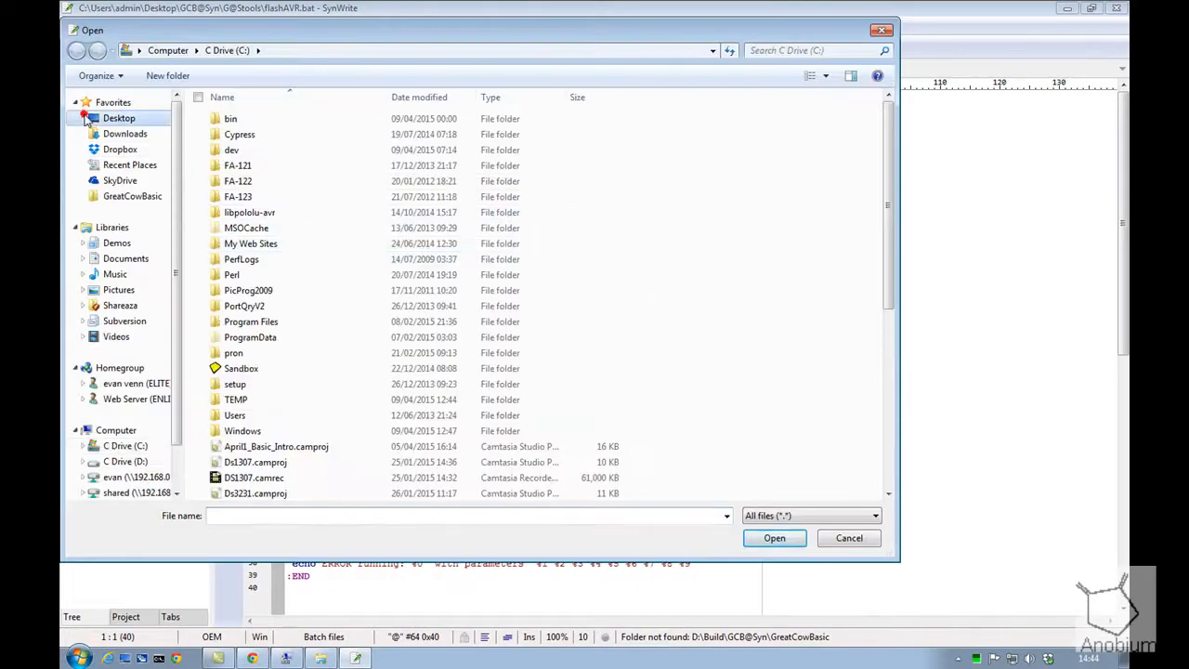
left_click(119, 119)
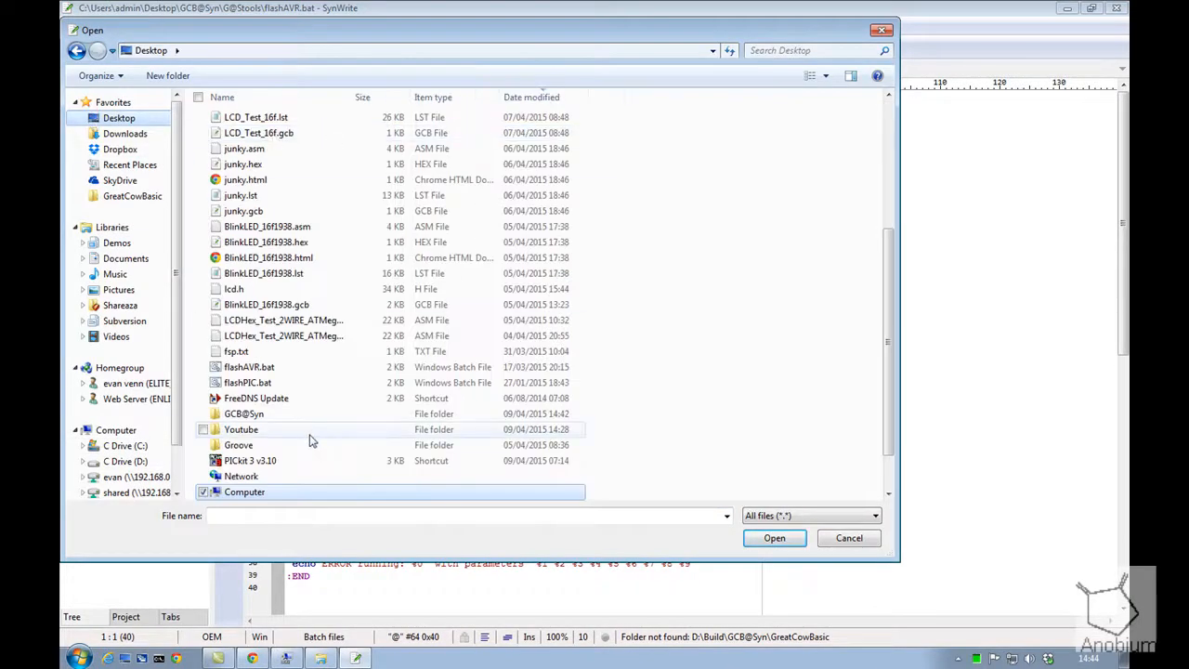
double_click(246, 413)
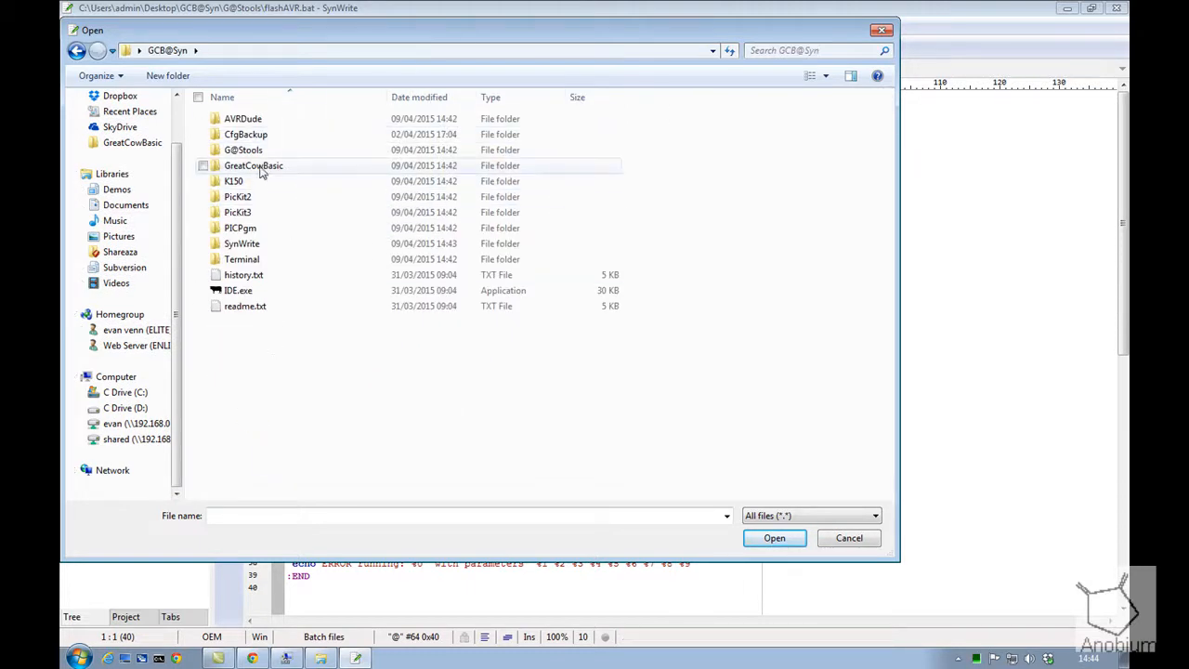
double_click(253, 165)
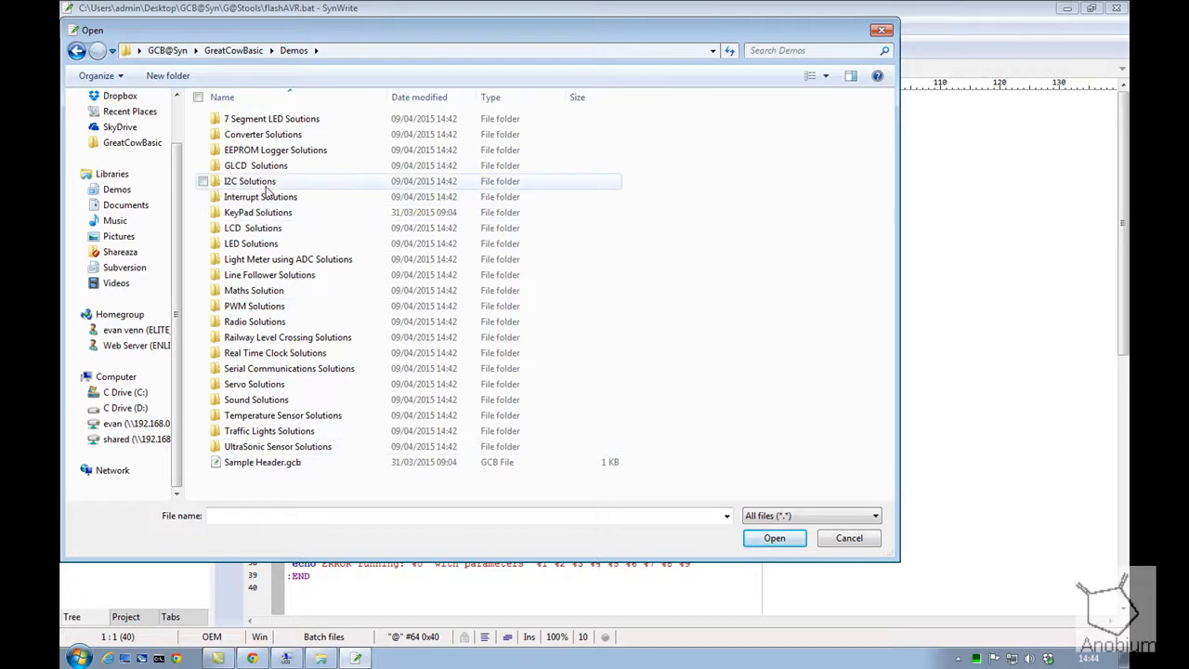
Step: Load I2CHardwareDiscovery to Terminal_mega328p.gcb from Demos > I2C Solutions > I2C Discovery
double_click(249, 182)
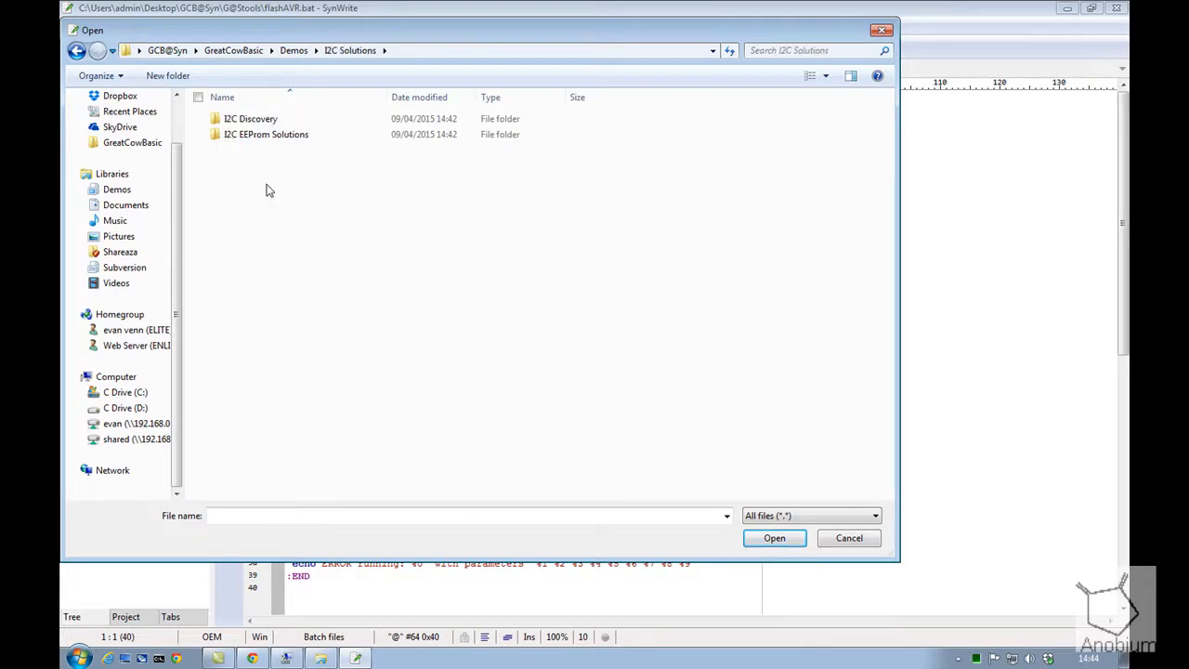
double_click(249, 119)
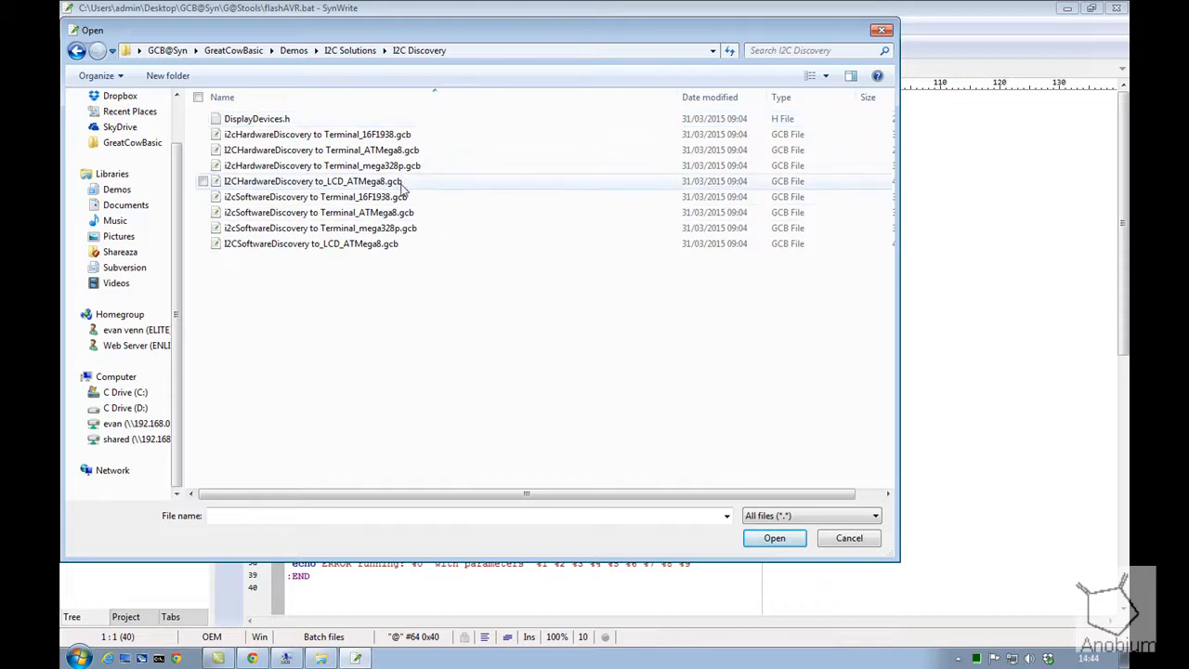
left_click(319, 165)
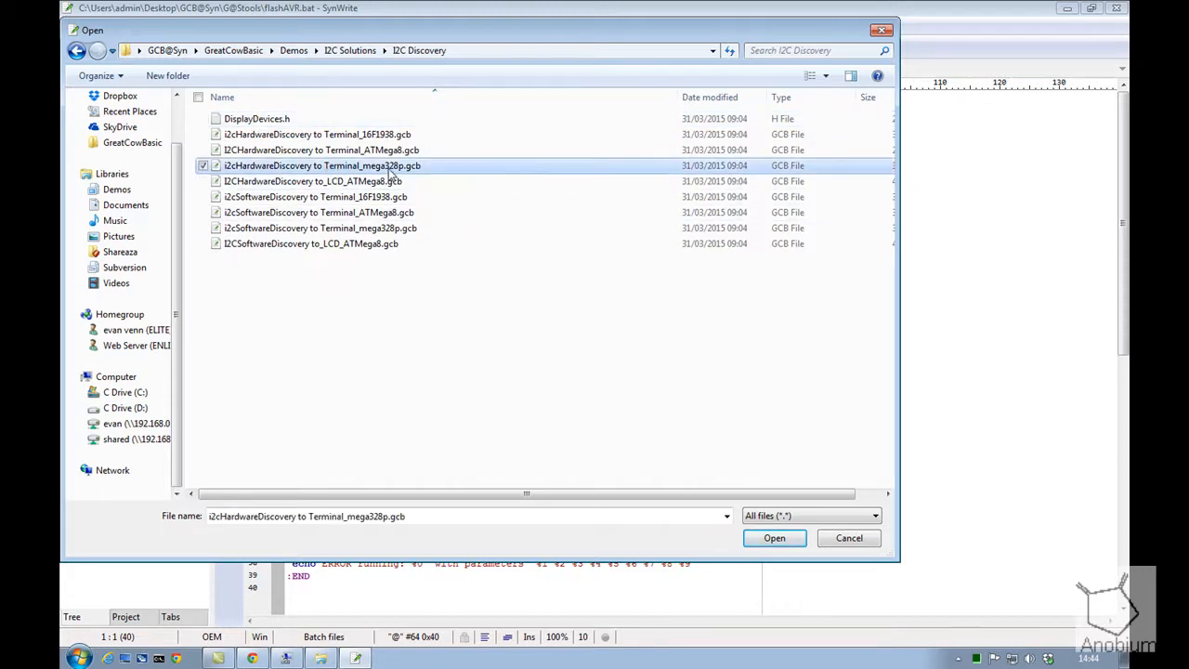
left_click(772, 538)
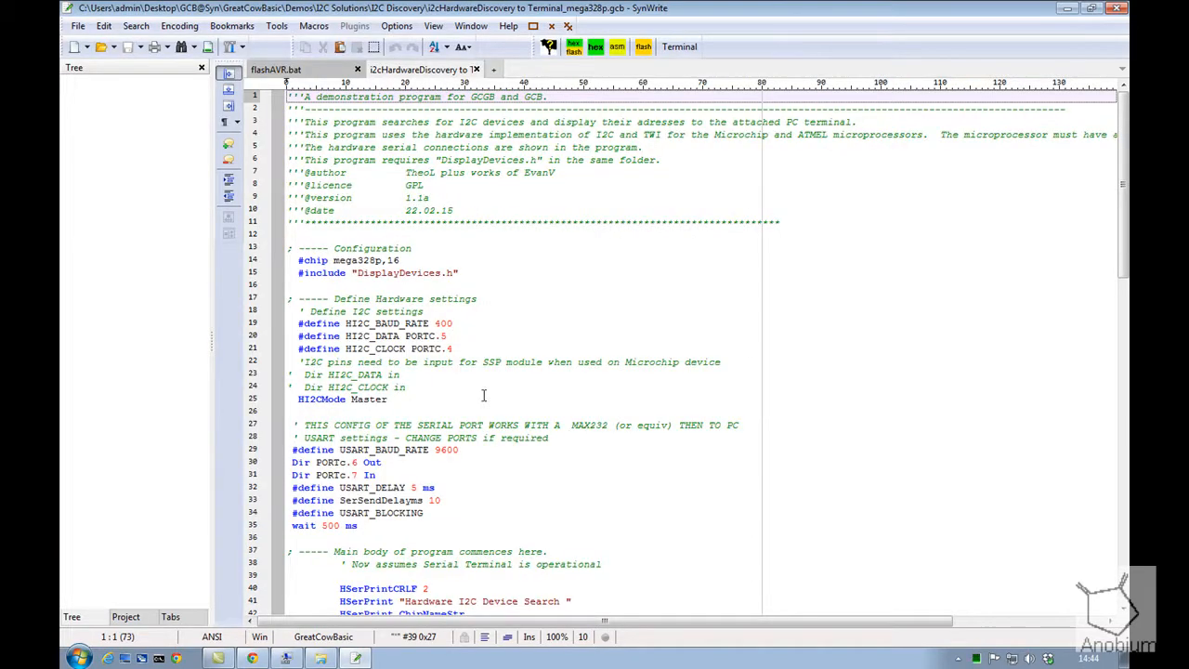
left_click(635, 160)
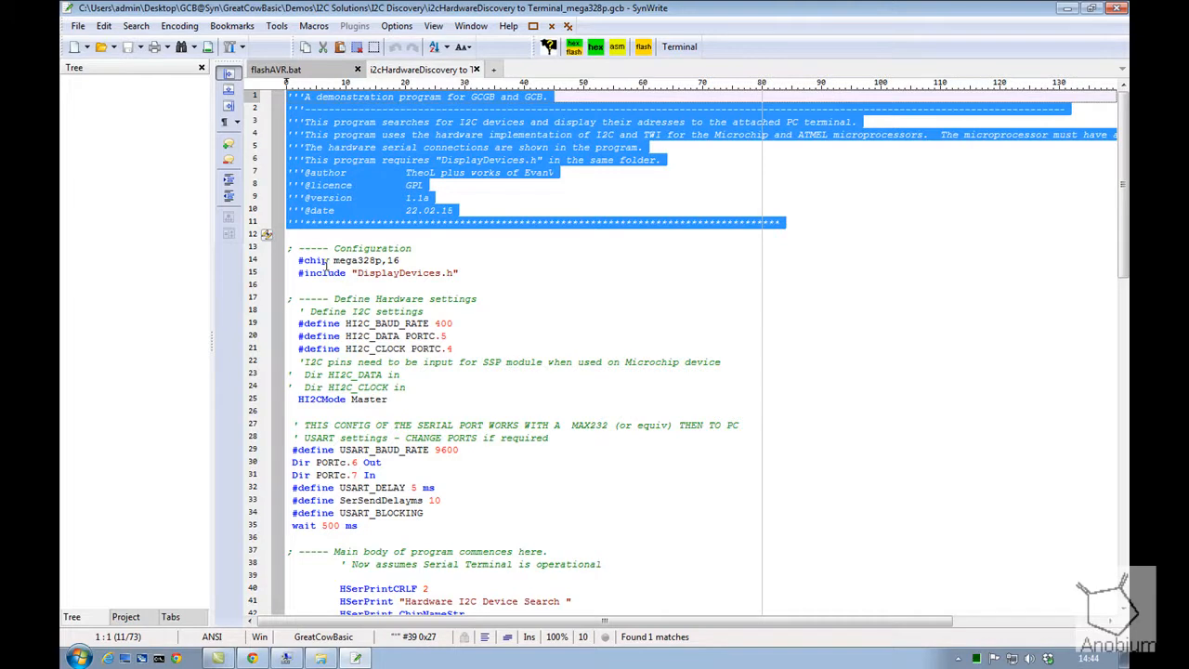
scroll("down", 3)
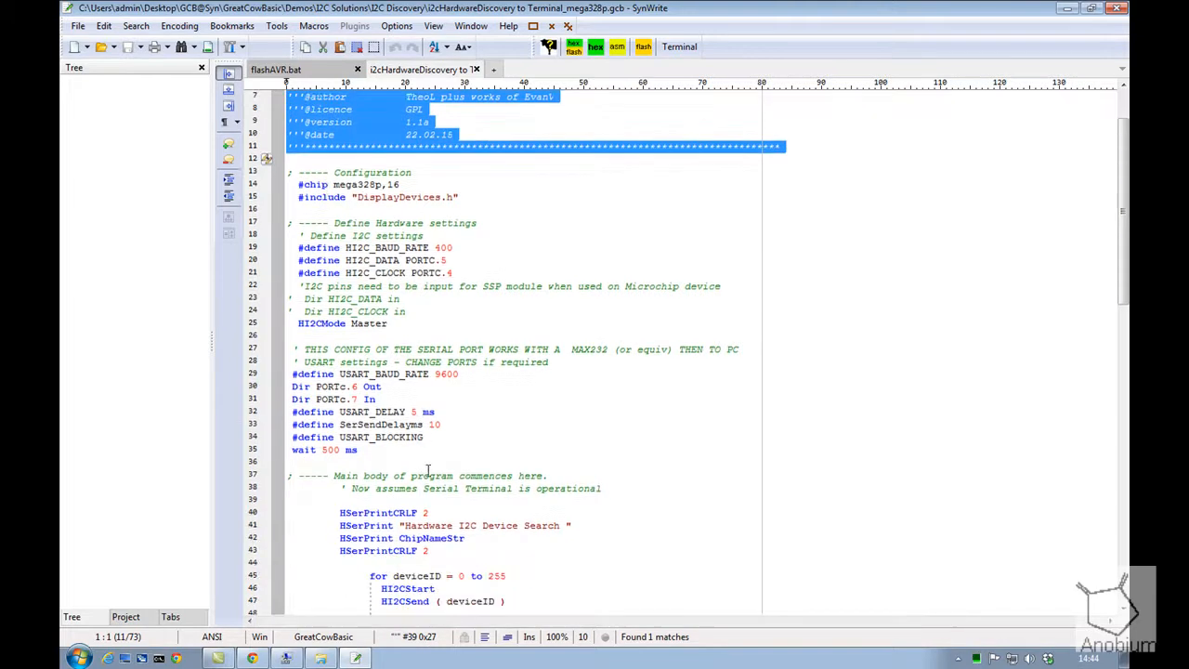
scroll("down", 3)
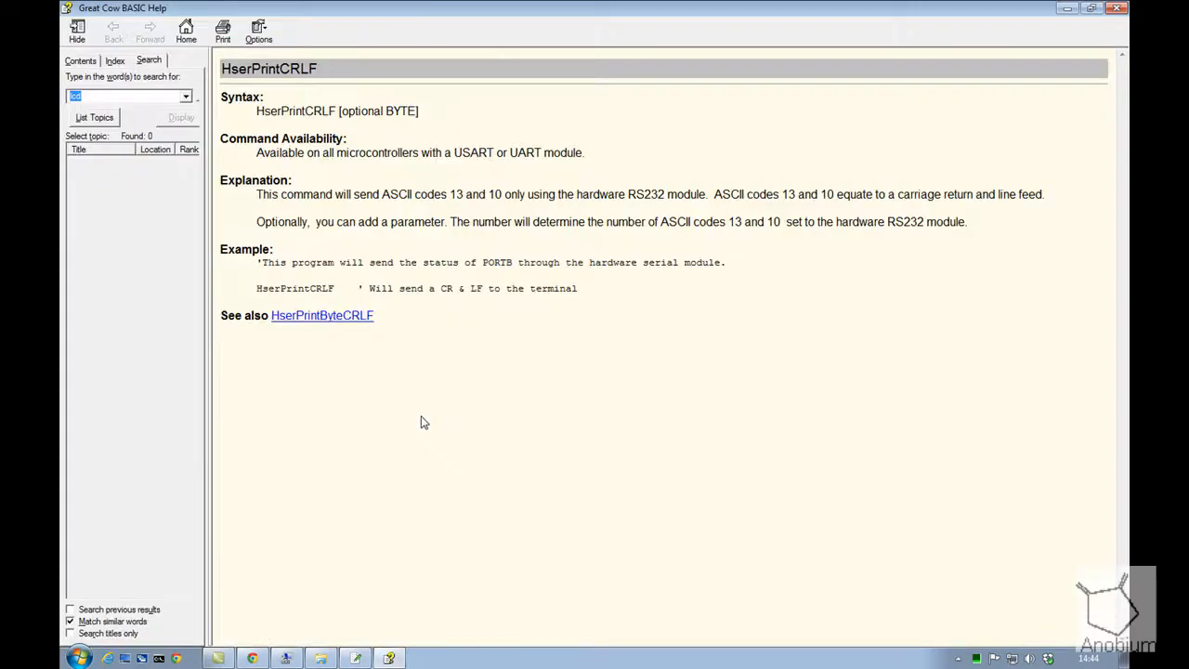
mouse_move(973, 104)
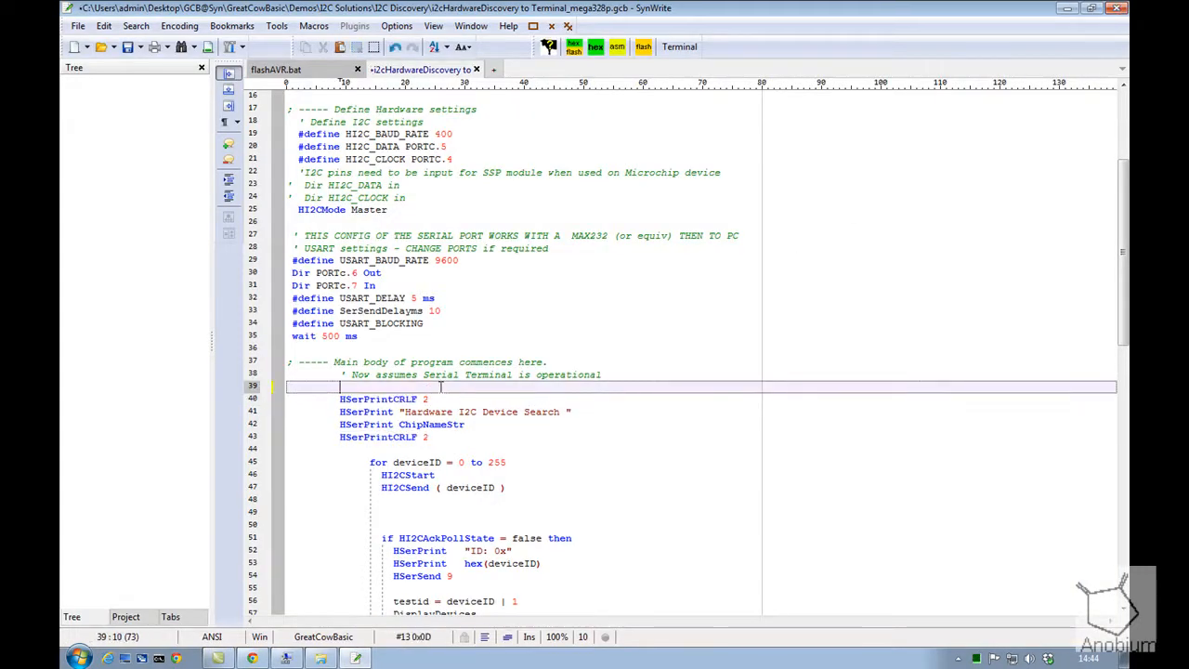
Step: Add a 'wait' statement on new line 39 before HserPrintCRLF in the discovery program
type("wai")
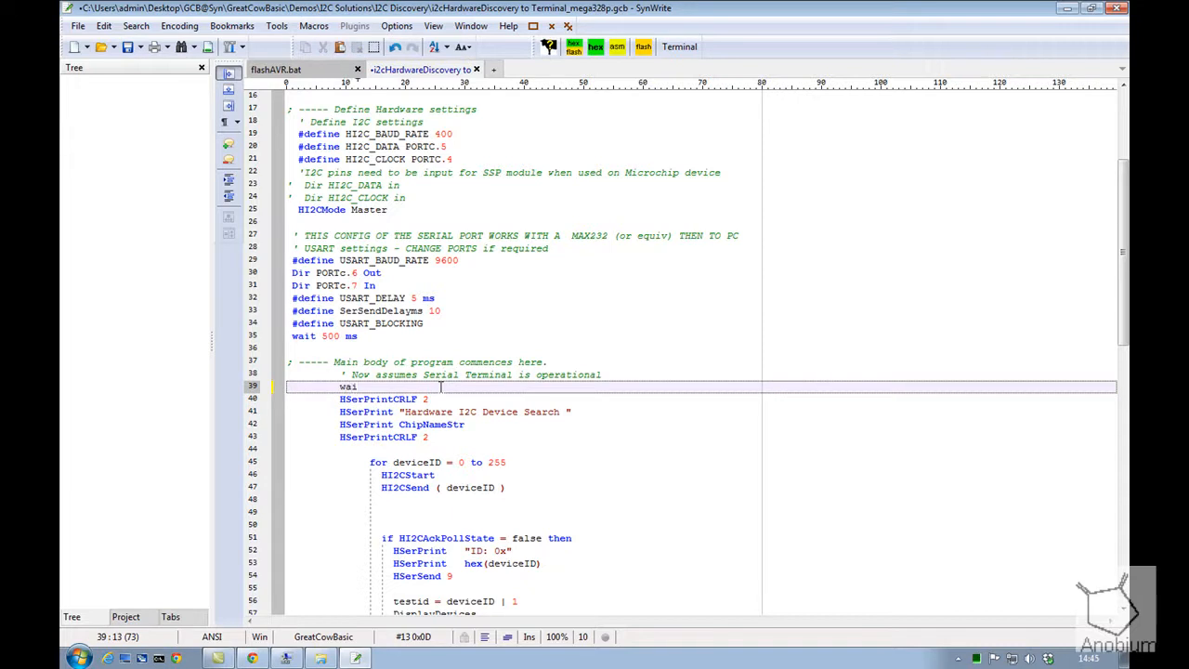
type("t")
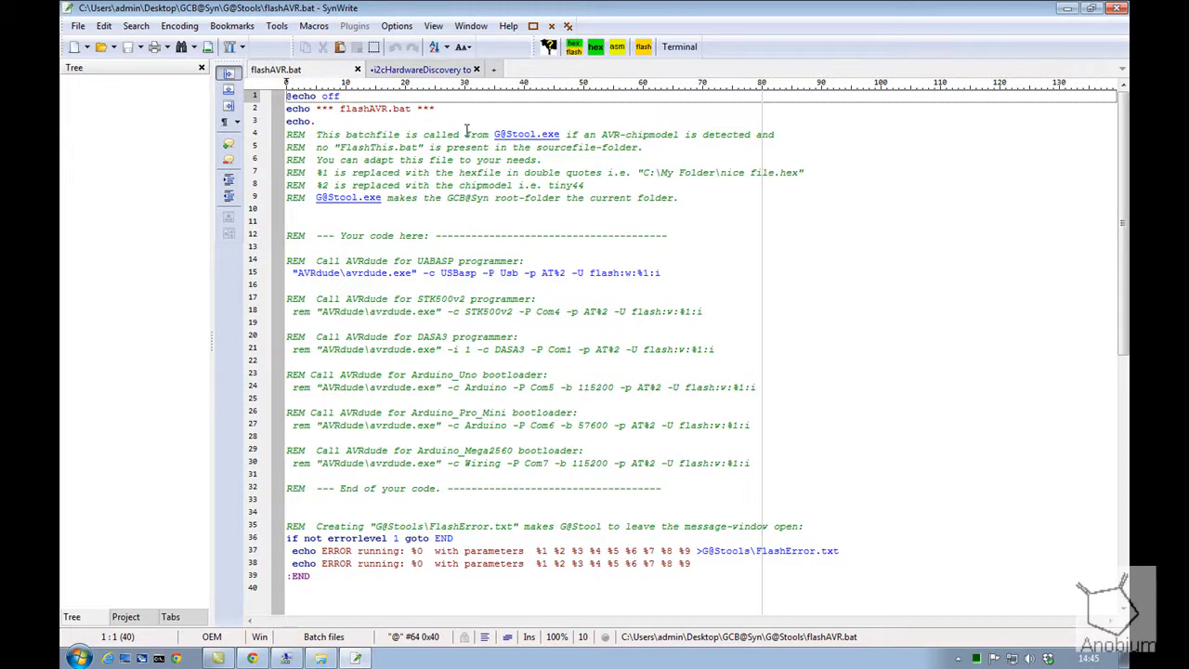
Step: Return to flashAVR.bat and select its programmer commands section, lines 13 to 33
left_click(379, 221)
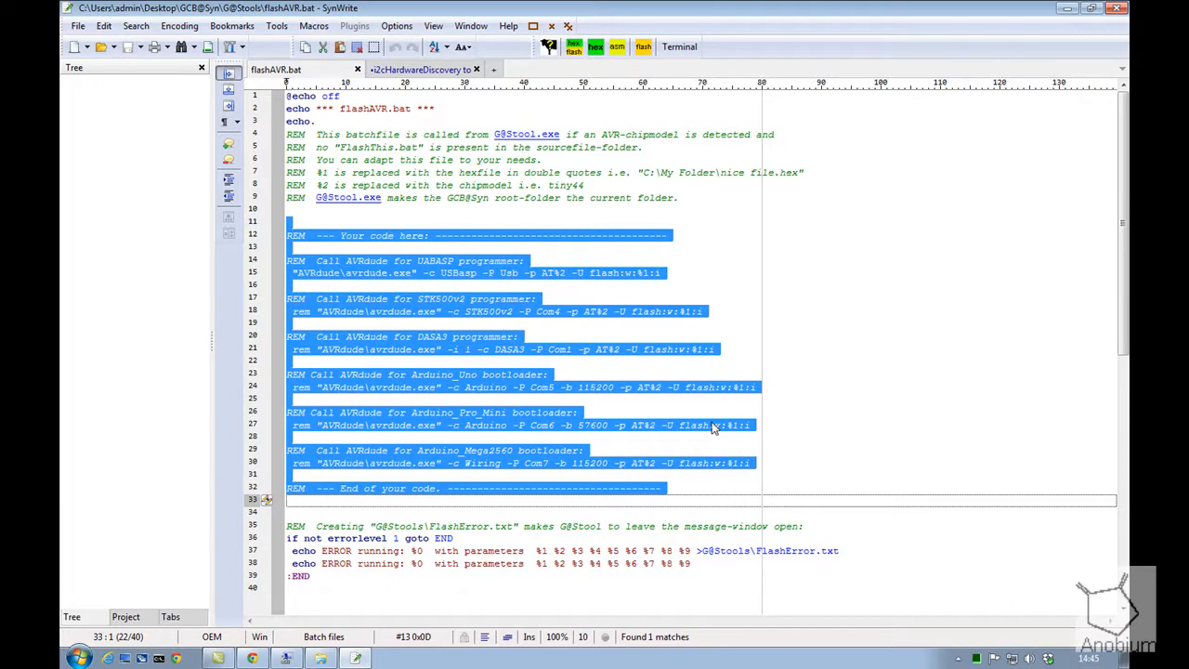
left_click(881, 375)
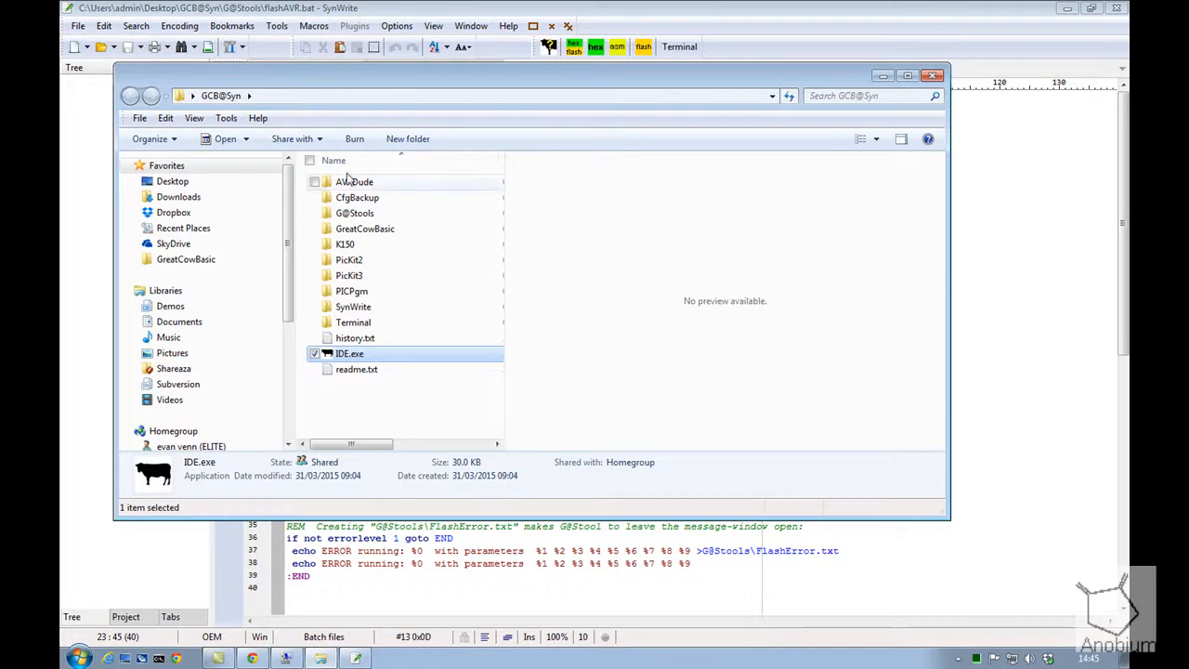
Step: Enter GCB@Syn's AVRDude folder and launch avrdudess.exe
double_click(355, 182)
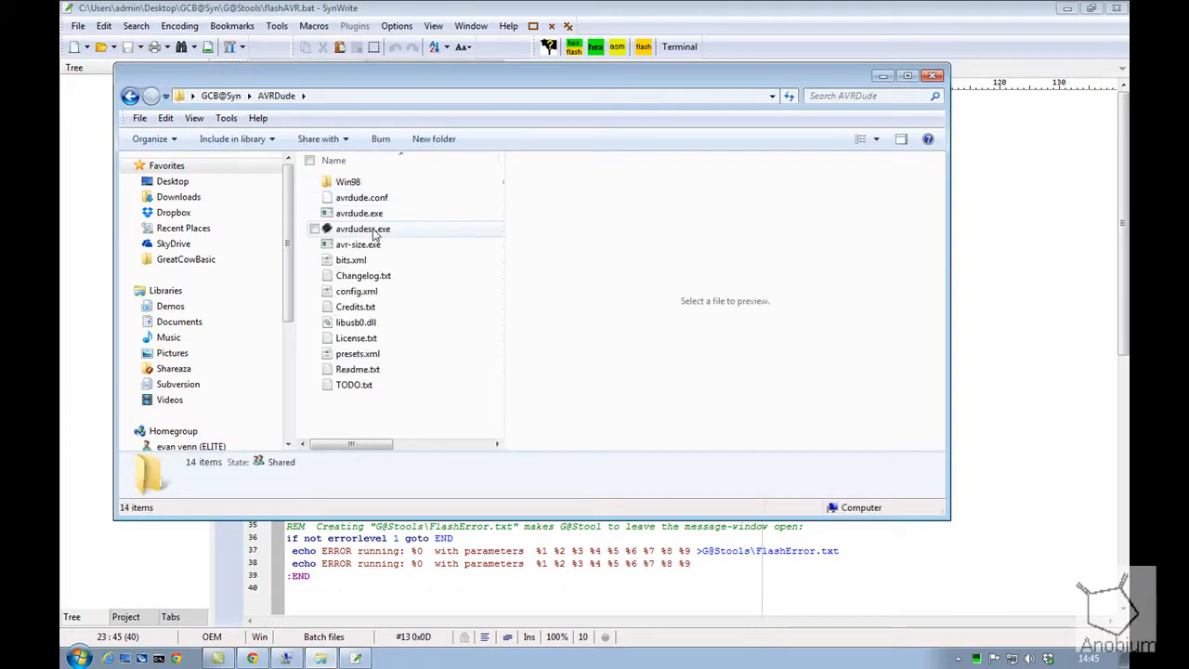
double_click(364, 229)
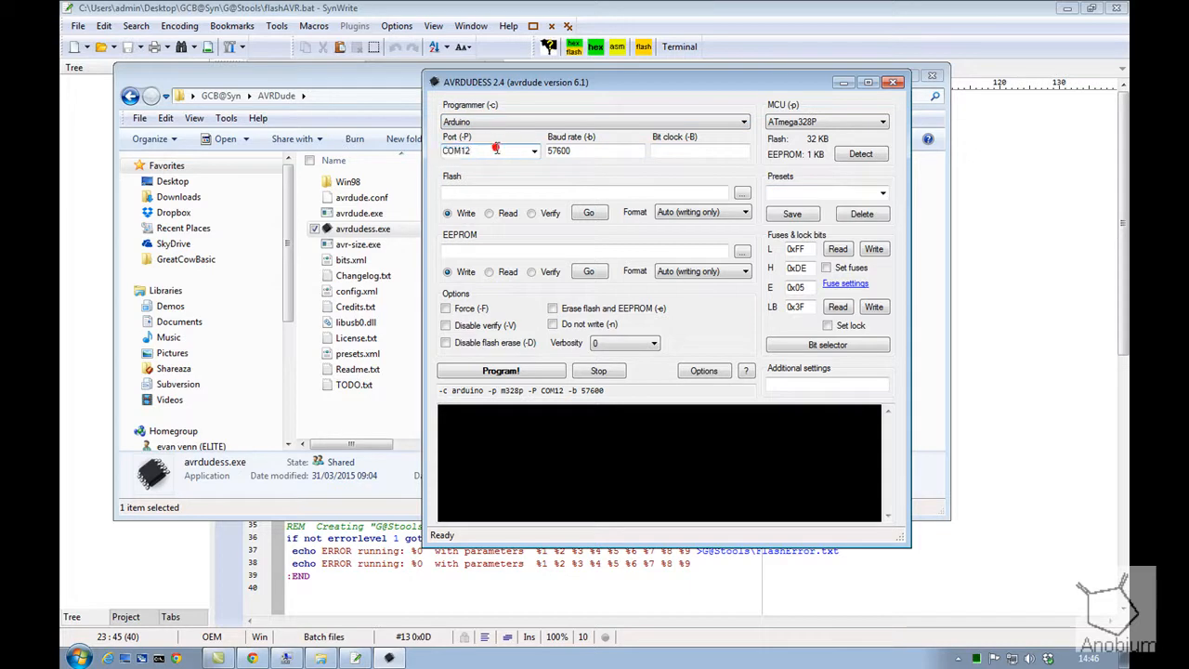
Step: Select port COM12 for the Arduino programmer and run Detect on the connected MCU
left_click(595, 151)
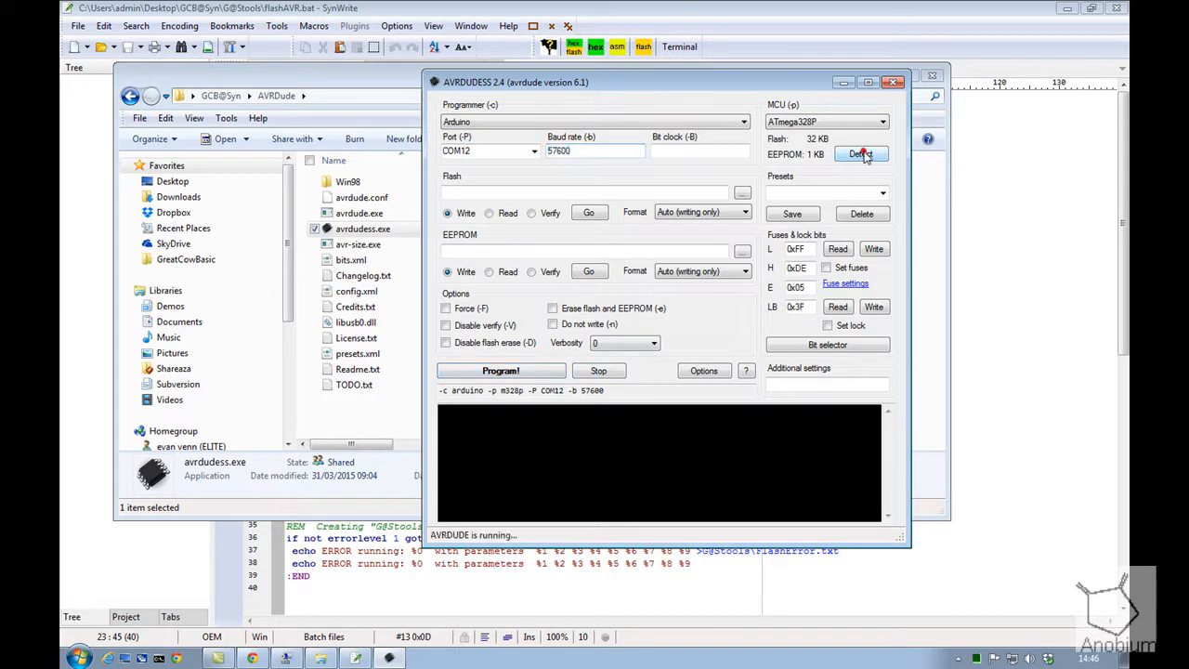
left_click(860, 152)
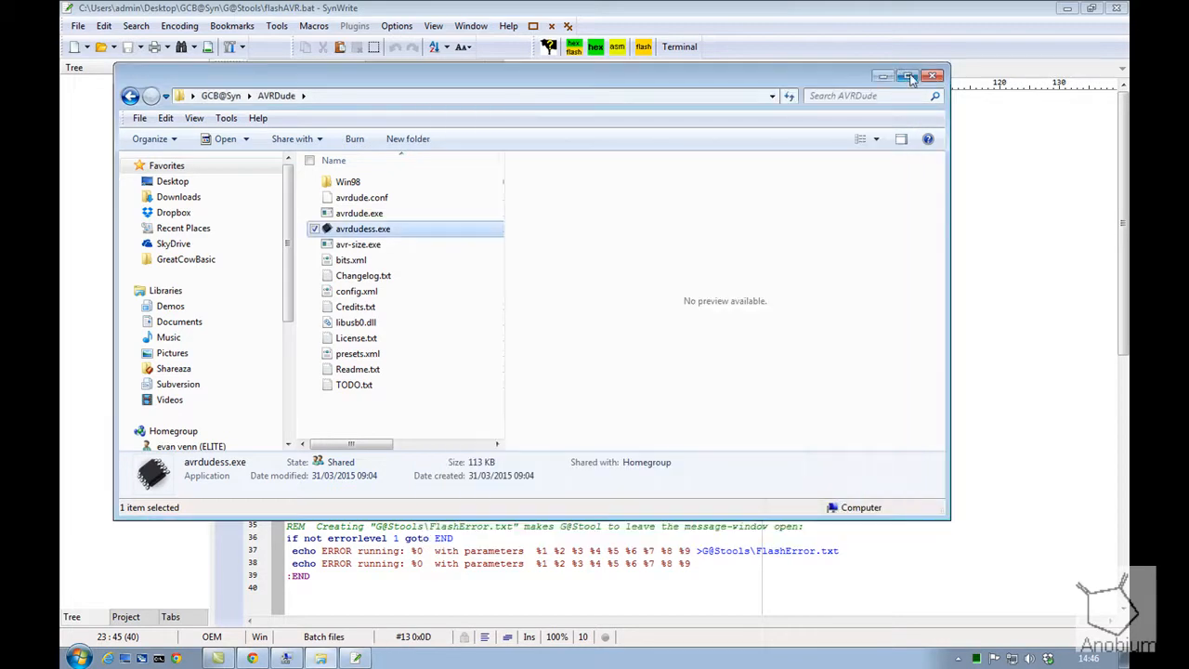
Step: Close the AVRDude Explorer window and minimize SynWrite to show the desktop
left_click(909, 74)
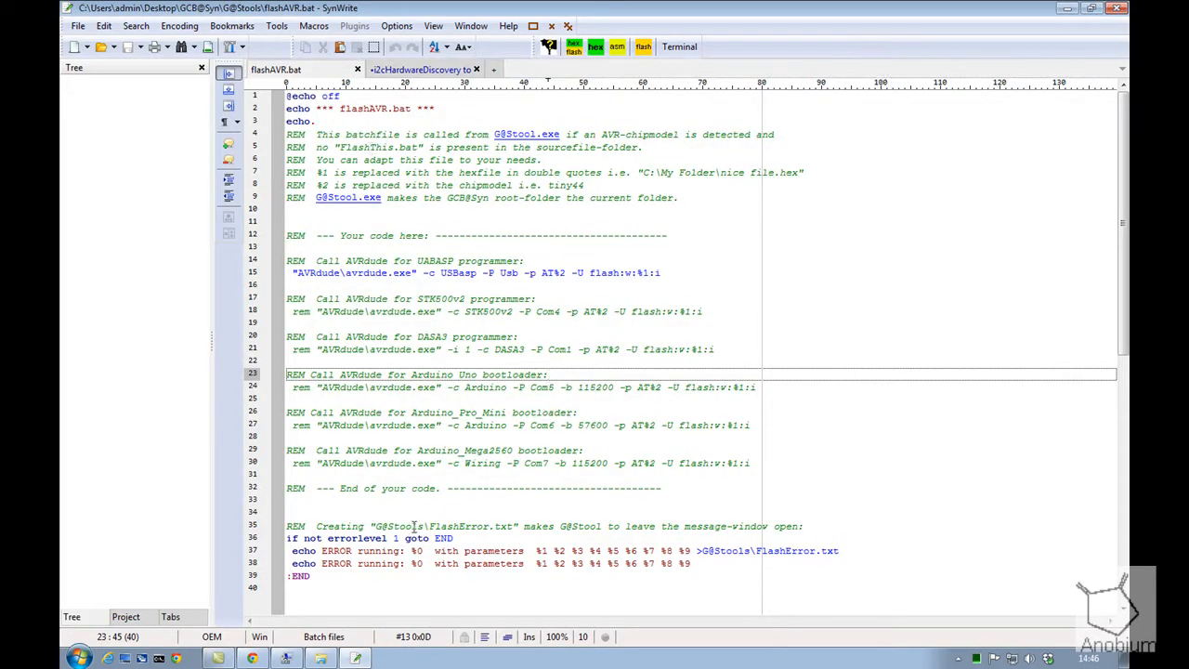
left_click(424, 512)
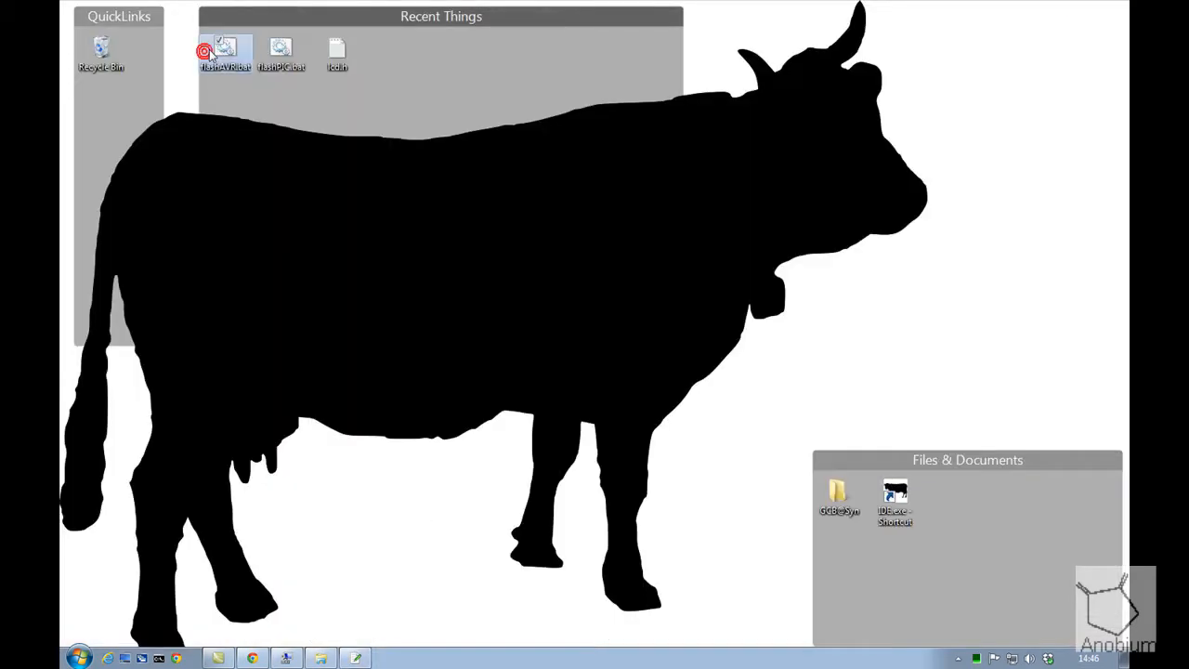
Step: Reopen flashAVR.bat, change the 328p line's port from COM15 to COM12 and save it
double_click(225, 52)
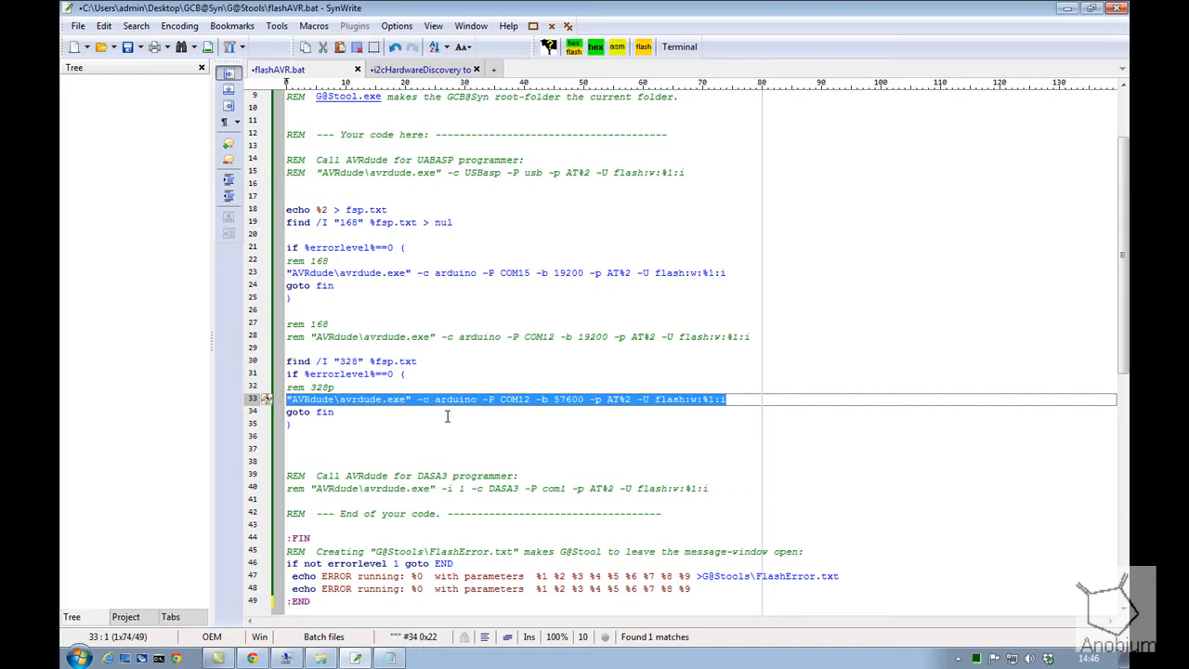
left_click(416, 397)
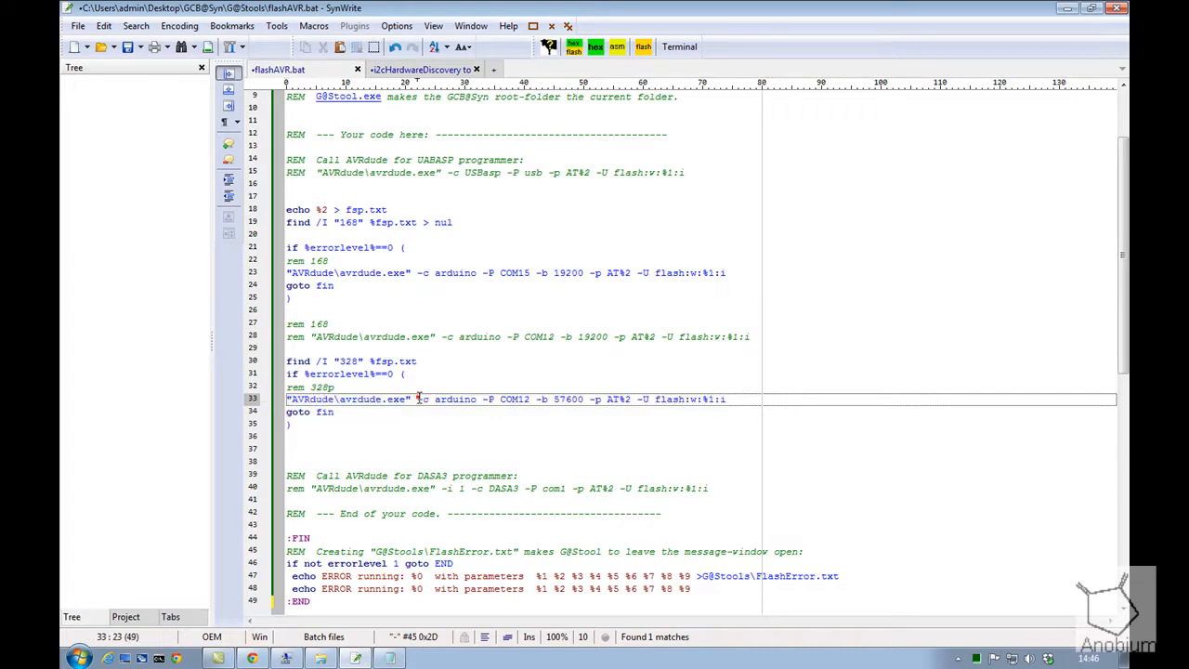
double_click(517, 397)
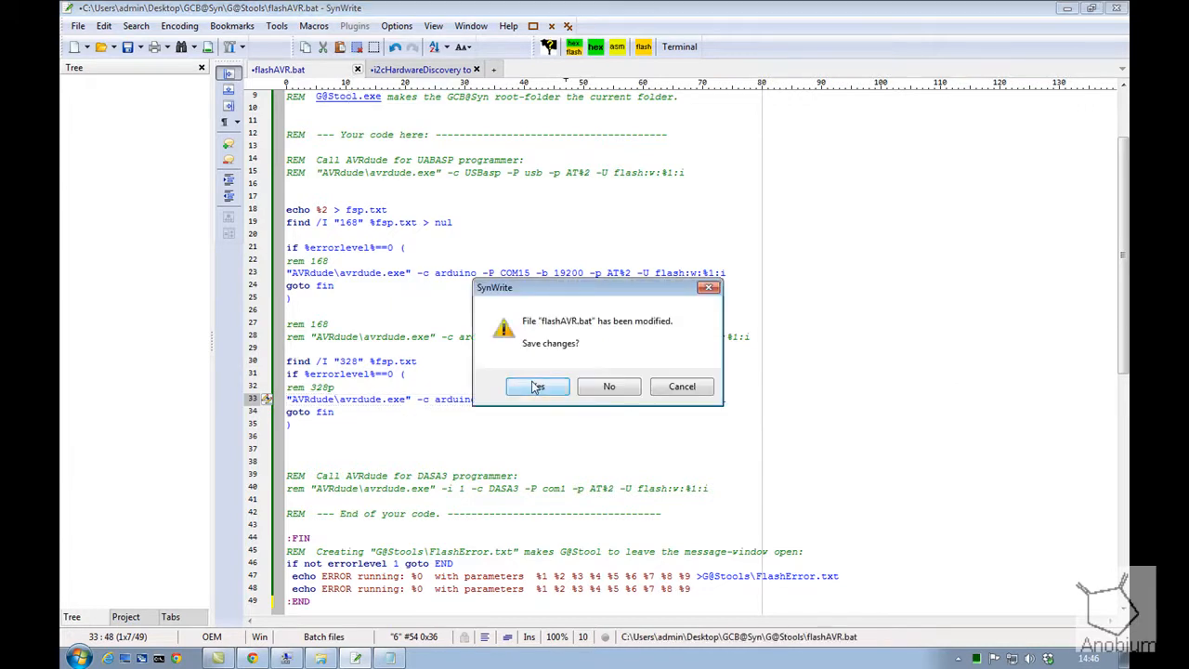
left_click(537, 387)
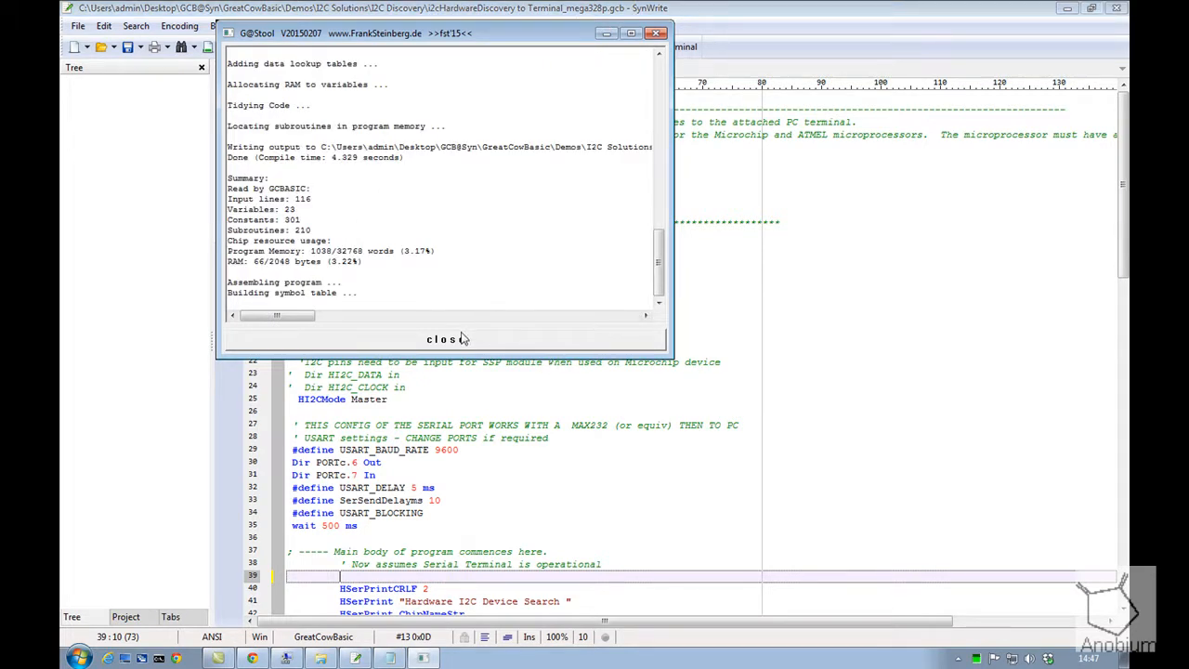
Step: Dismiss the G@Stool compile window and enlarge the Output pane showing 1038 words used
left_click(446, 338)
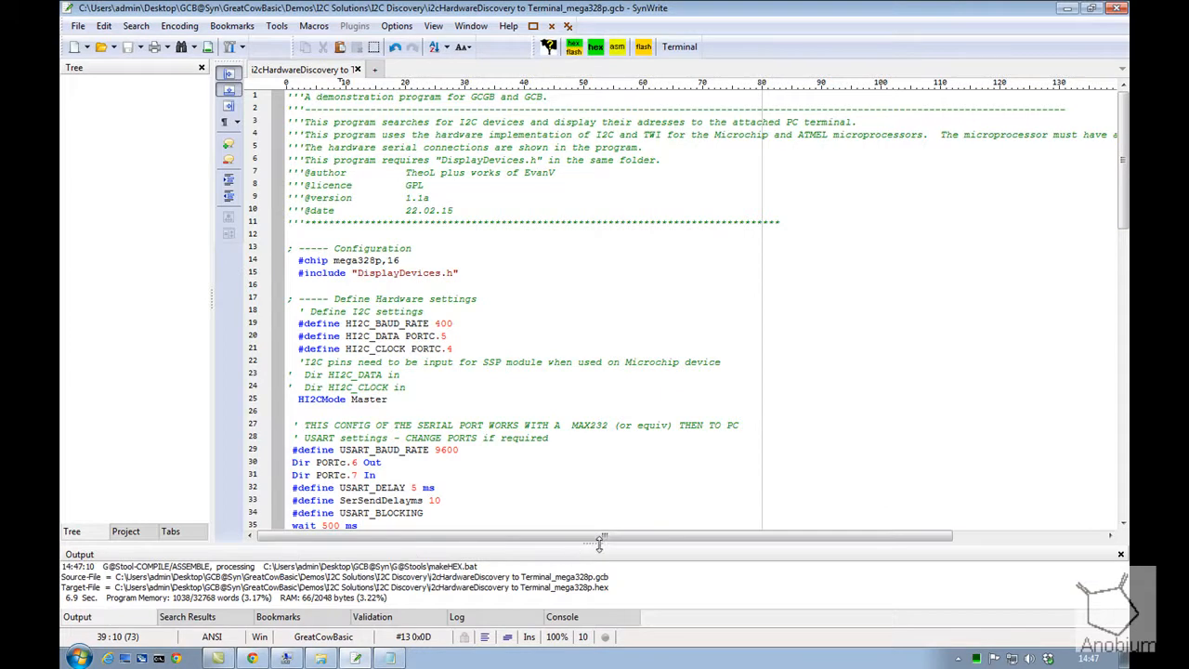
left_click_drag(598, 543, 598, 400)
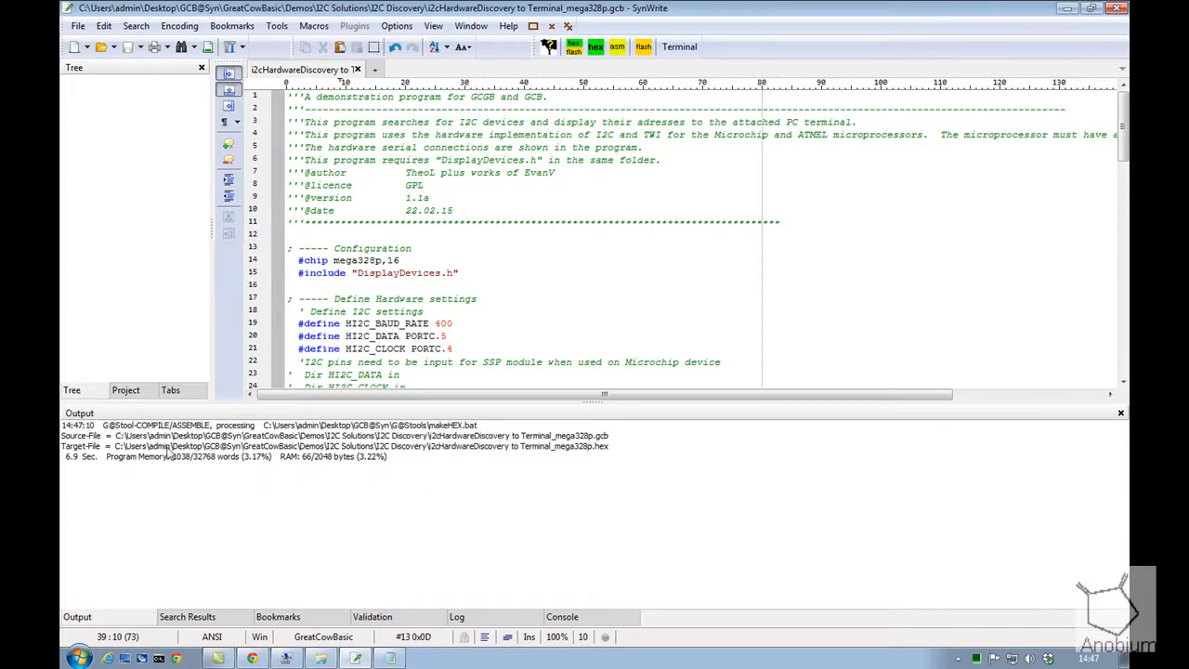
mouse_move(227, 468)
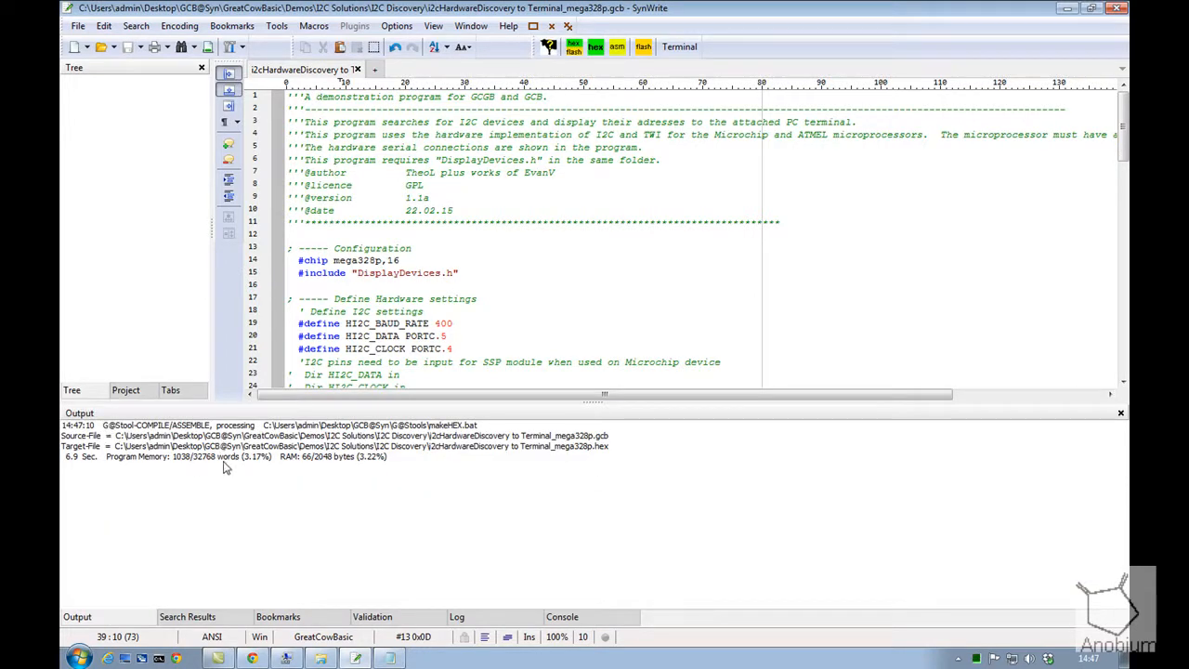
mouse_move(349, 464)
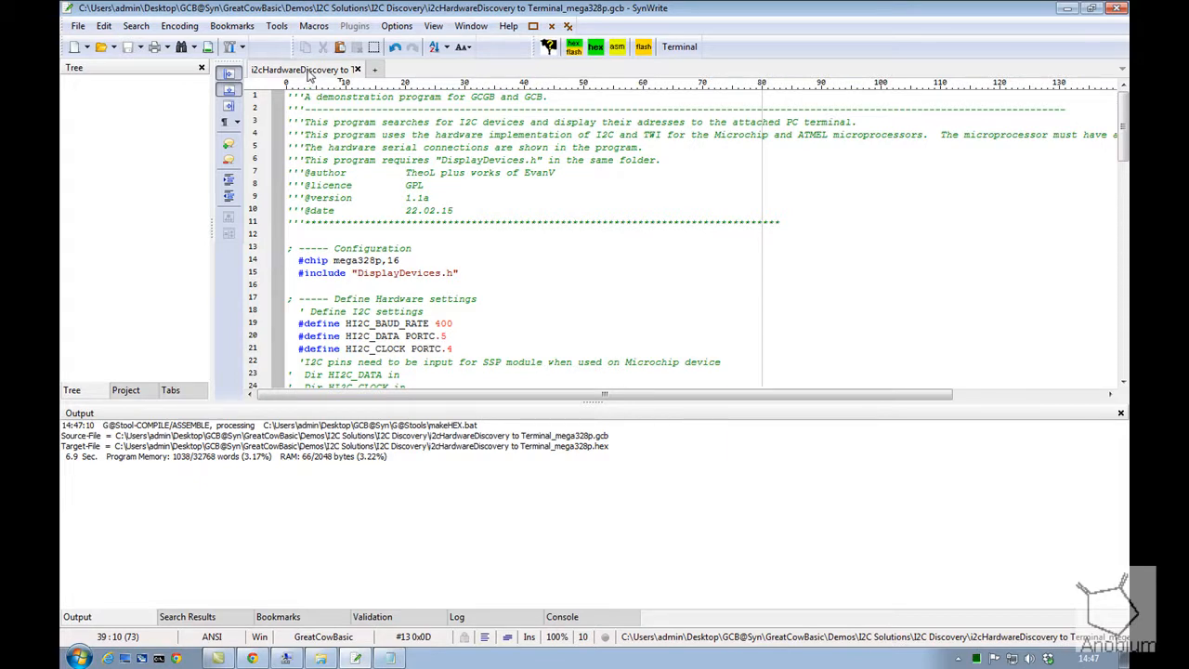
right_click(301, 71)
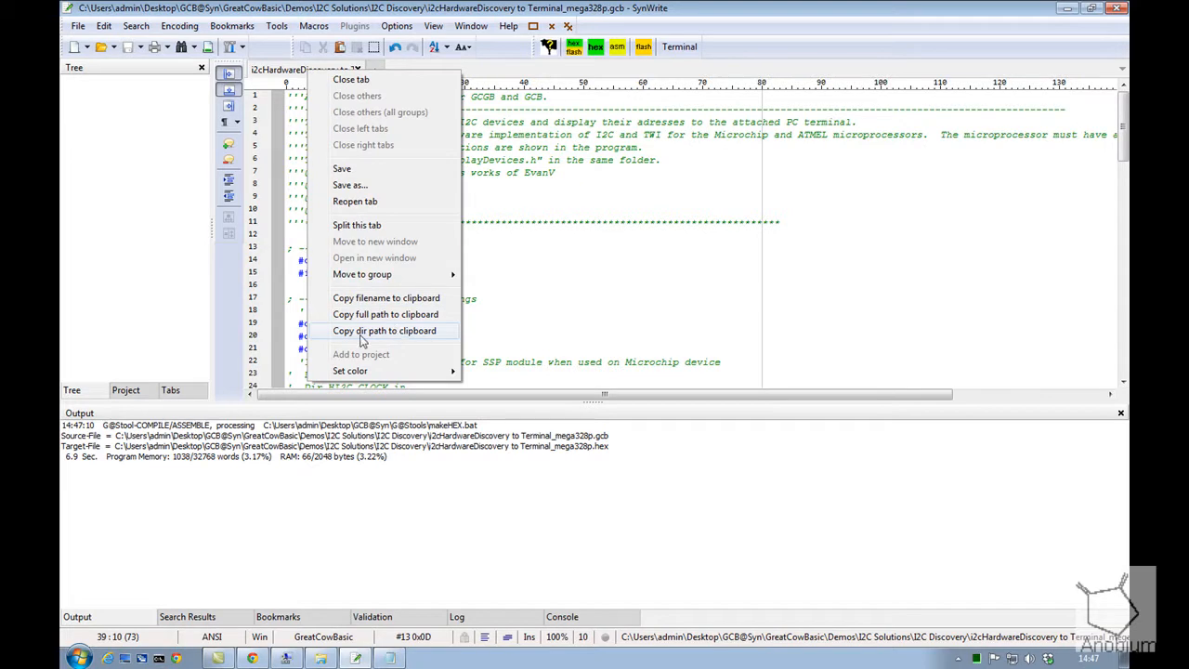
Step: Copy the program's folder path and search for the I2C Discovery folder in the Start menu
left_click(385, 331)
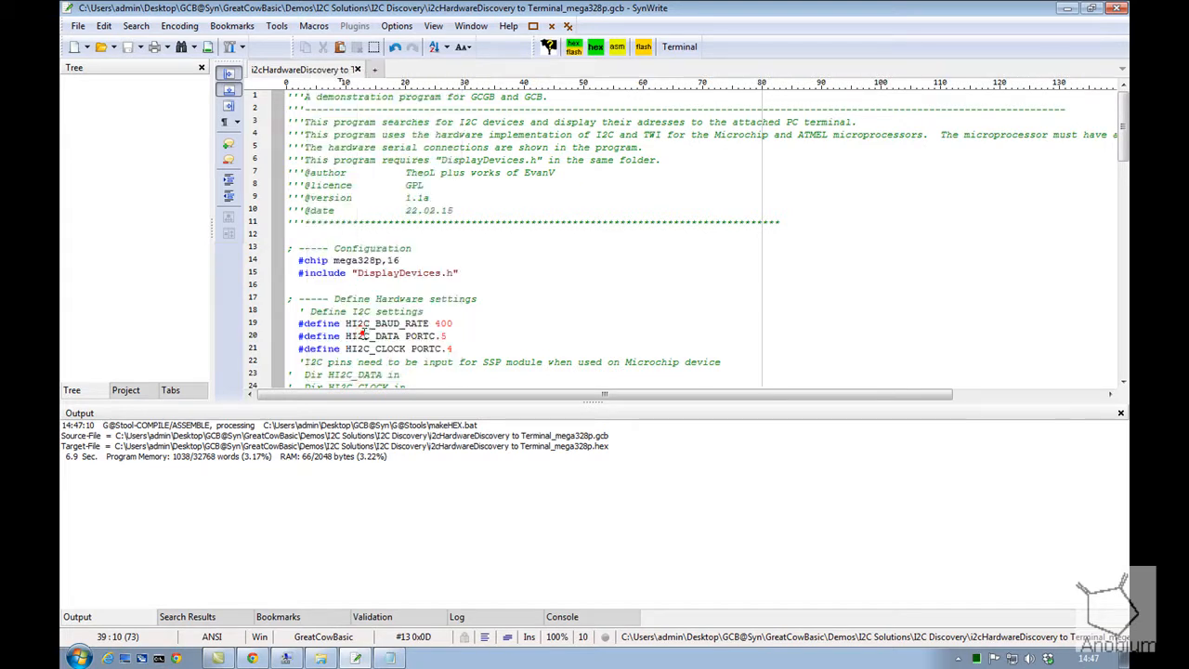
left_click(78, 658)
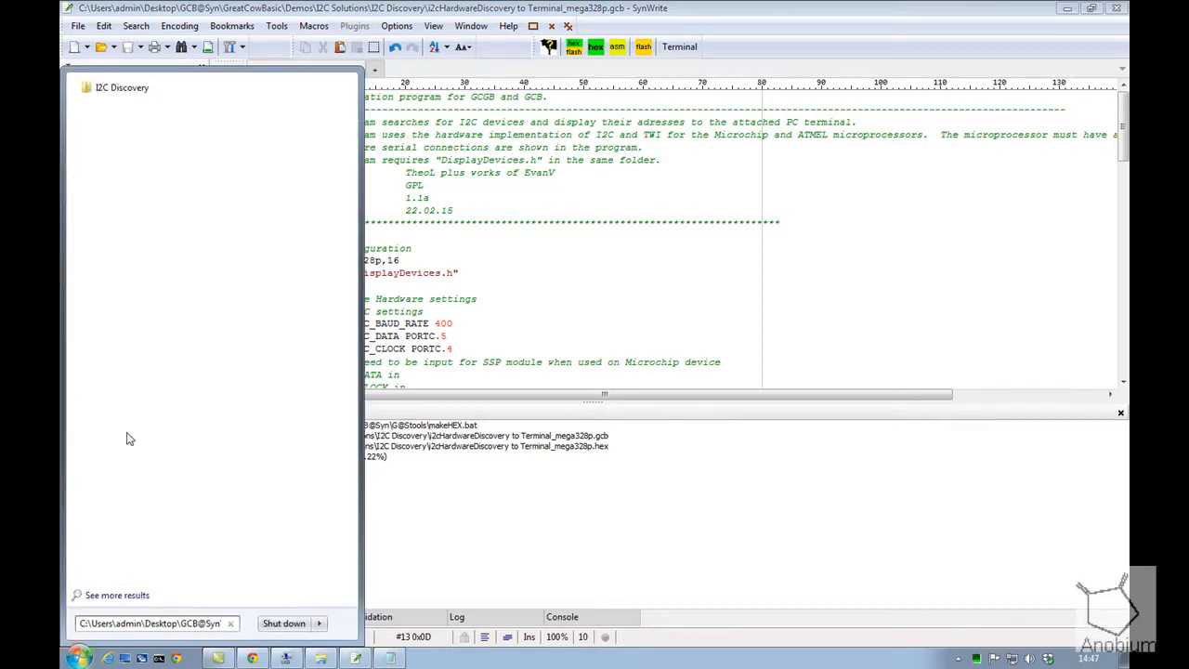
mouse_move(120, 88)
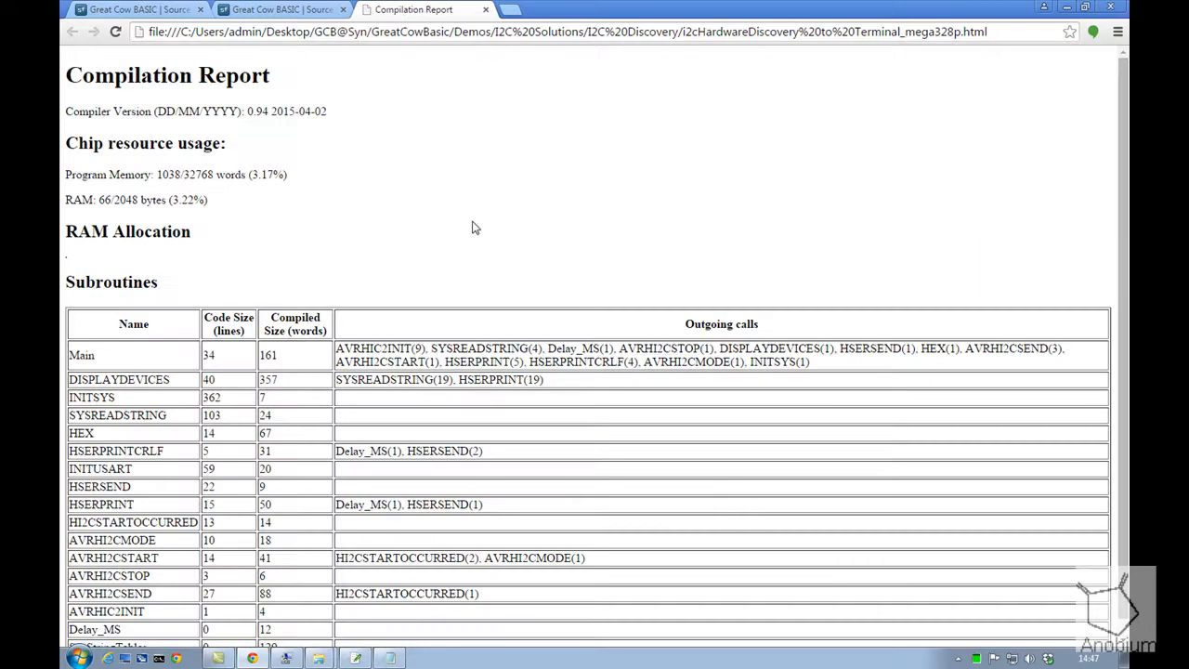
mouse_move(510, 171)
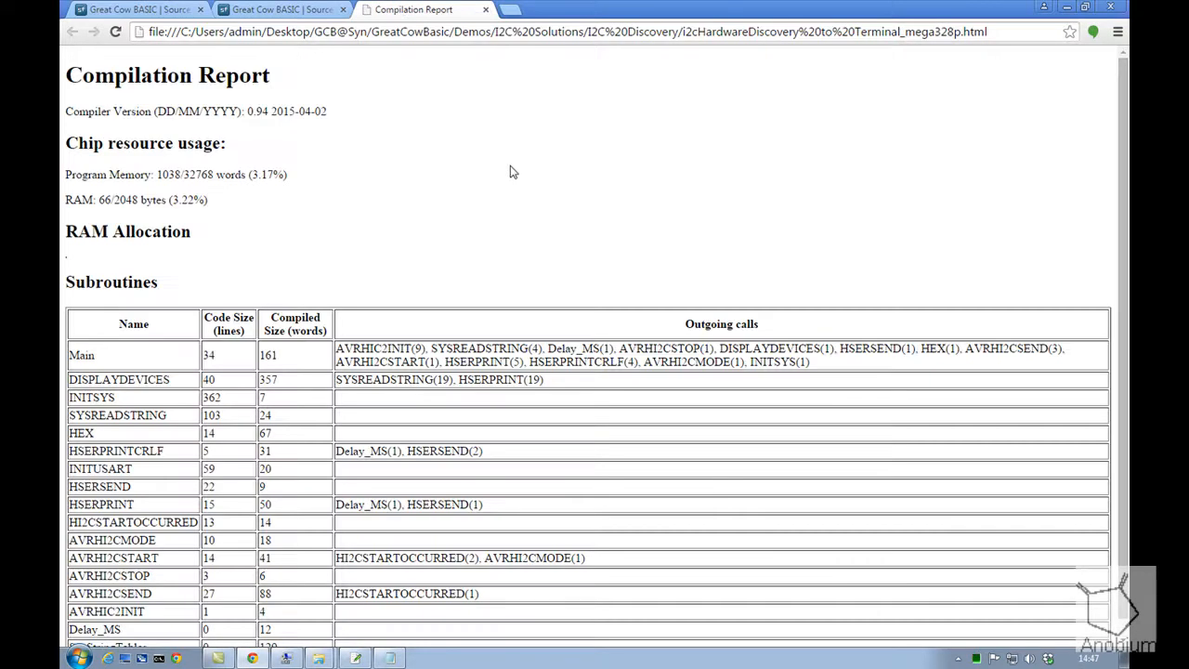
Step: Scroll through the mega328p compilation report in Chrome to see resource usage and subroutines
scroll("down", 3)
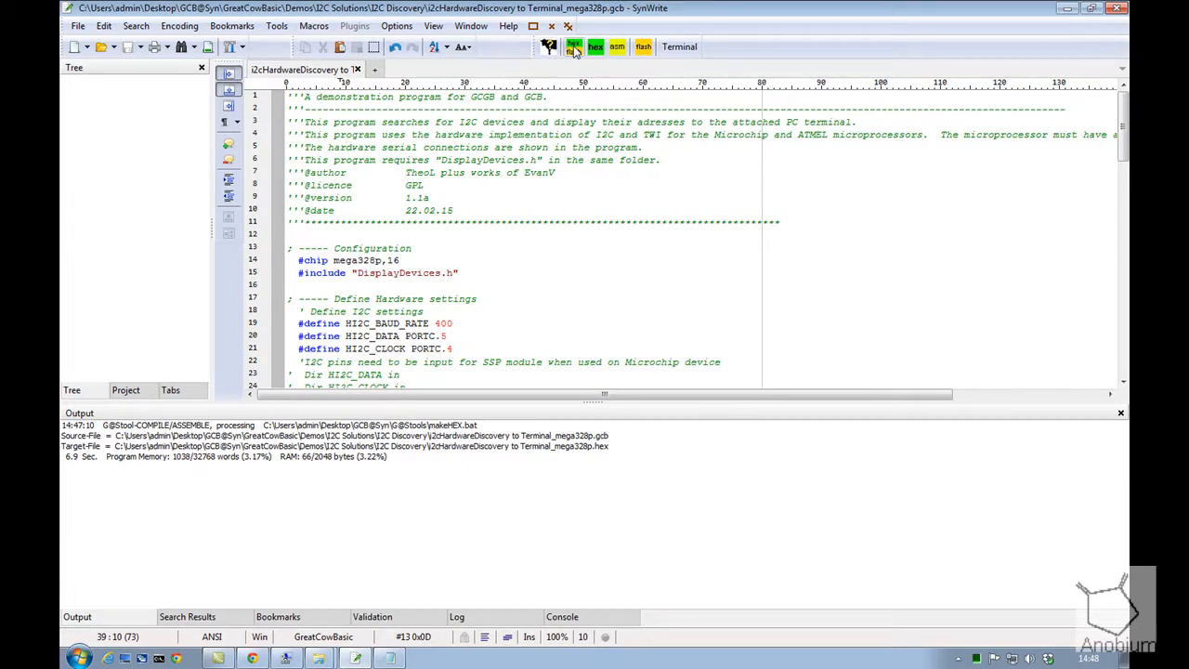
Step: Run flashAVR.bat via the Flash button and close G@Stool after flashing o.k
left_click(572, 47)
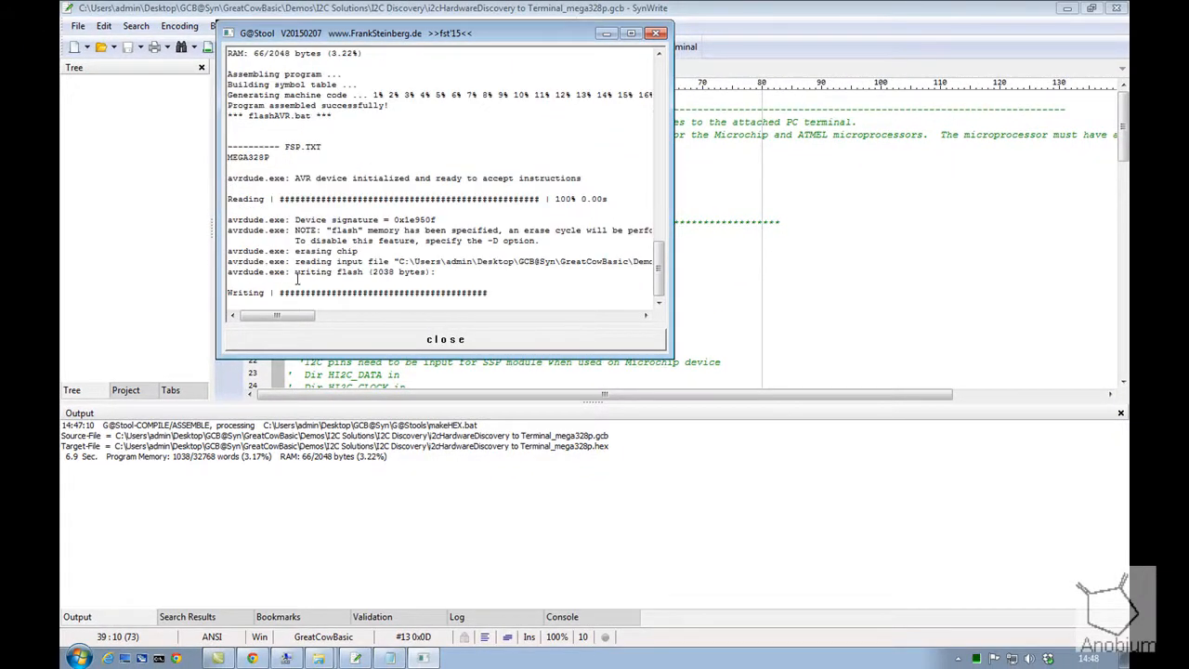
left_click(446, 338)
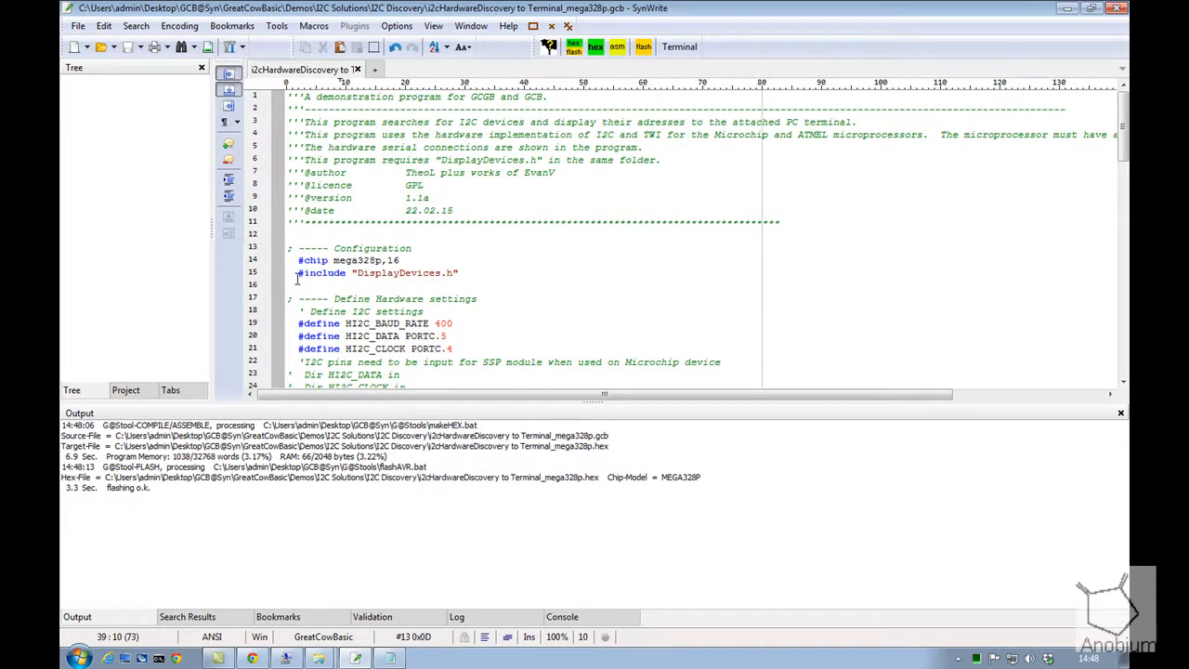
mouse_move(594, 290)
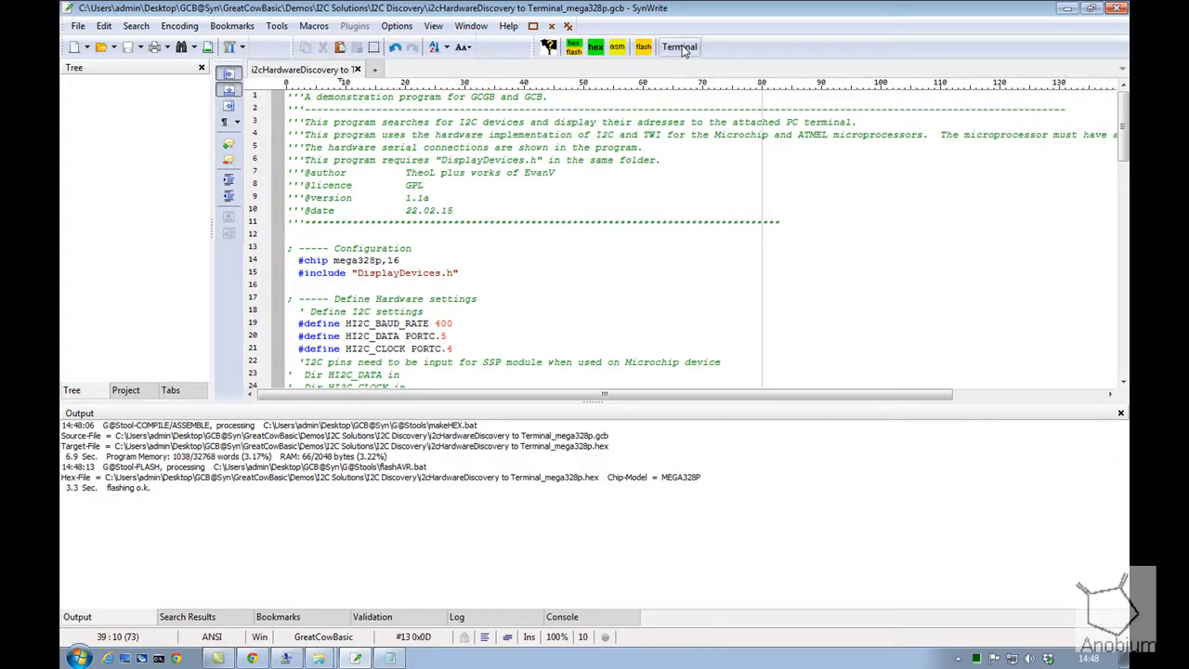
Step: Launch the Terminal tool and locate USART_BAUD_RATE 9600 on line 29 of the program
left_click(678, 47)
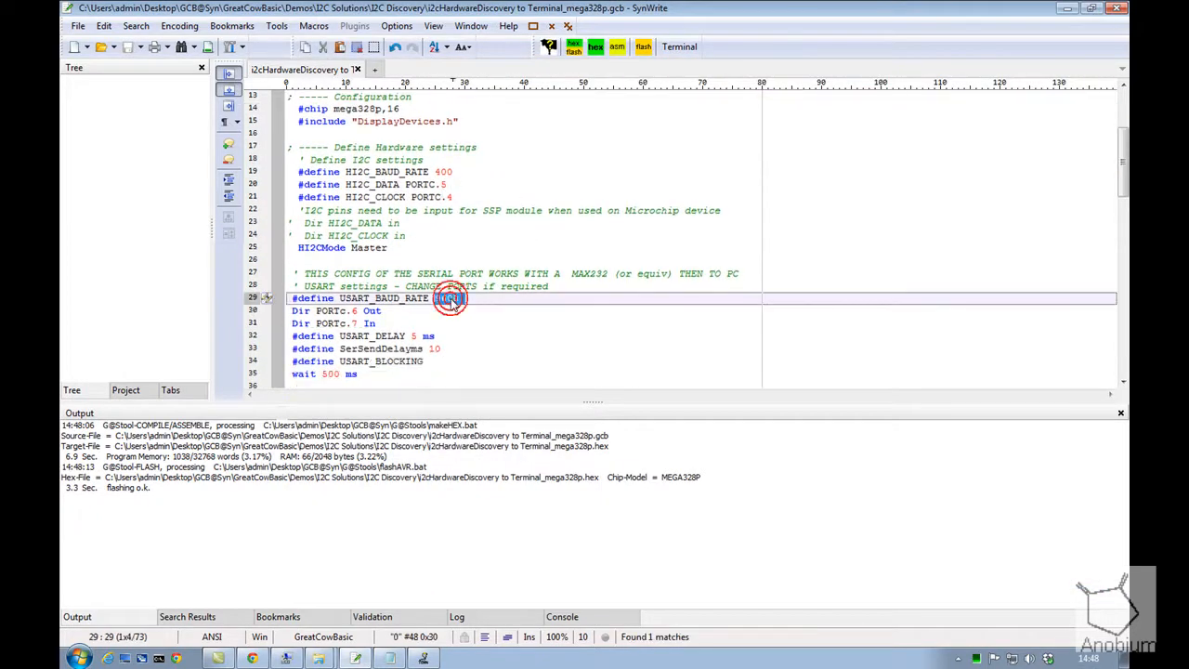
double_click(448, 298)
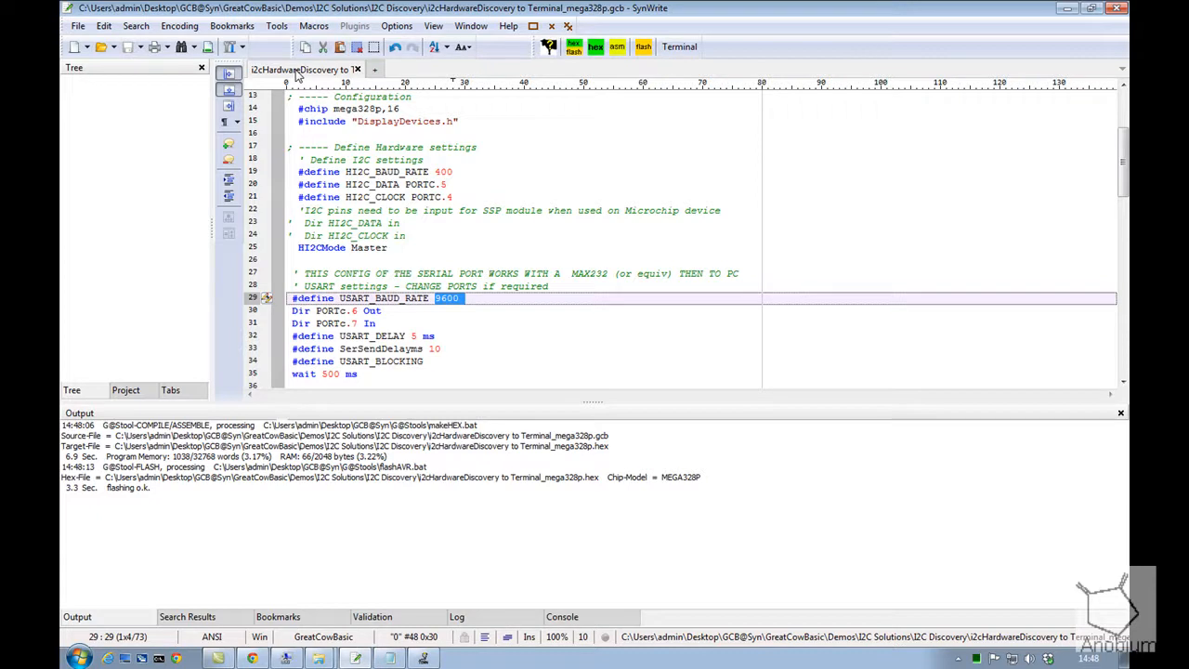
mouse_move(1055, 11)
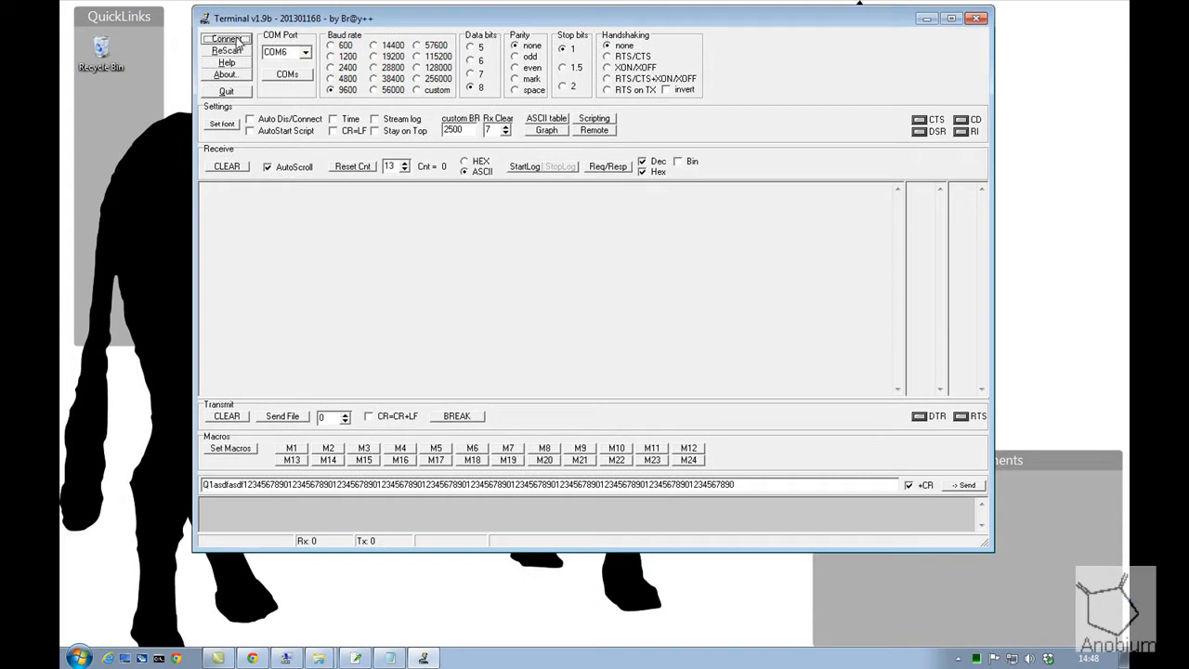
left_click(225, 39)
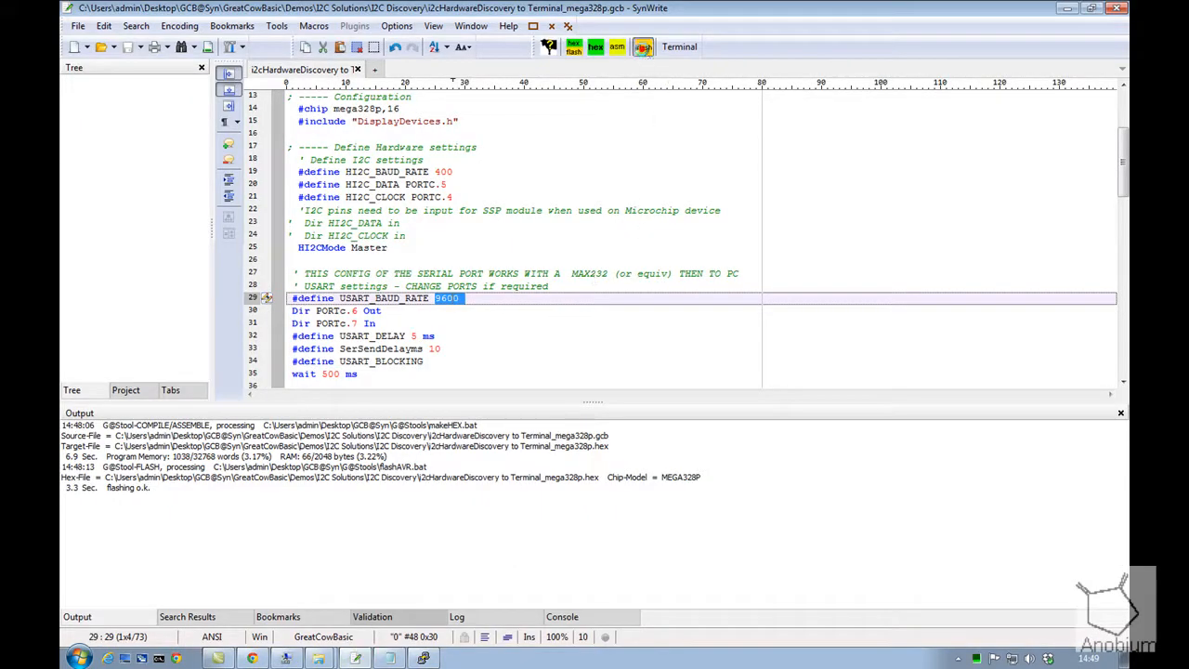
Step: Flash the program to the ATmega328P again and close the finished G@Stool window
left_click(423, 658)
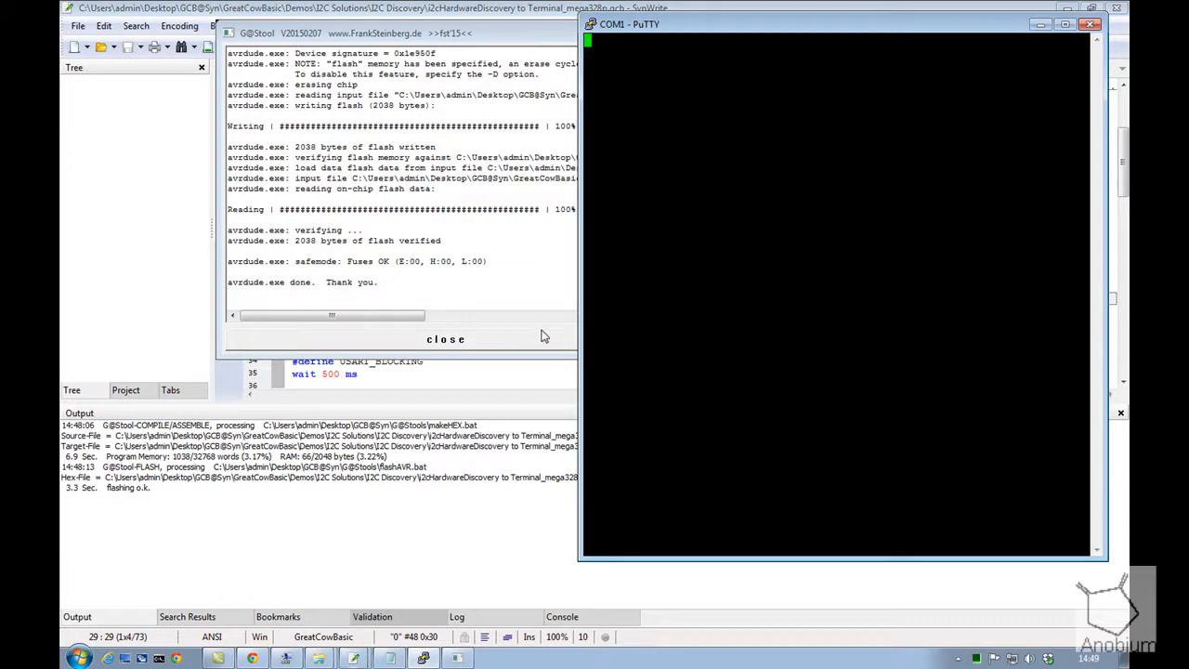
left_click(446, 338)
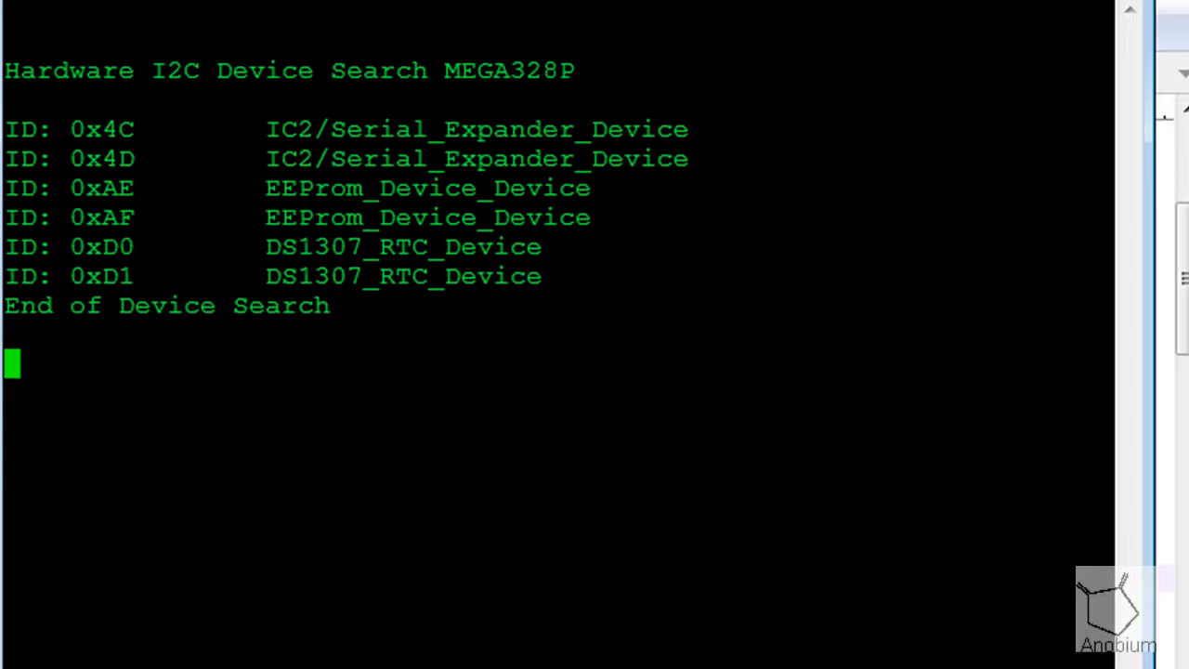
mouse_move(566, 152)
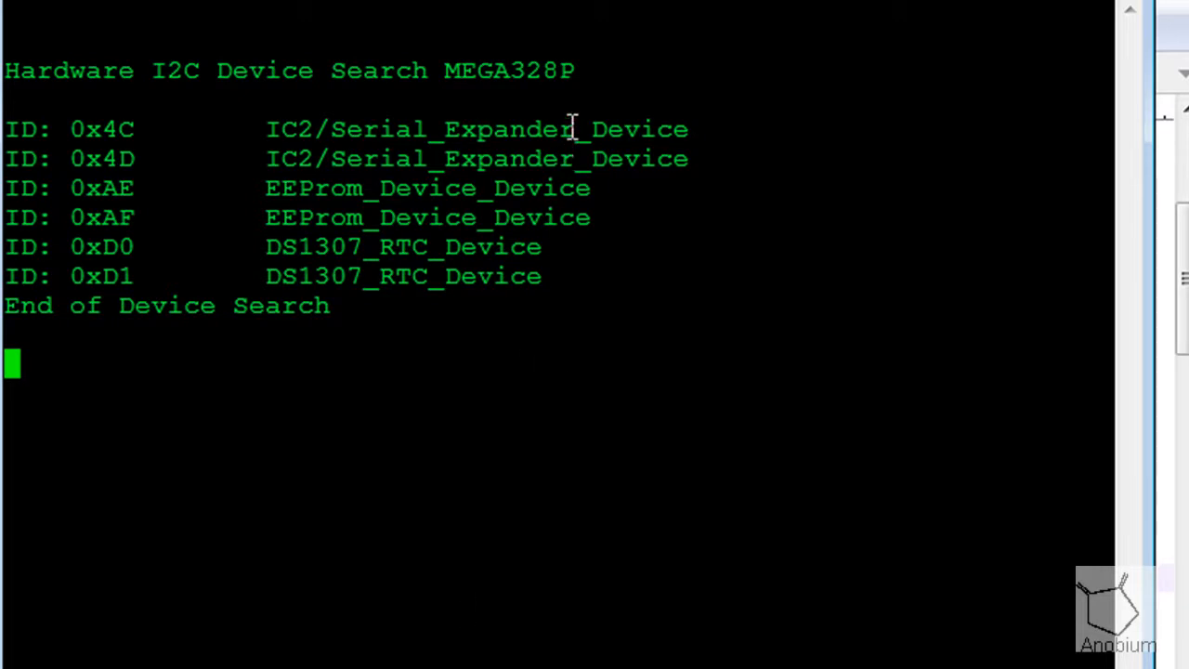
Step: Highlight the serial expander entries at 0x4C and 0x4D in the PuTTY output
left_click_drag(15, 130, 687, 158)
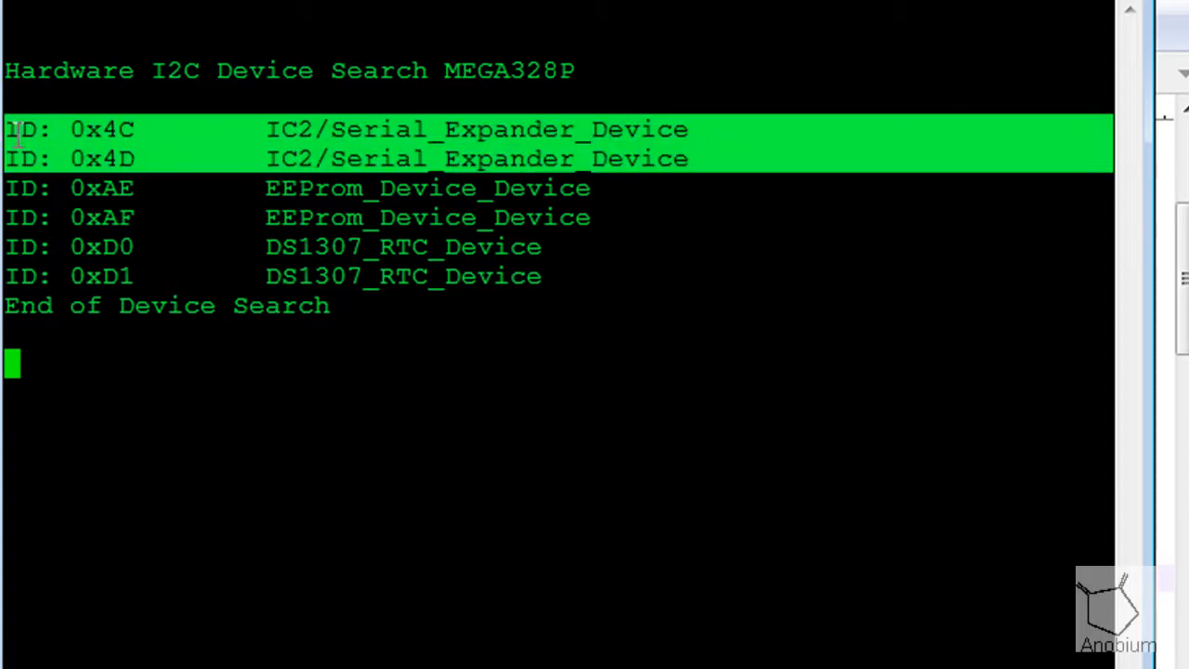
mouse_move(272, 167)
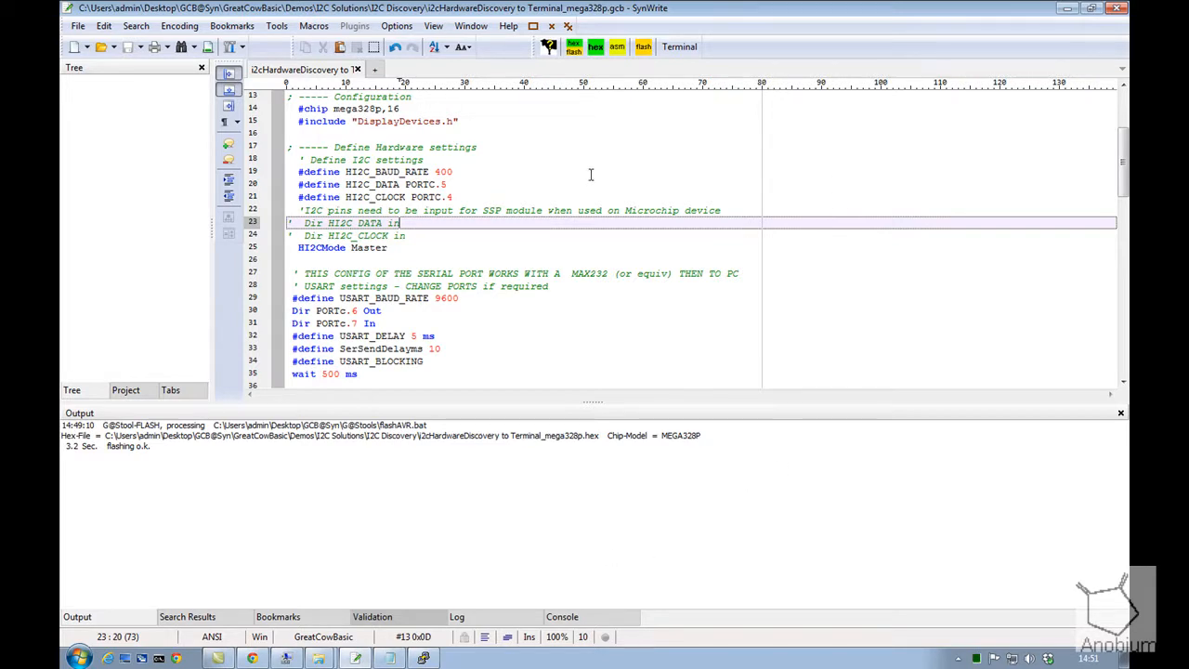
mouse_move(846, 164)
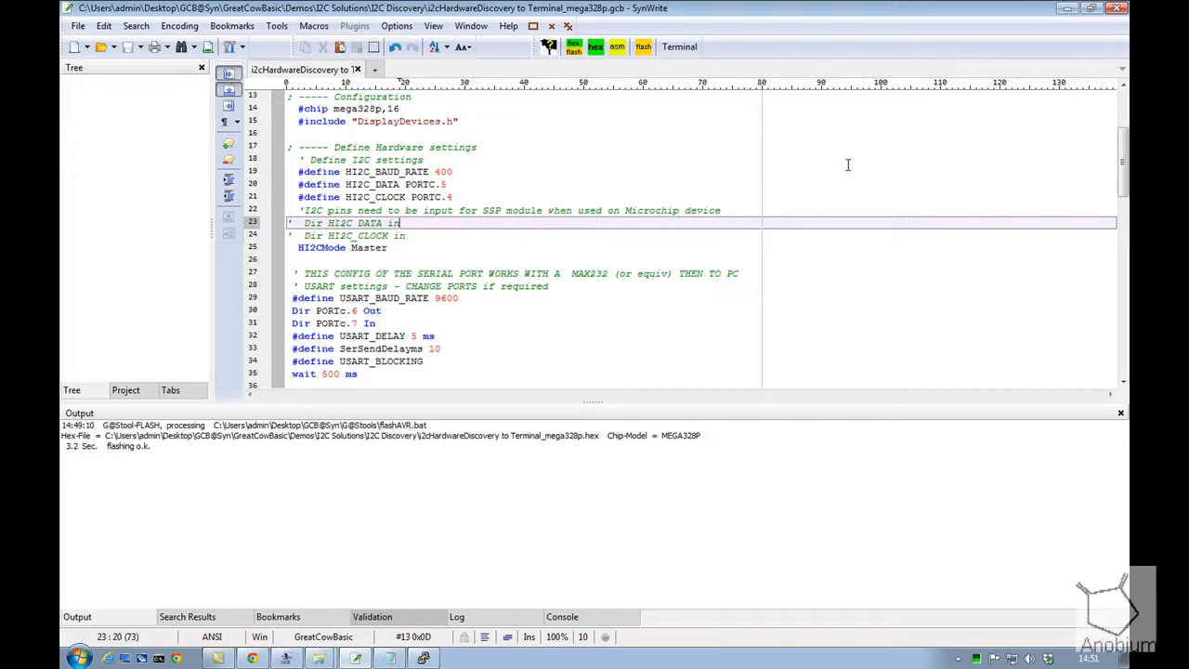